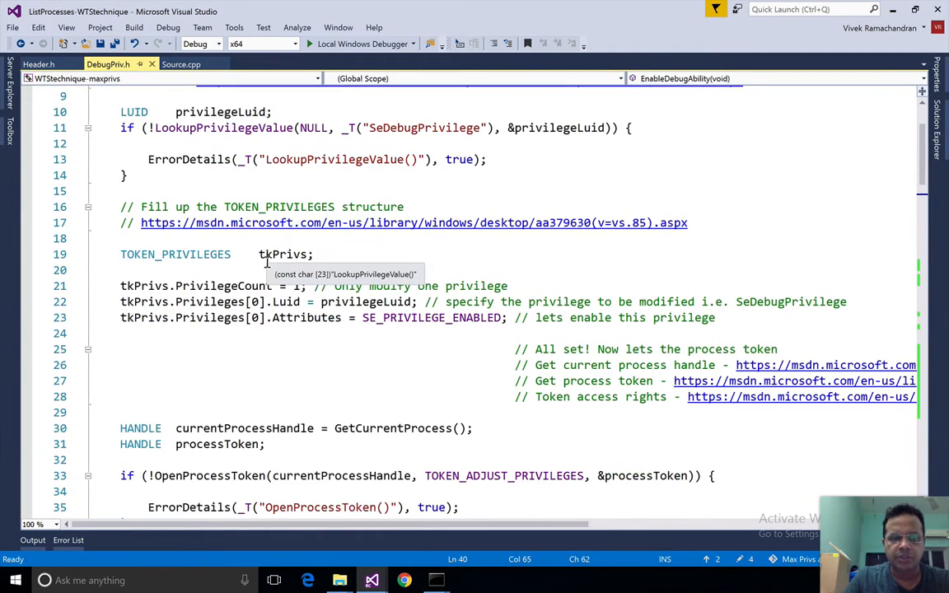
# Rebuild the solution, then launch a new Command Prompt and cd into the Max Privs project folder
pyautogui.scroll(-3)
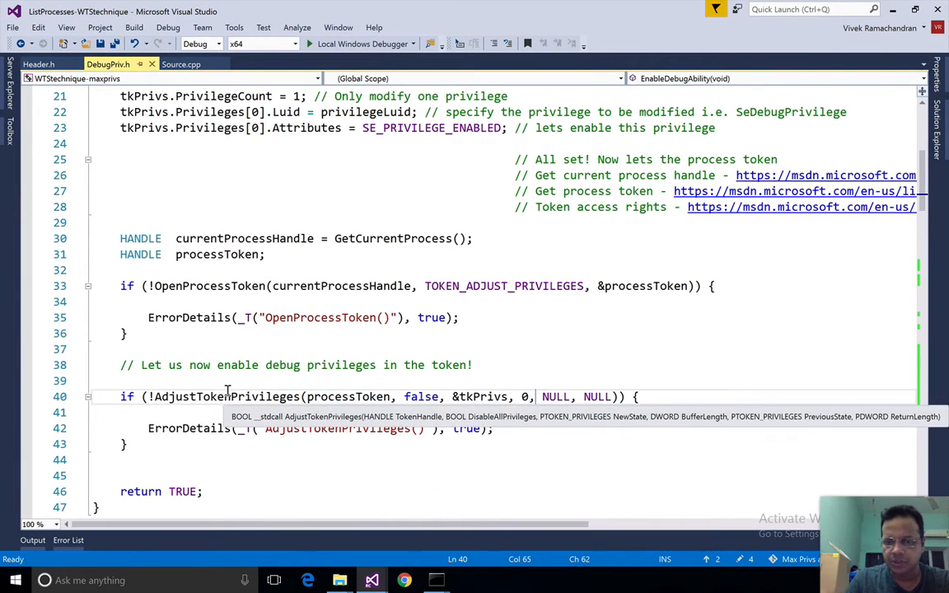
pyautogui.moveTo(264, 453)
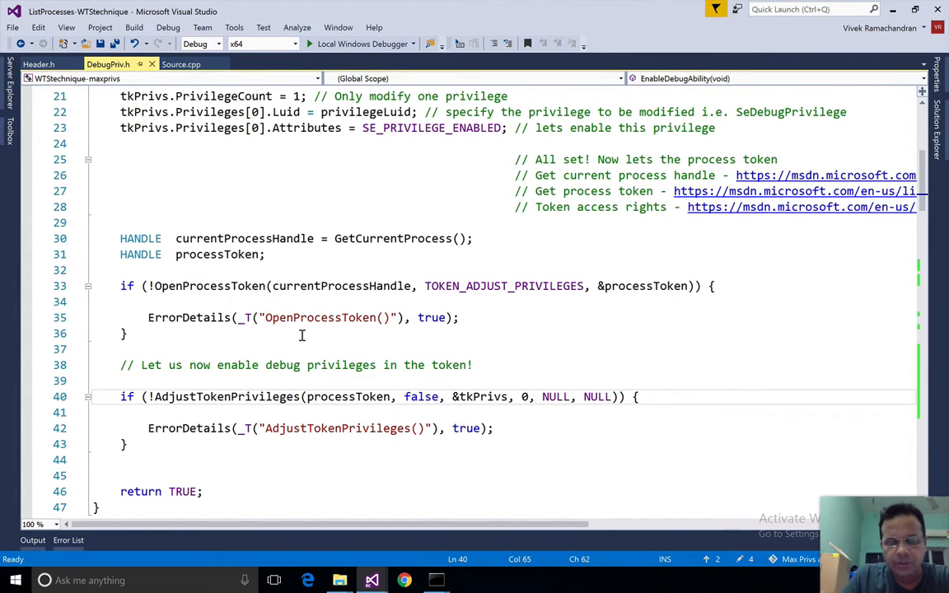
pyautogui.click(133, 27)
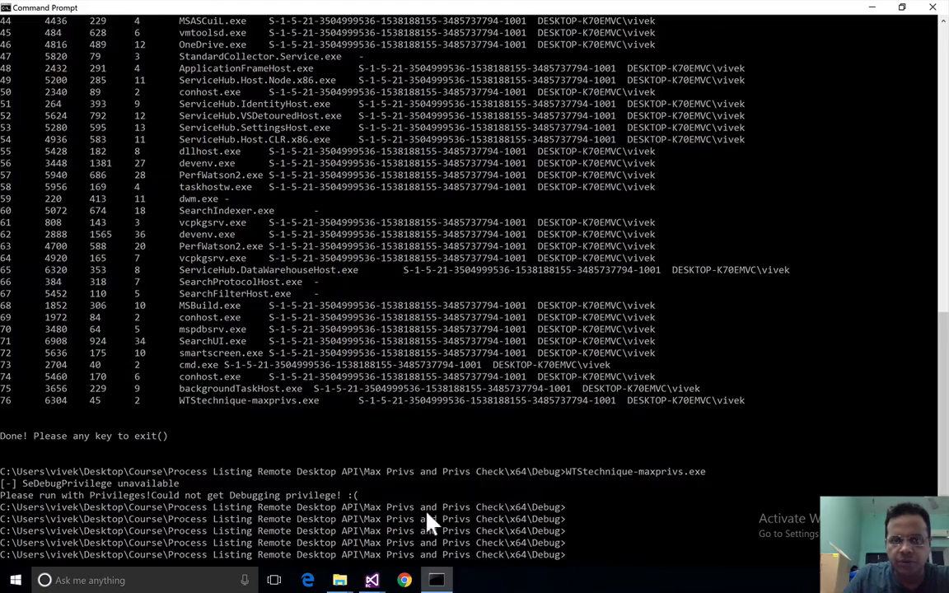
pyautogui.click(371, 580)
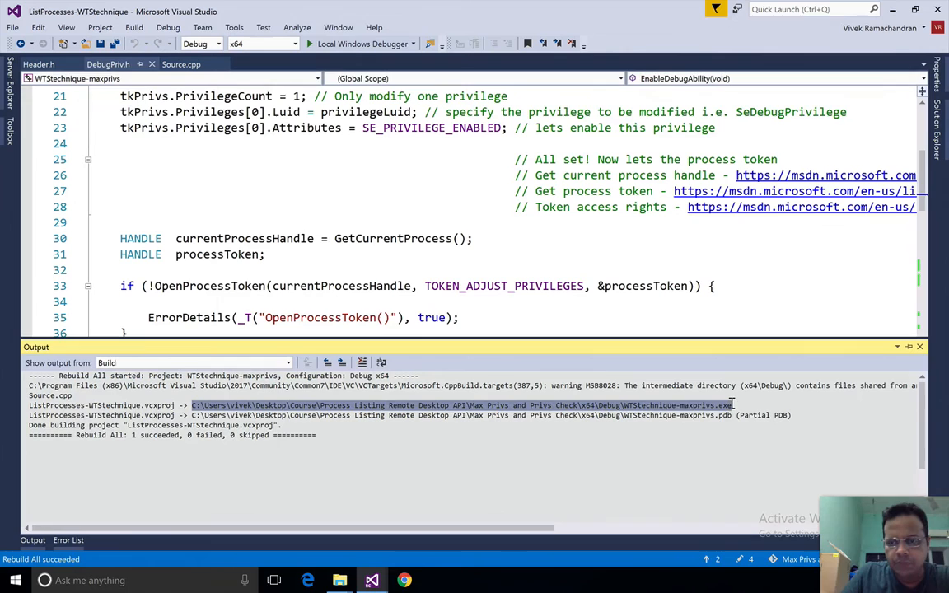
pyautogui.moveTo(616, 409)
pyautogui.write('cmd')
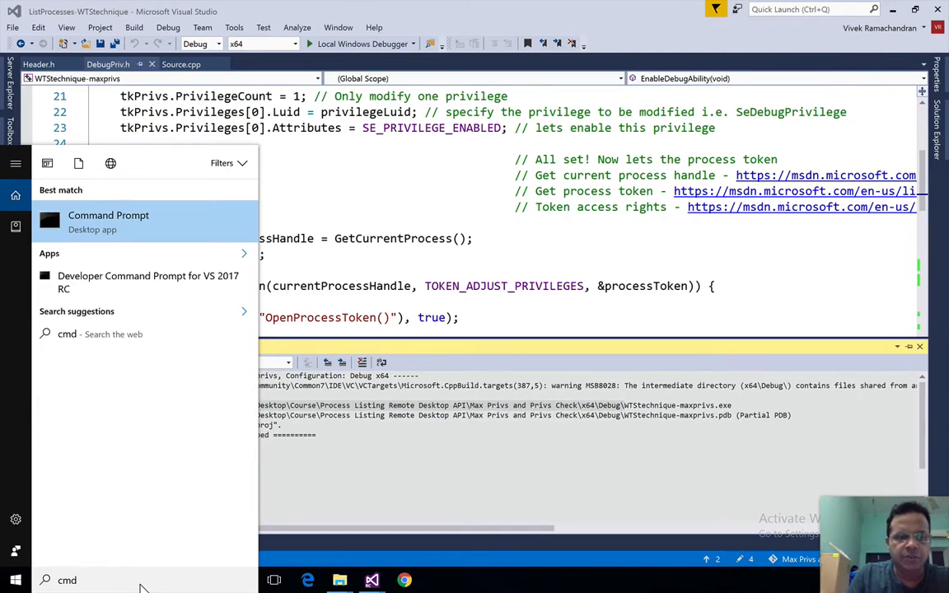
pyautogui.click(108, 215)
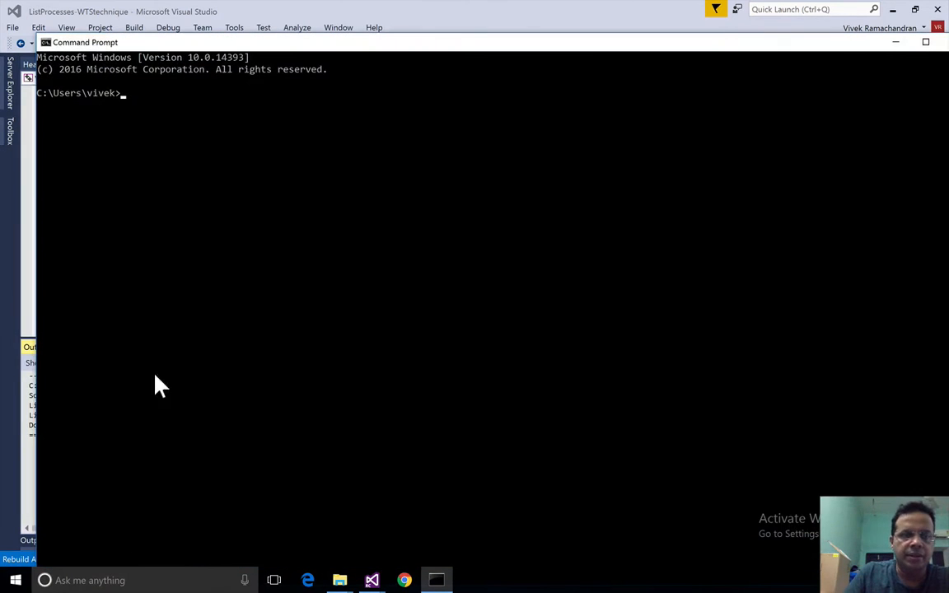
pyautogui.write('cd C:\\Users\\vivek\\Desktop\\Course\\Process Listing Remote Desktop API\\Max Privs and Privs Check\\x64\\Debug\\')
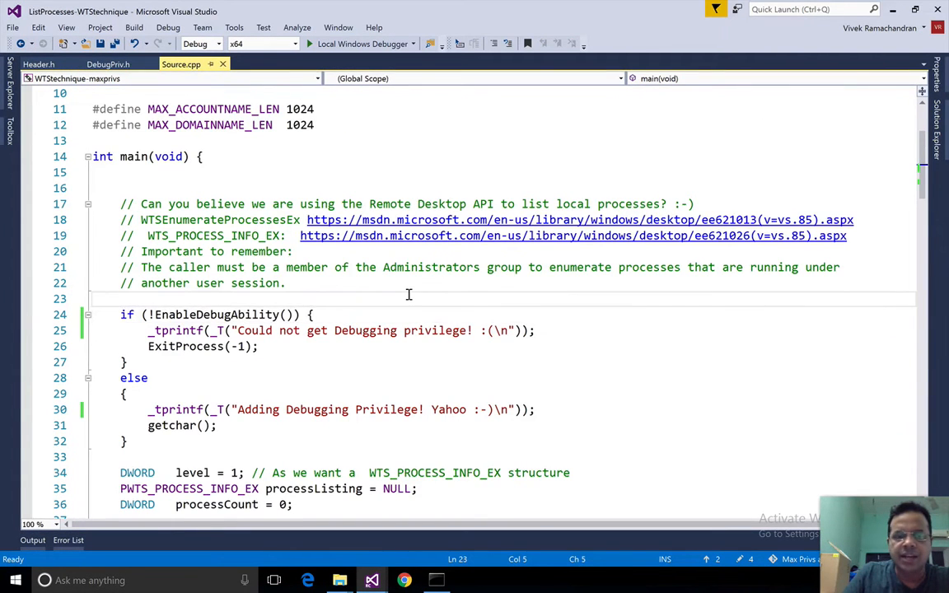
pyautogui.scroll(-3)
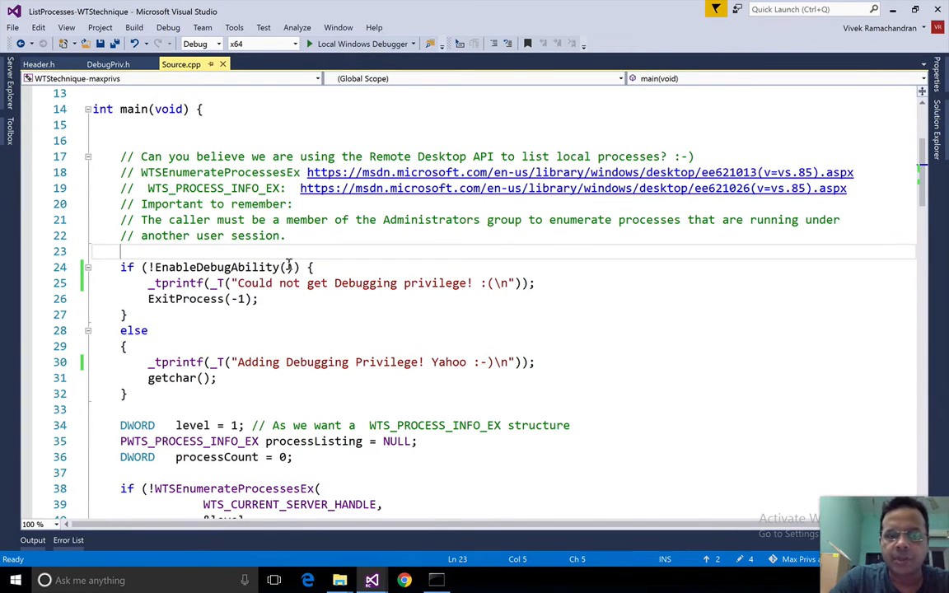
pyautogui.moveTo(304, 329)
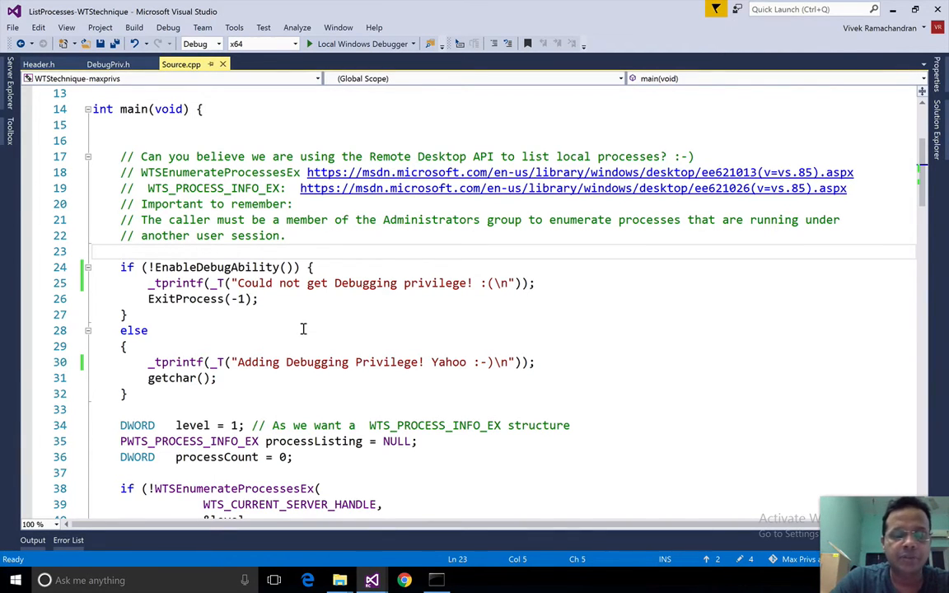
pyautogui.moveTo(240, 317)
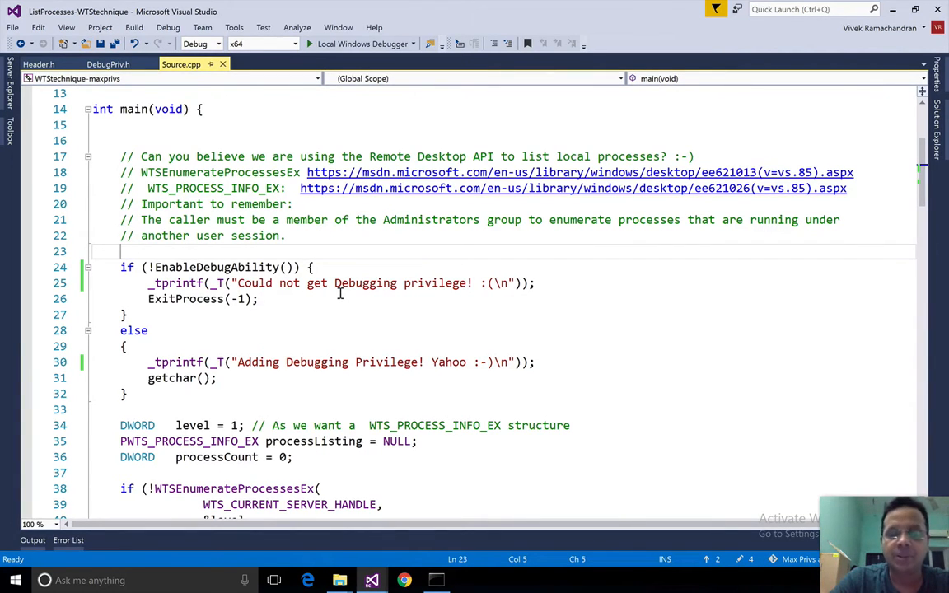
pyautogui.moveTo(230, 354)
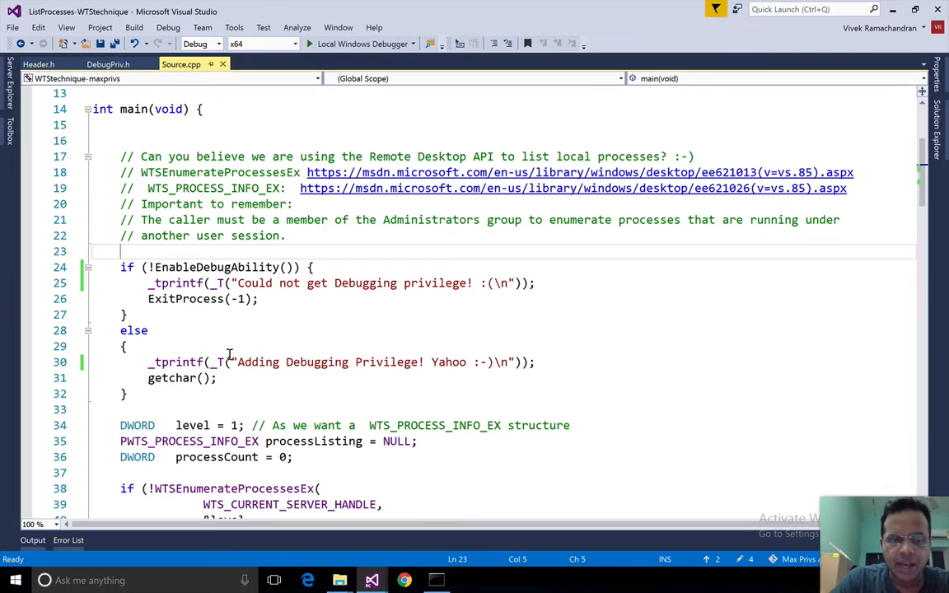
pyautogui.moveTo(274, 389)
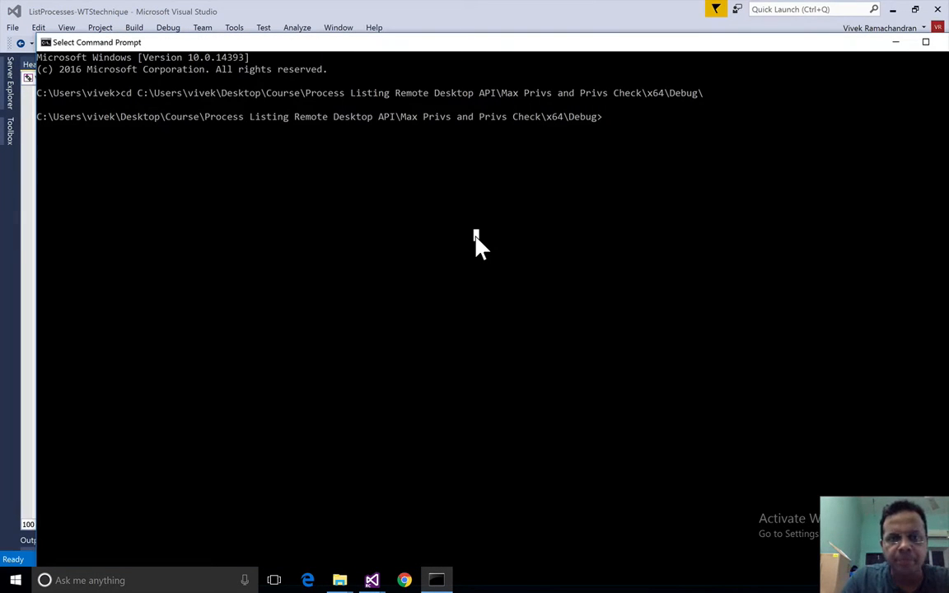
# Enter 'ListProcesses-WTStechnique.ilk' at the Command Prompt in the x64 Debug folder
pyautogui.write('ListProcesses-WTStechnique.ilk')
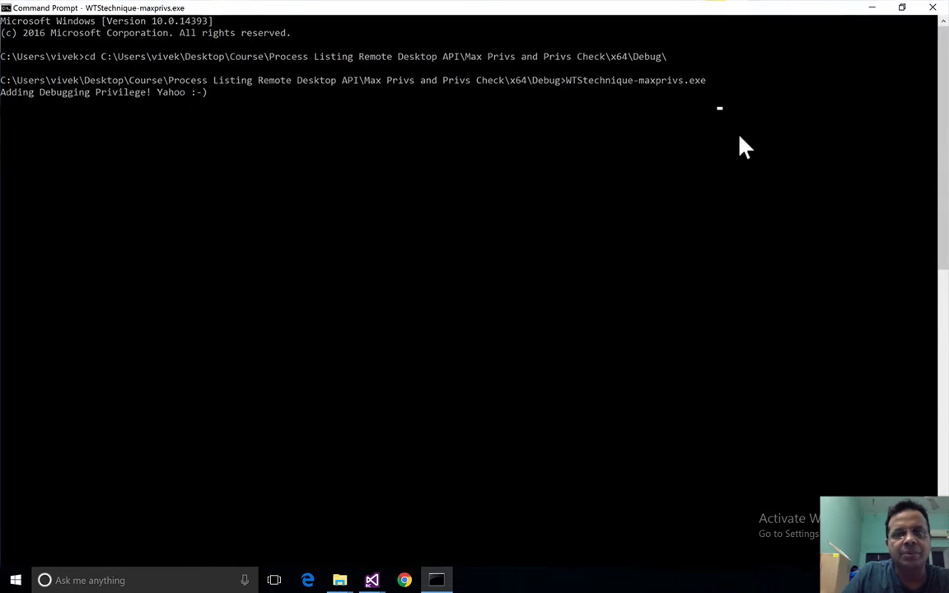
pyautogui.moveTo(715, 165)
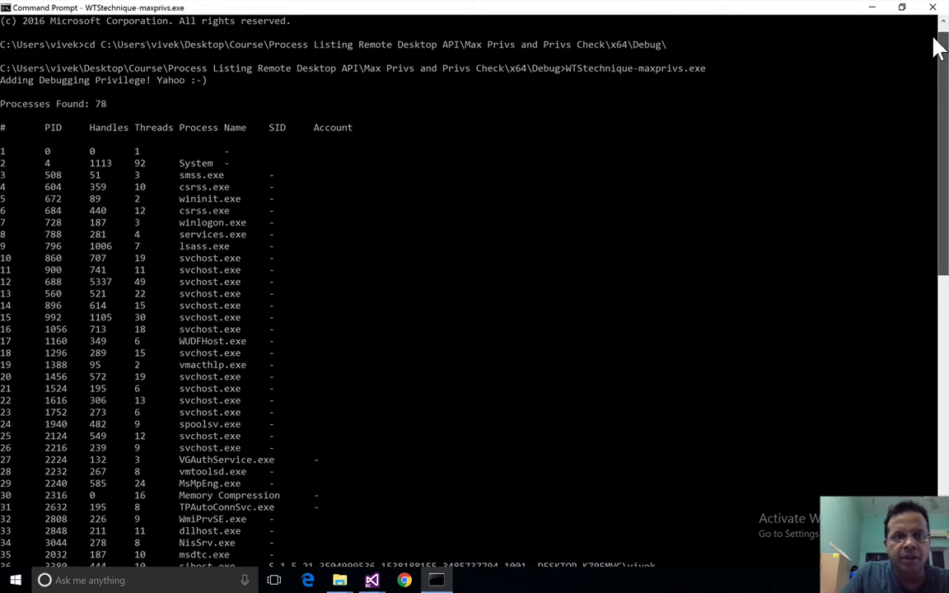
pyautogui.moveTo(298, 433)
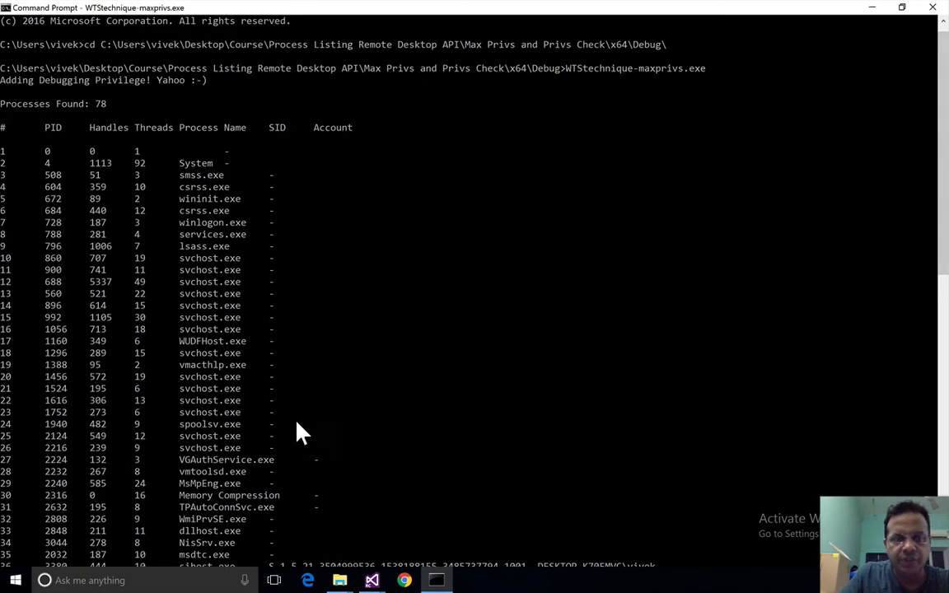
pyautogui.moveTo(188, 558)
pyautogui.write('cmd')
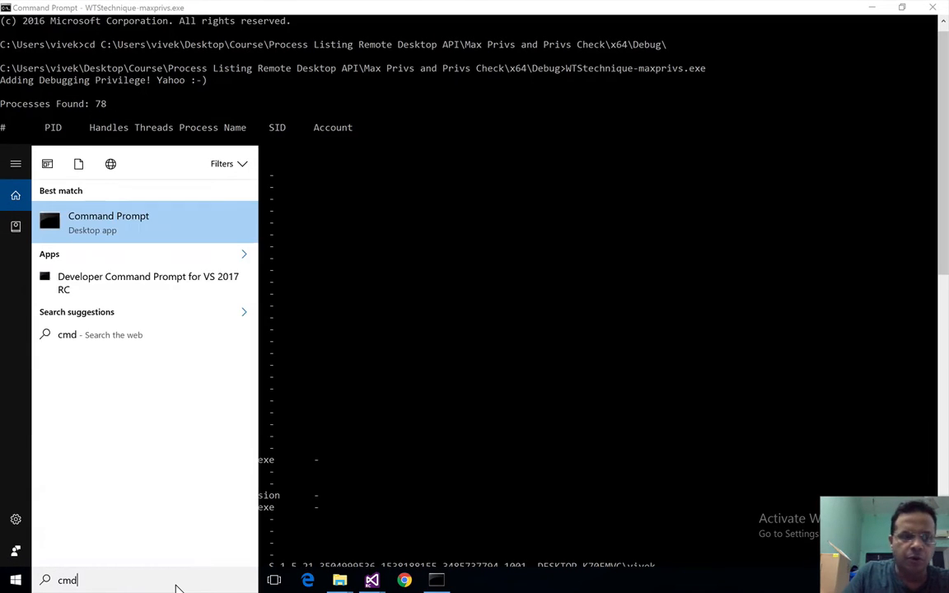
# In an administrator Command Prompt, cd to the project folder and run WTStechnique-maxprivs.exe
pyautogui.rightClick(107, 222)
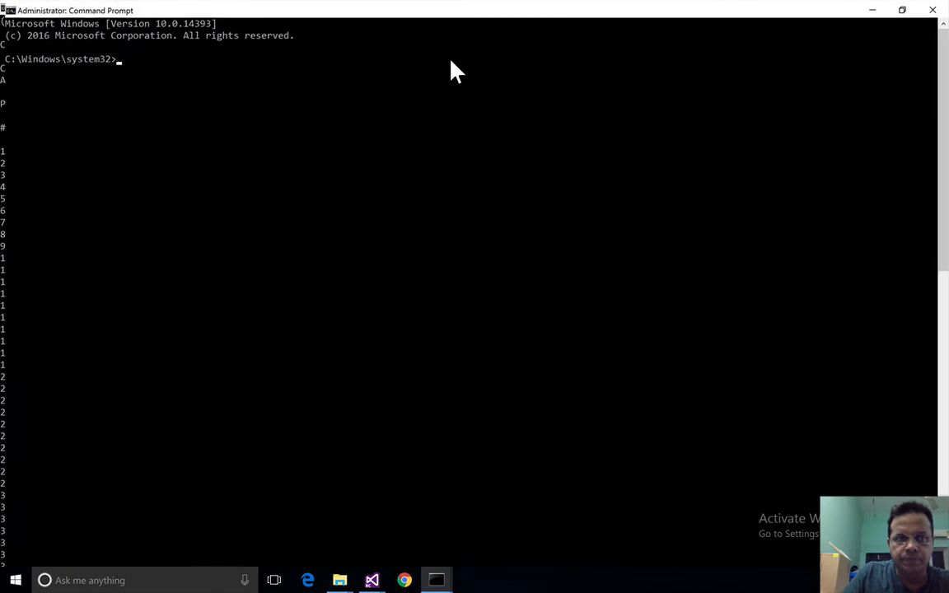
pyautogui.write('cd C:\\Users\\vivek\\Desktop\\Course\\Process Listing Remote Desktop API\\Max Privs and Privs Check\\x64\\Debug\\')
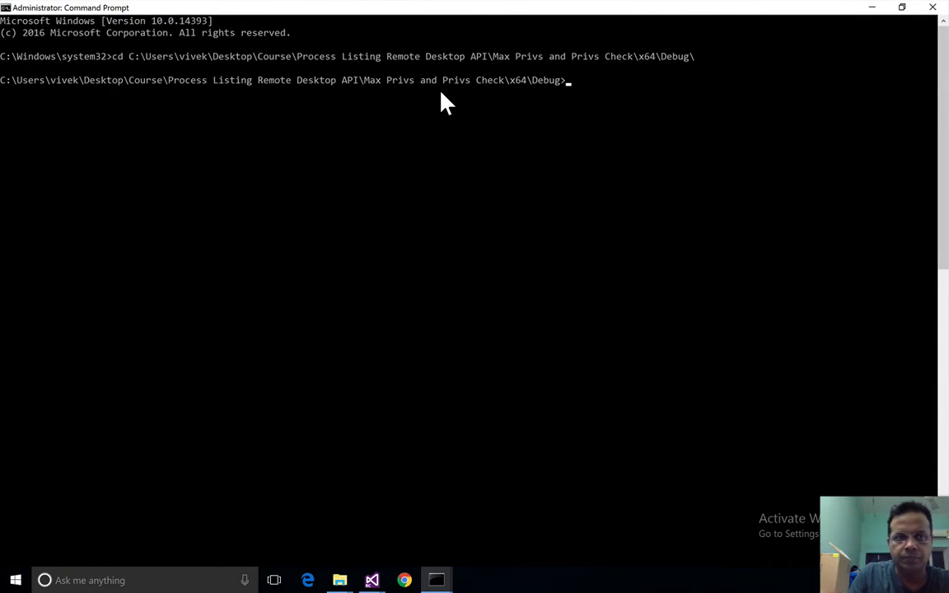
pyautogui.write('WTStechnique-maxprivs.exe')
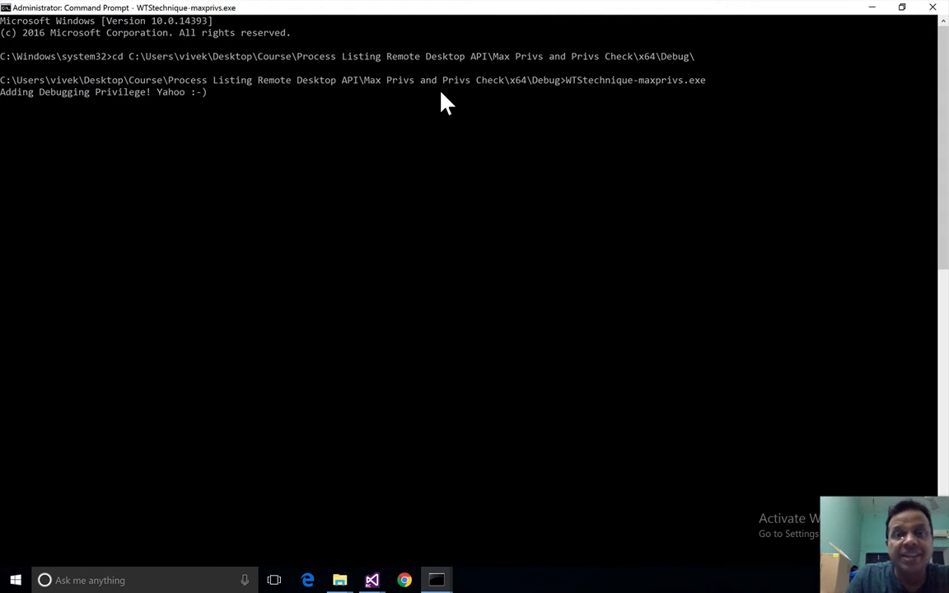
pyautogui.press('enter')
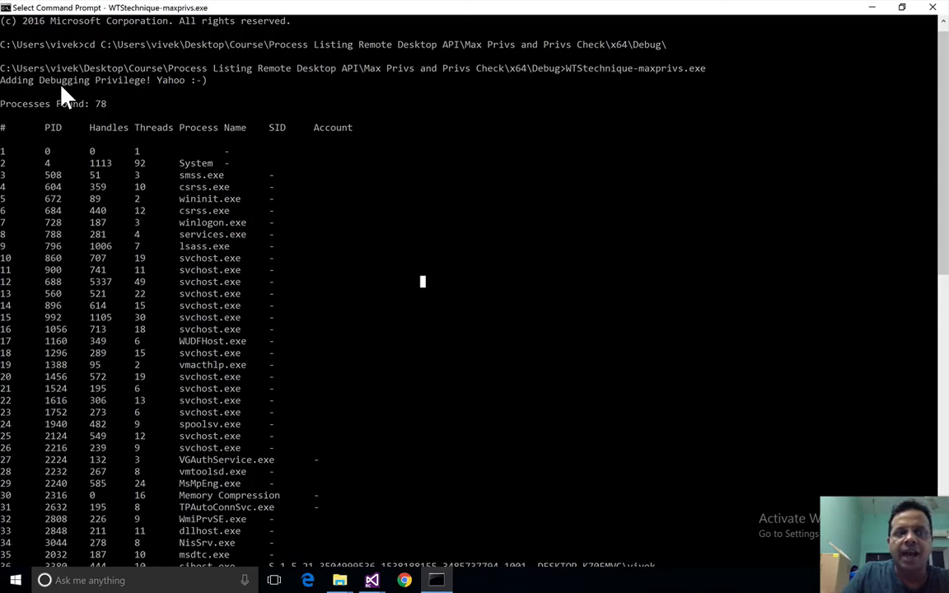
pyautogui.moveTo(372, 202)
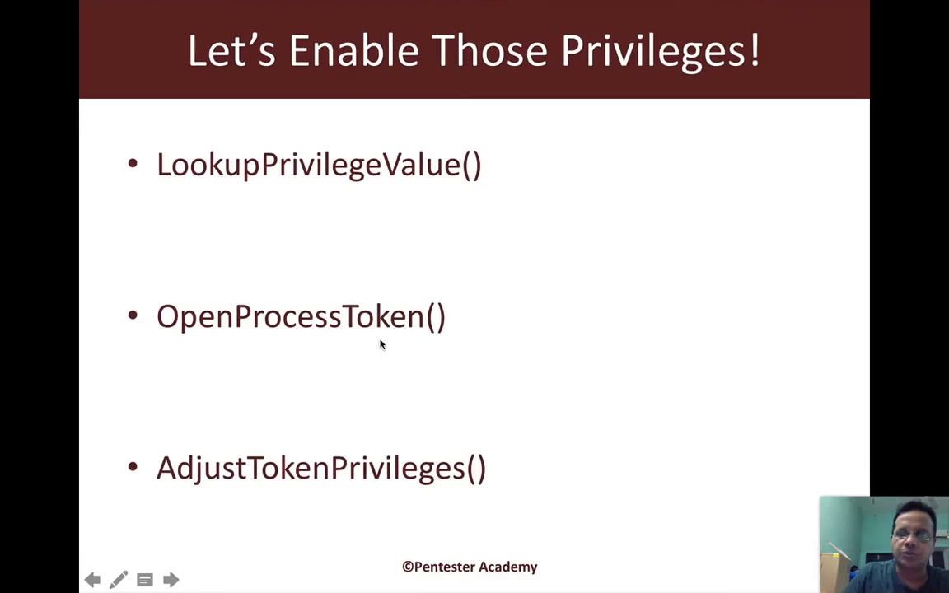
# Advance the slideshow to the Important Note slide on AdjustTokenPrivileges
pyautogui.click(170, 579)
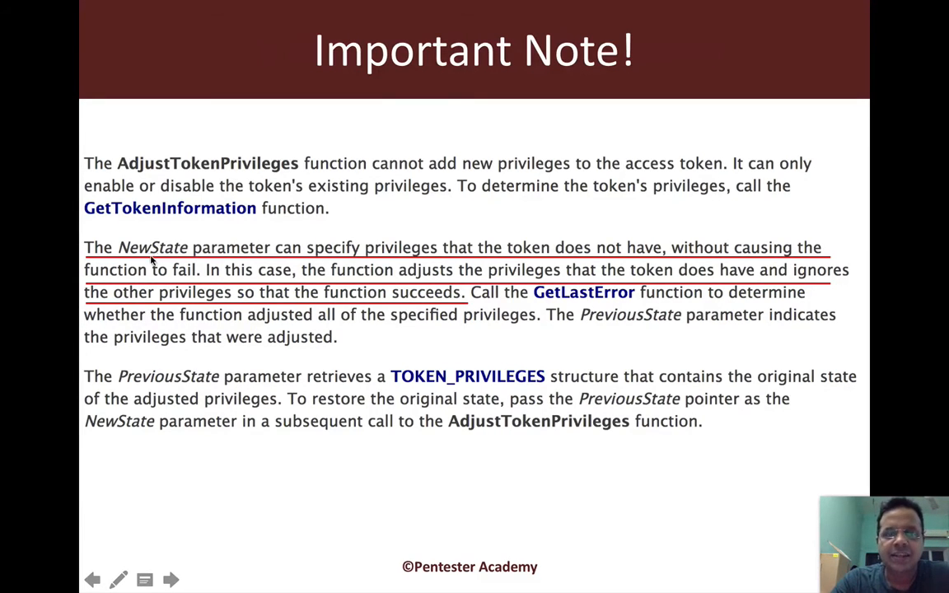
pyautogui.click(171, 579)
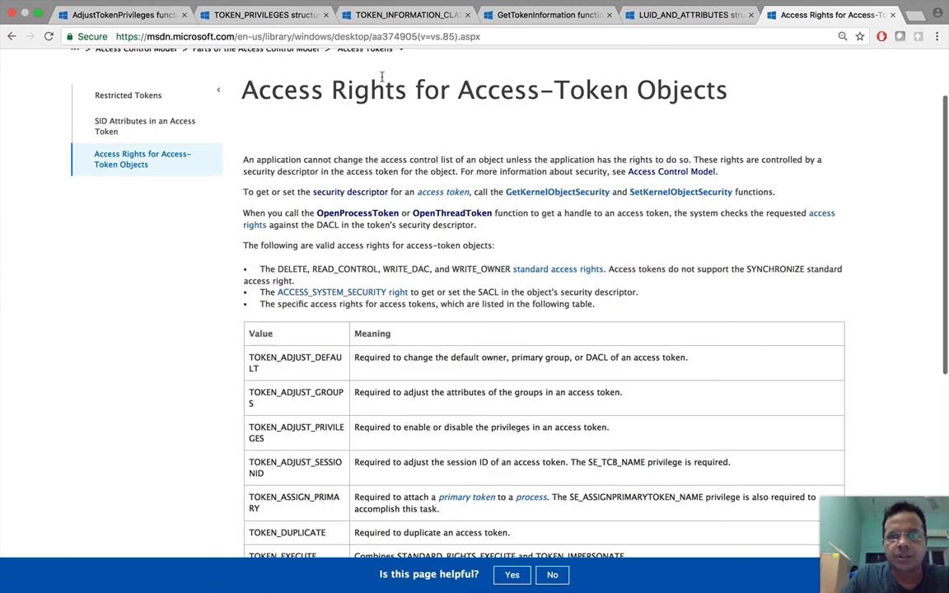
# Scroll through the TOKEN_INFORMATION_CLASS page, then switch to the GetTokenInformation function page
pyautogui.click(548, 14)
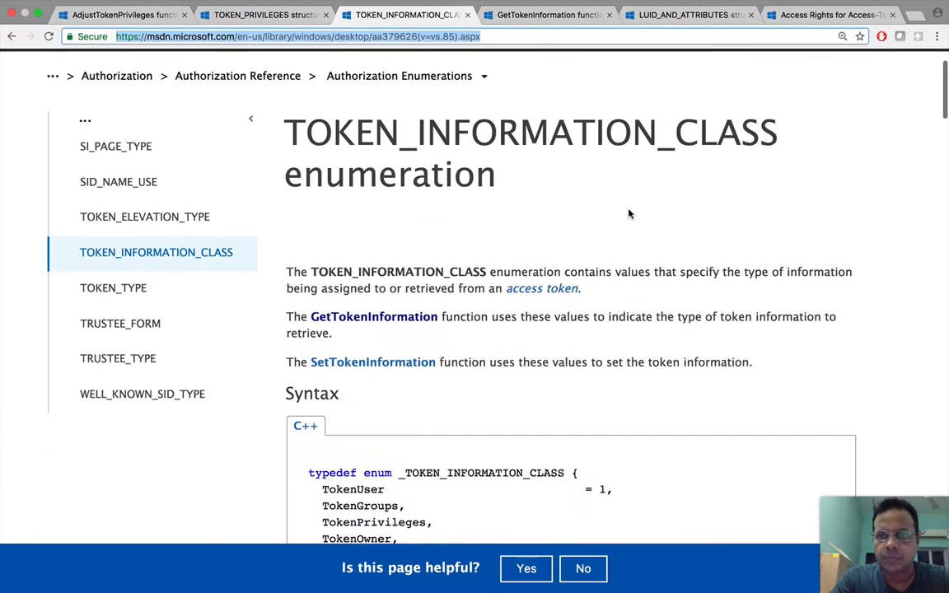
pyautogui.scroll(-3)
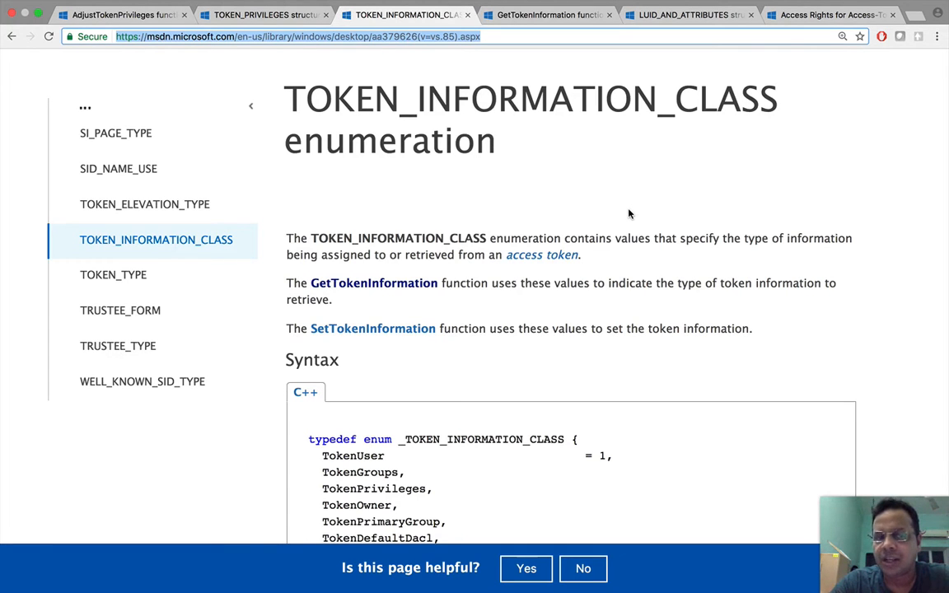
pyautogui.scroll(-3)
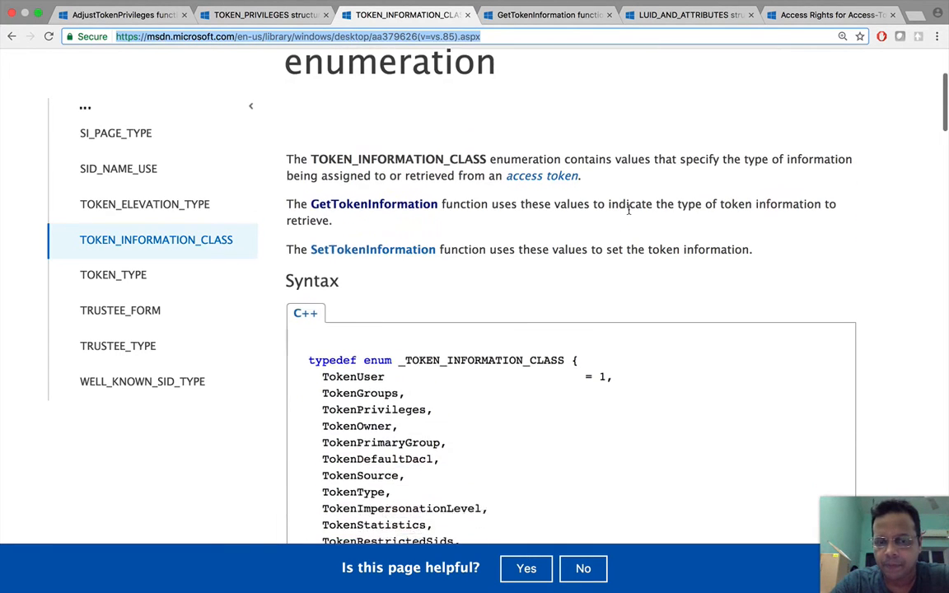
pyautogui.scroll(-3)
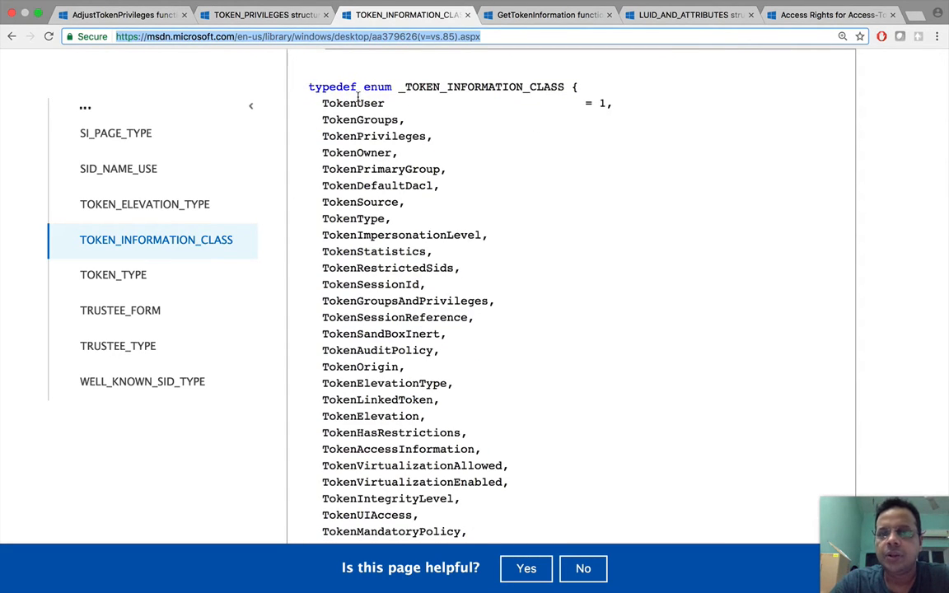
pyautogui.moveTo(395, 471)
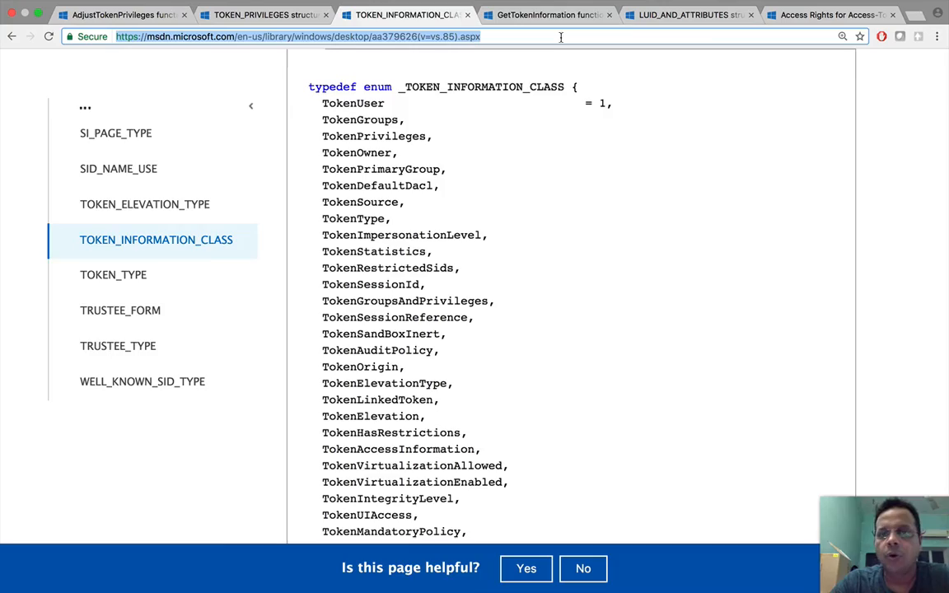
pyautogui.click(548, 15)
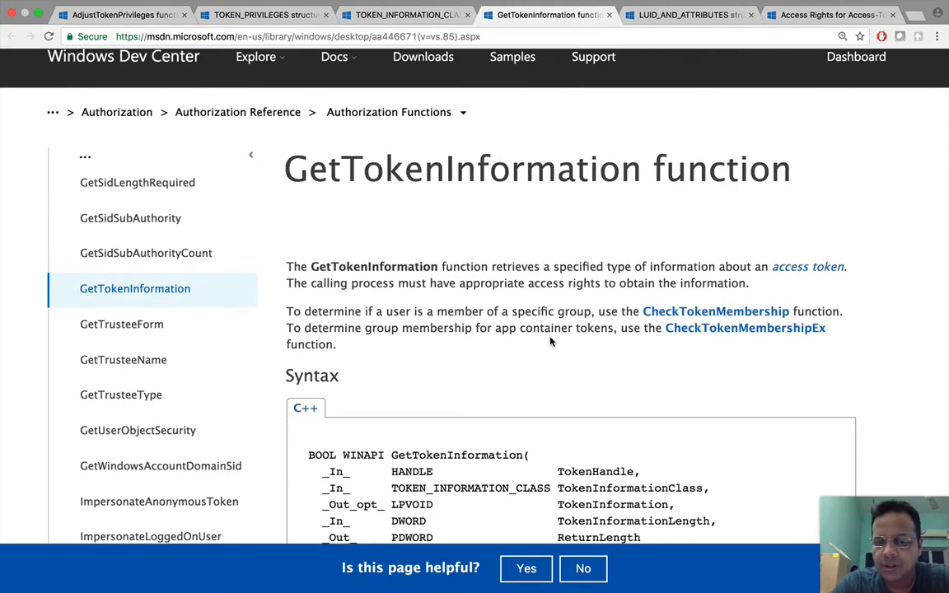
pyautogui.scroll(-3)
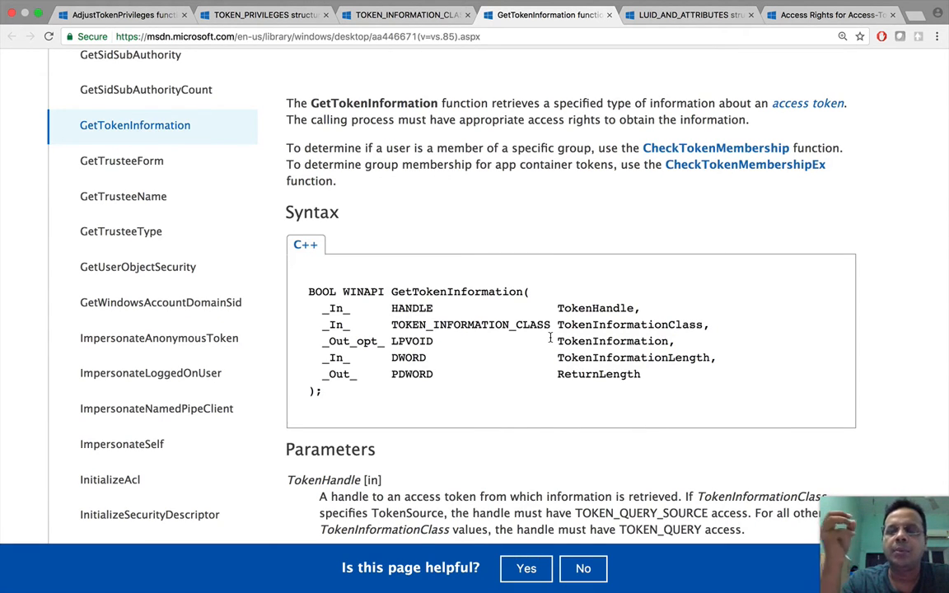
pyautogui.moveTo(391, 89)
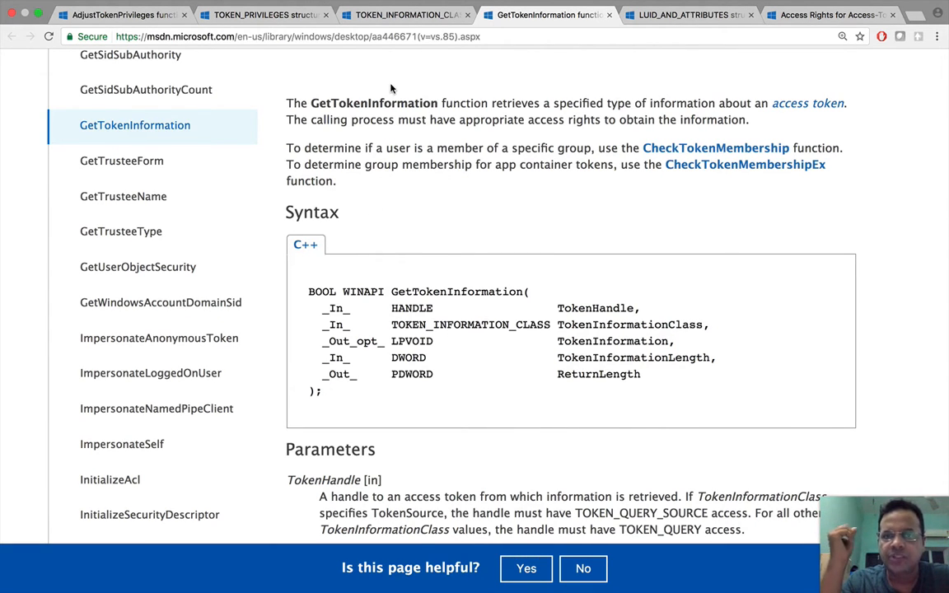
pyautogui.click(405, 15)
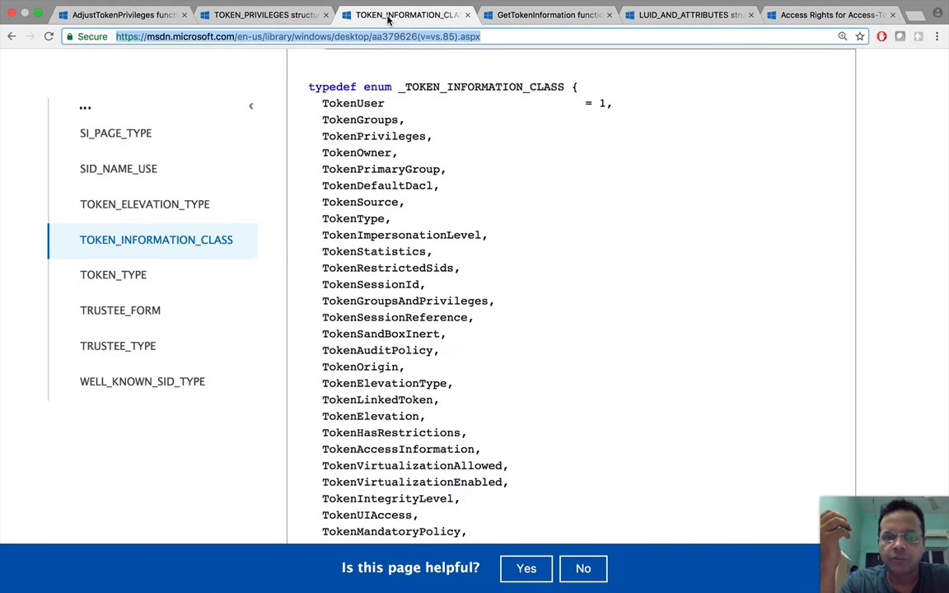
pyautogui.doubleClick(374, 136)
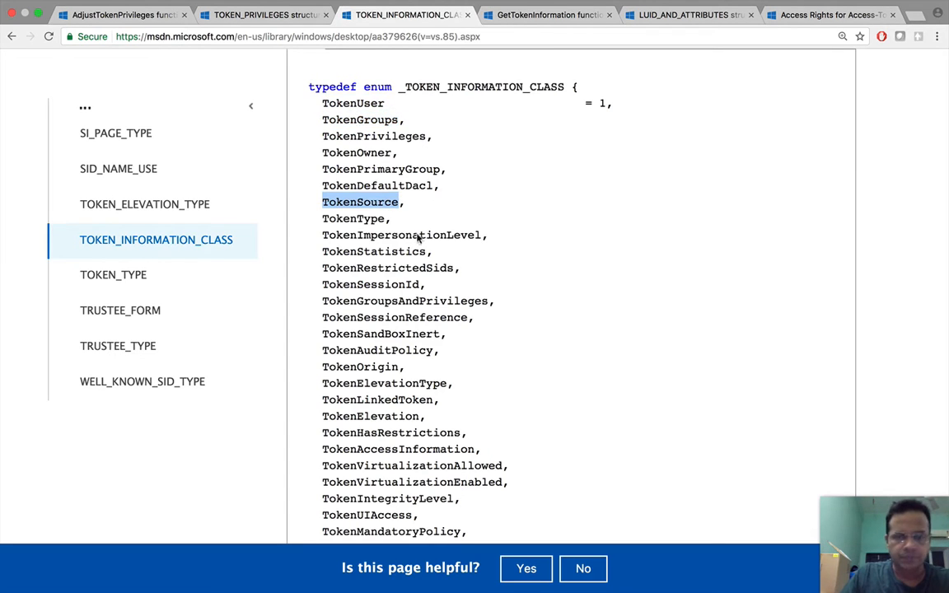
pyautogui.scroll(-3)
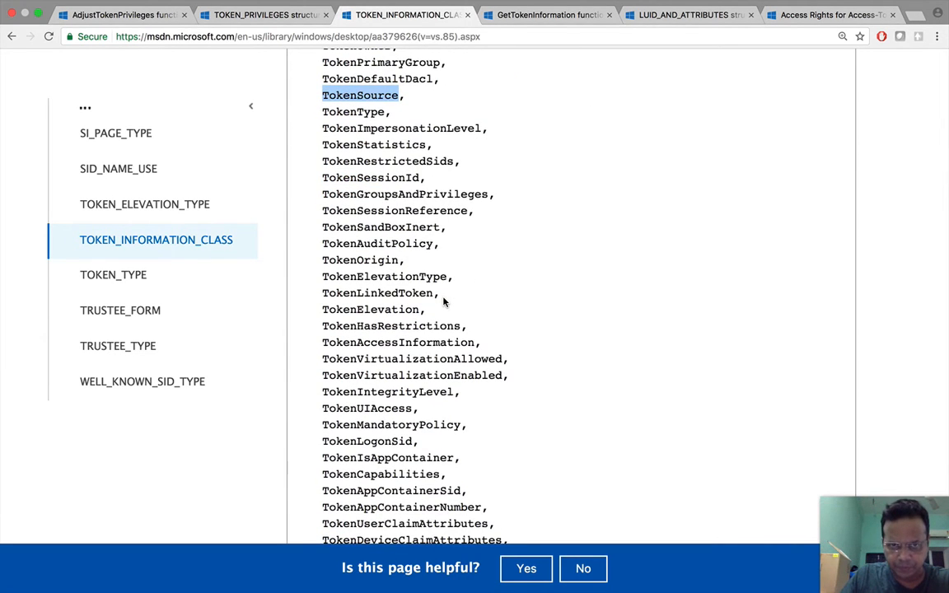
pyautogui.doubleClick(384, 276)
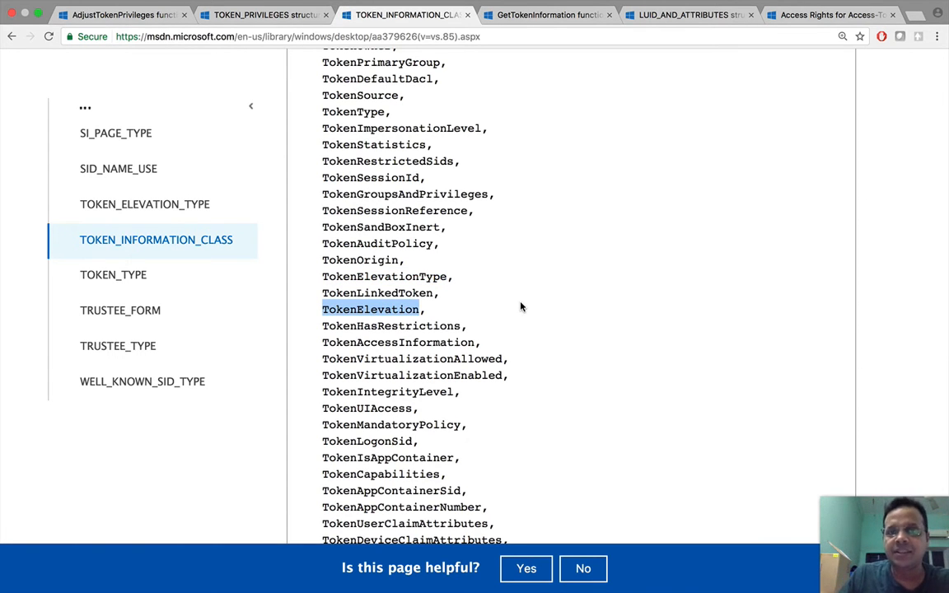
pyautogui.click(547, 15)
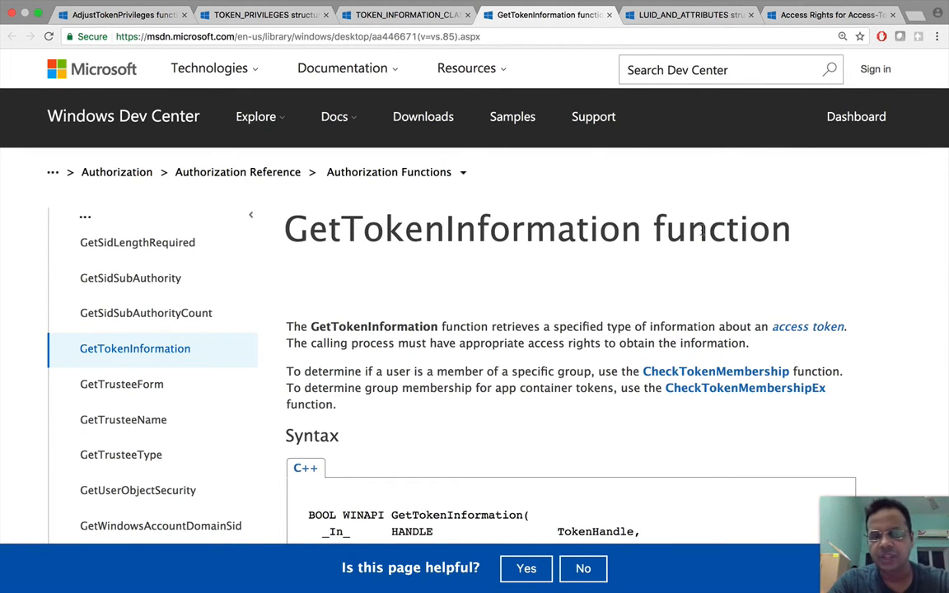
# Switch to the TOKEN_INFORMATION_CLASS tab, then back to the GetTokenInformation tab
pyautogui.click(404, 14)
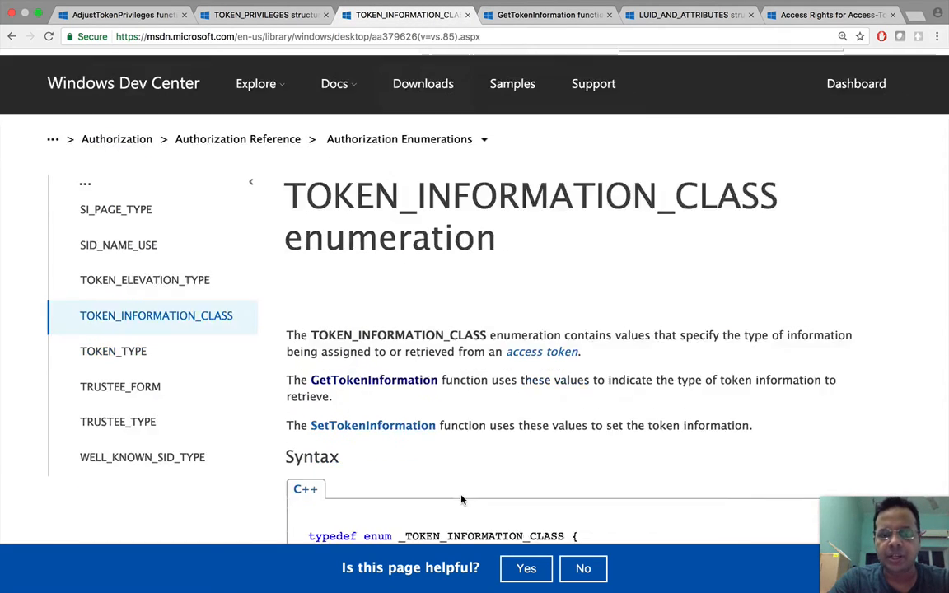
pyautogui.click(547, 14)
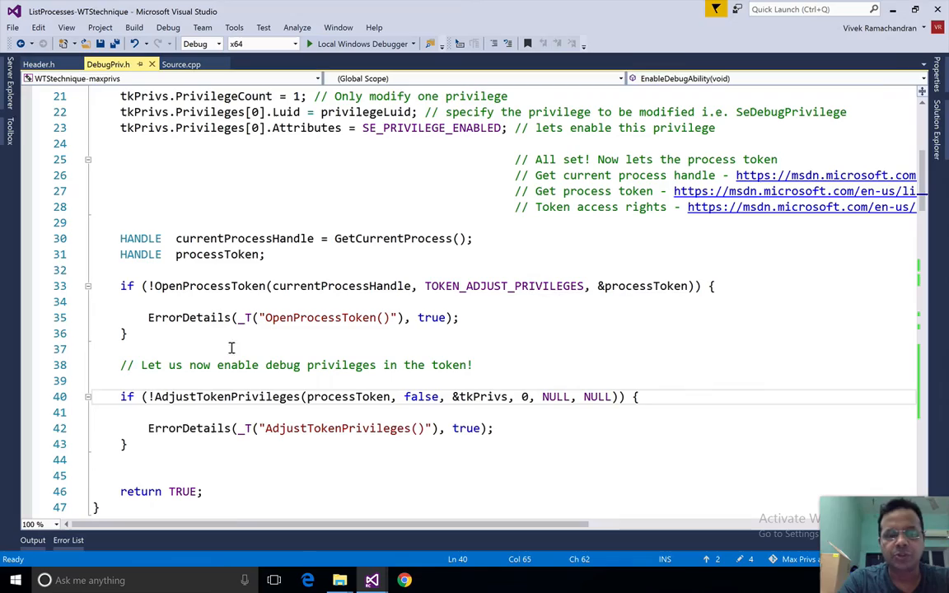
pyautogui.moveTo(435, 350)
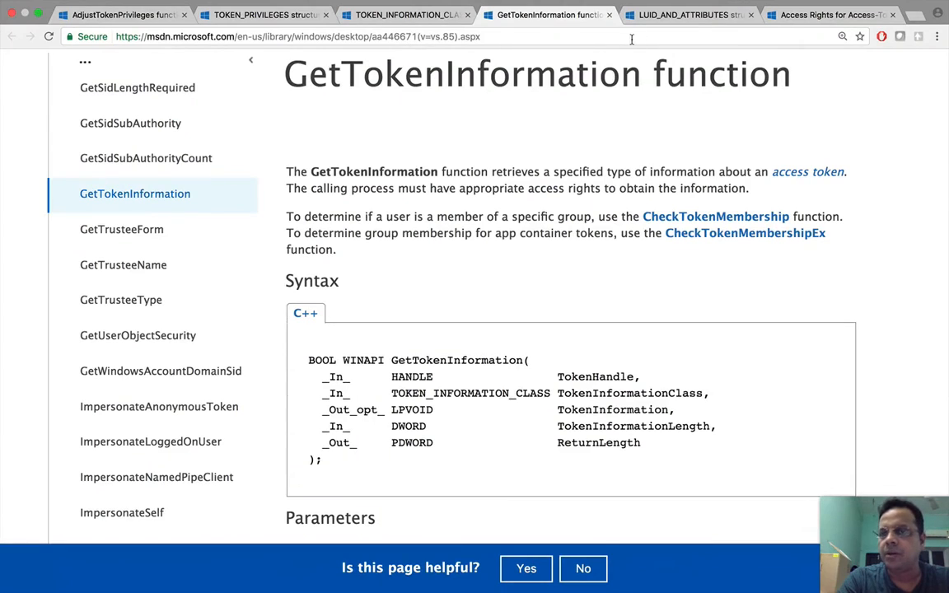
# Open Access Rights for Access-Token Objects and highlight TOKEN_QUERY in its rights table
pyautogui.click(827, 15)
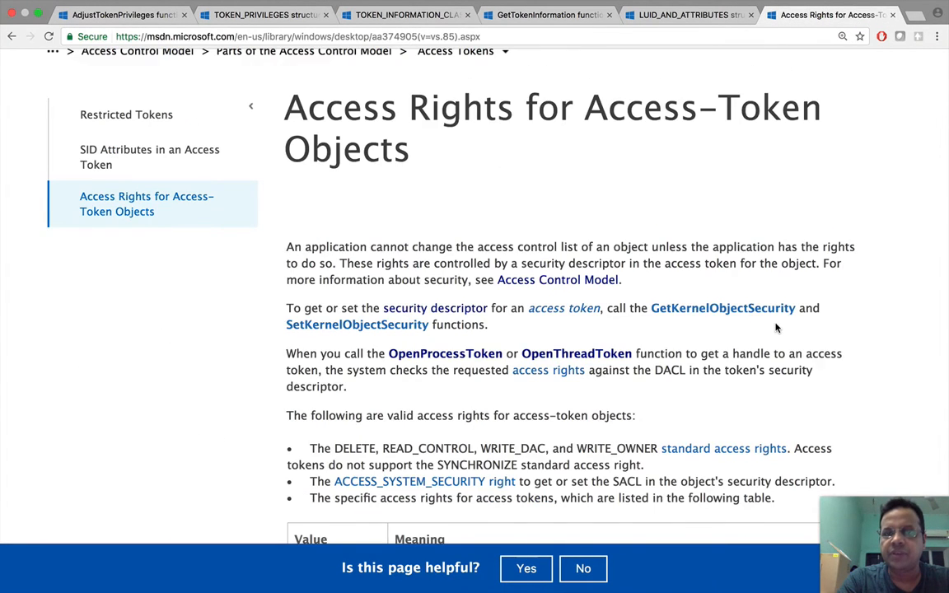
pyautogui.scroll(-3)
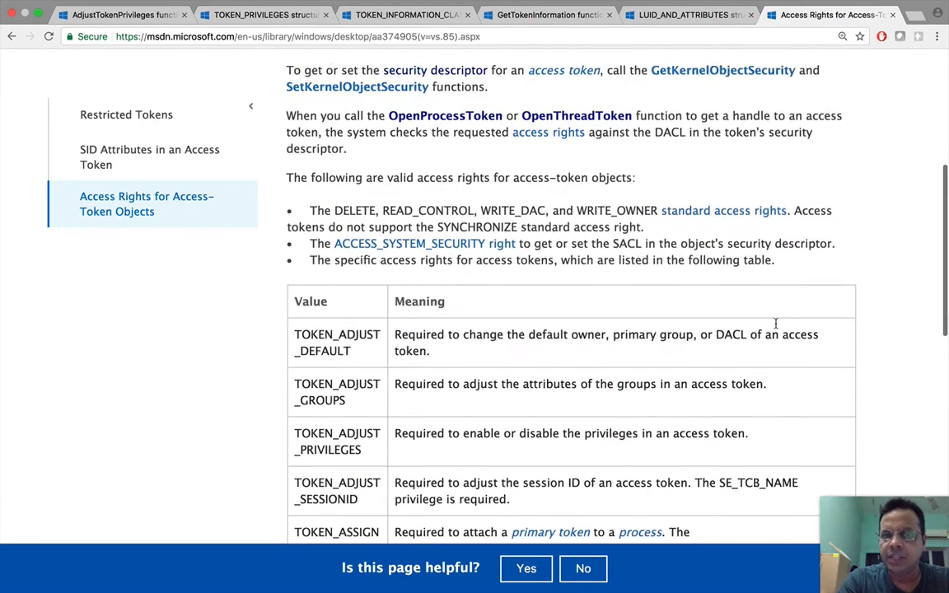
pyautogui.scroll(-3)
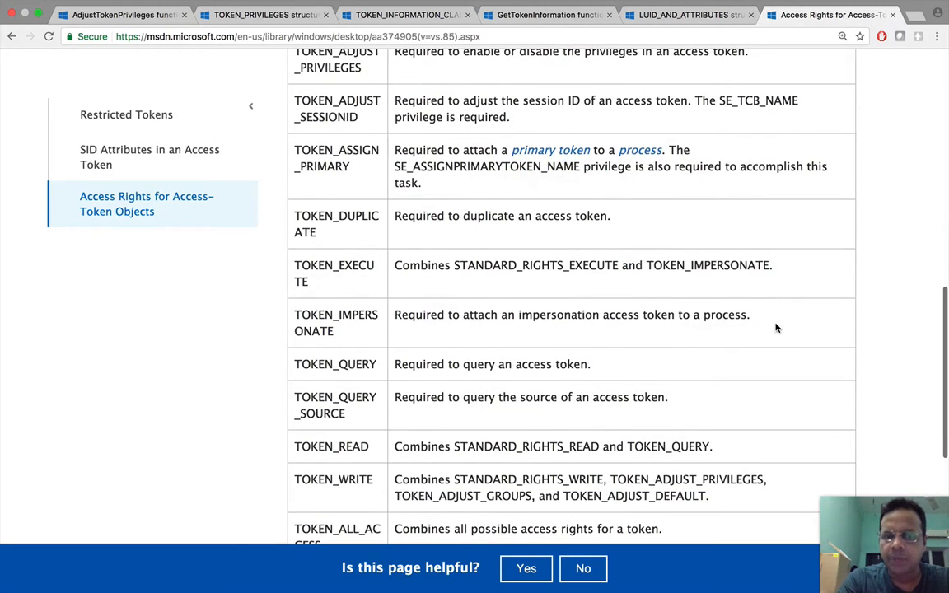
pyautogui.scroll(-3)
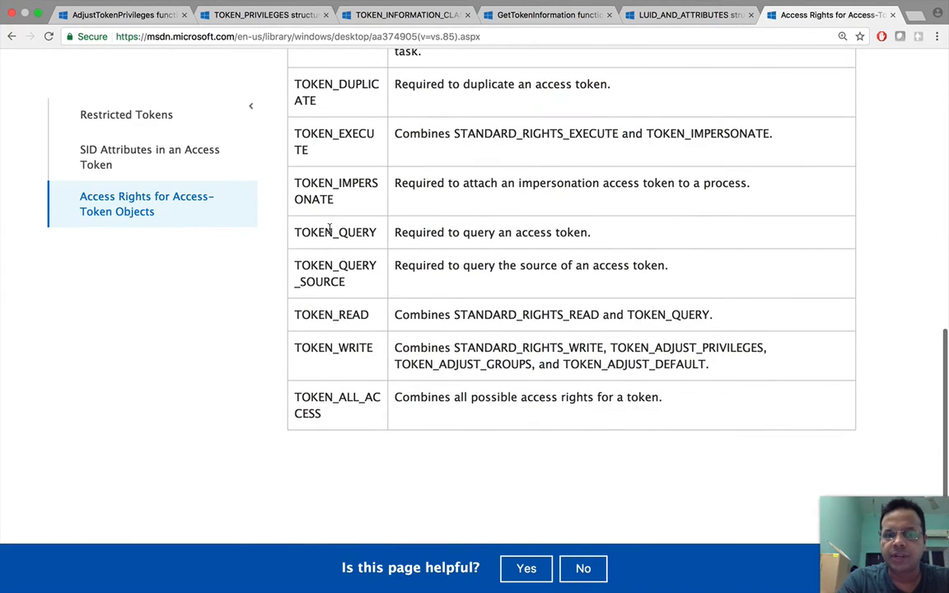
pyautogui.doubleClick(336, 232)
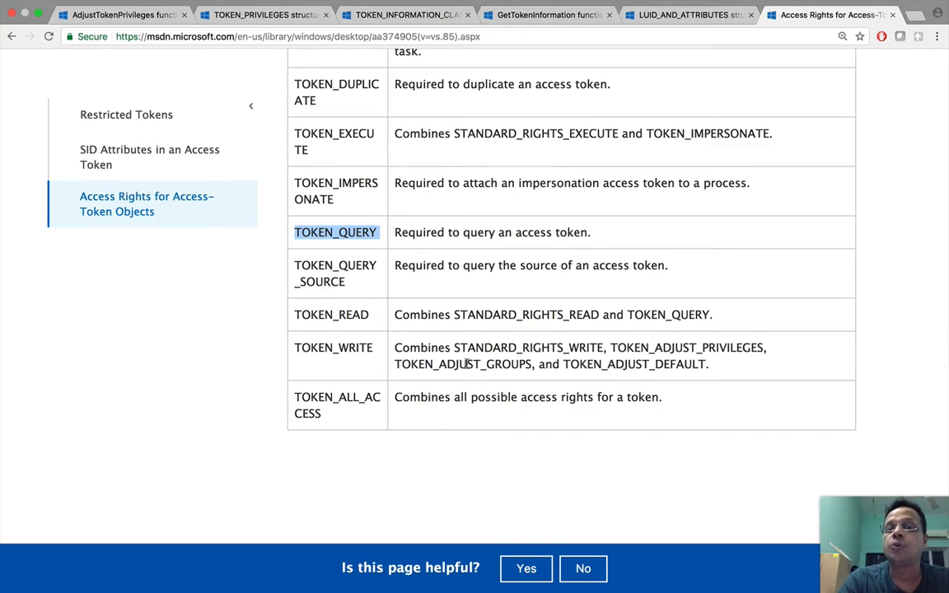
pyautogui.moveTo(379, 221)
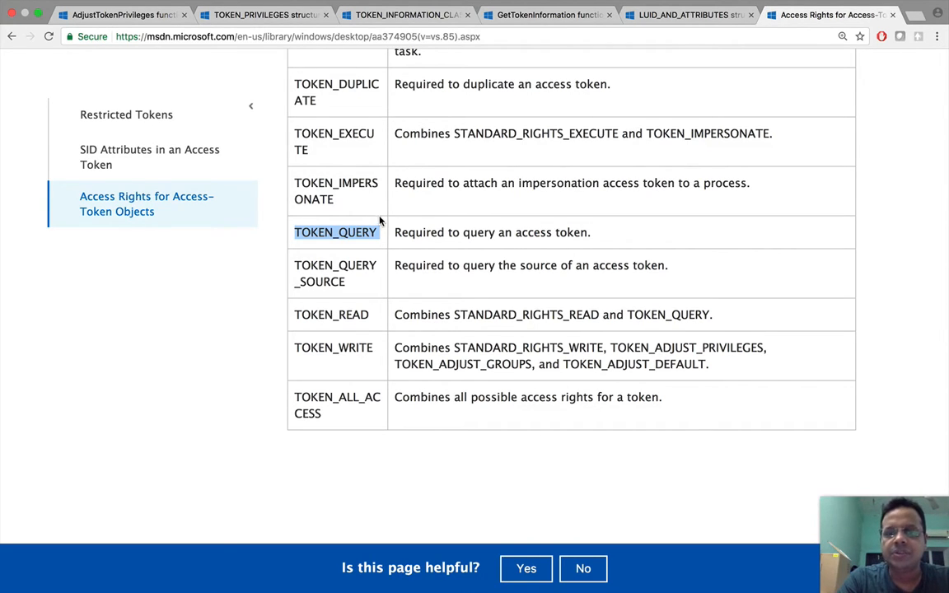
pyautogui.moveTo(542, 247)
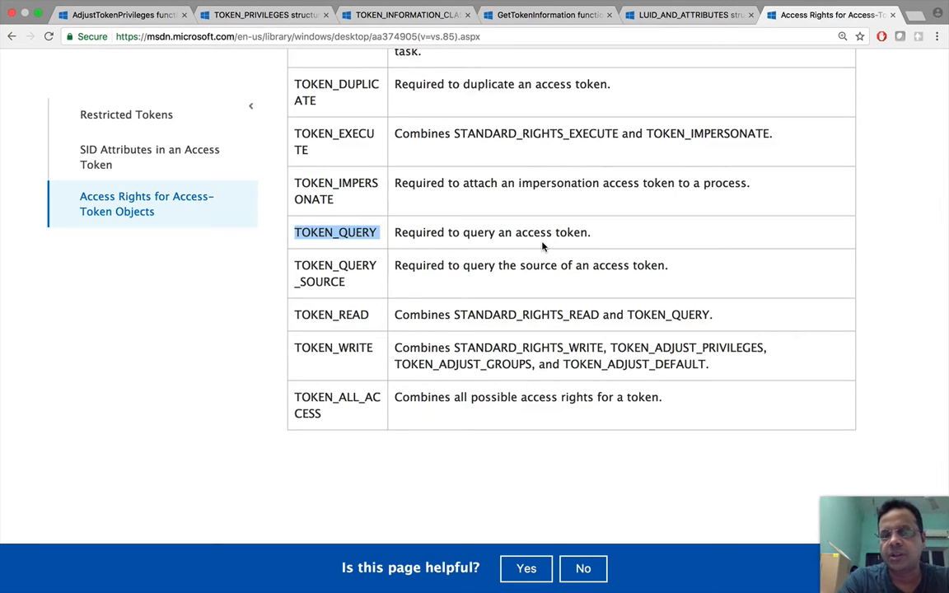
pyautogui.moveTo(379, 286)
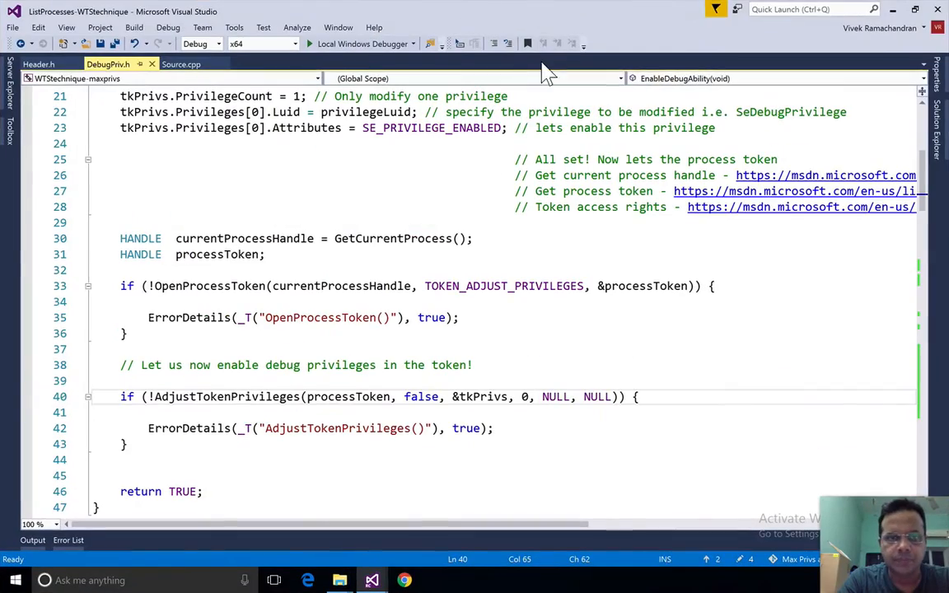
# Highlight OpenProcessToken and its TOKEN_ADJUST_PRIVILEGES | TOKEN_QUERY flags in DebugPriv.h
pyautogui.scroll(-3)
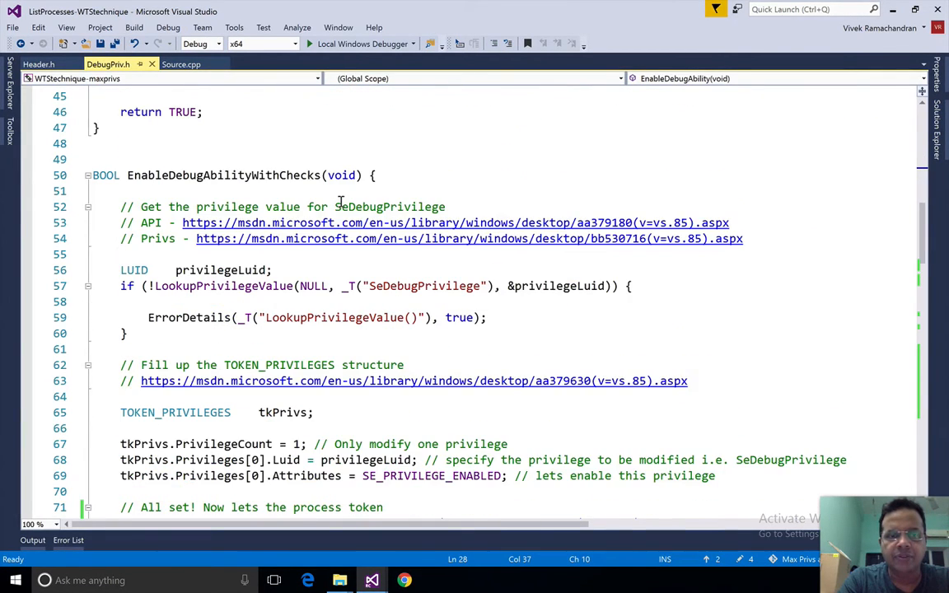
pyautogui.scroll(-3)
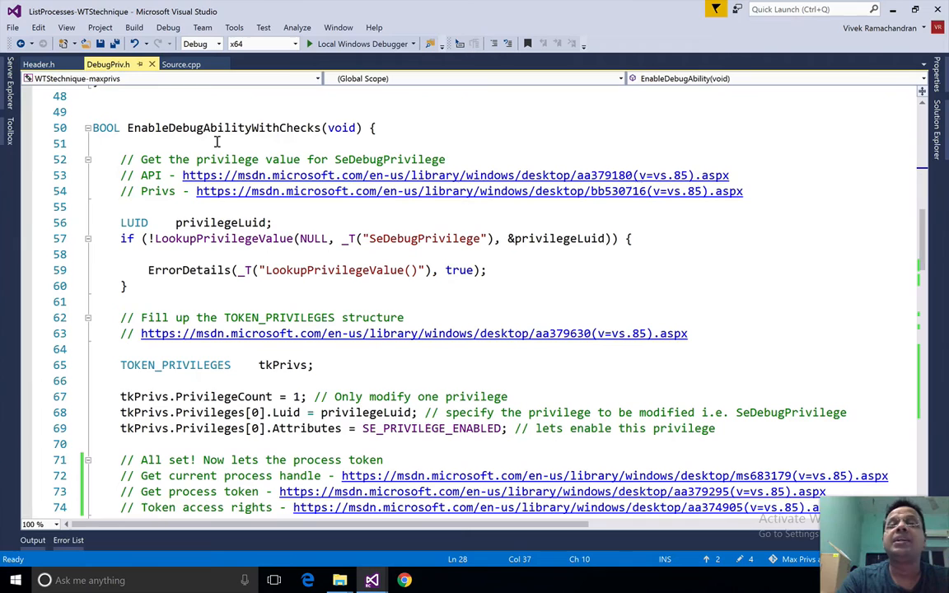
pyautogui.moveTo(247, 127)
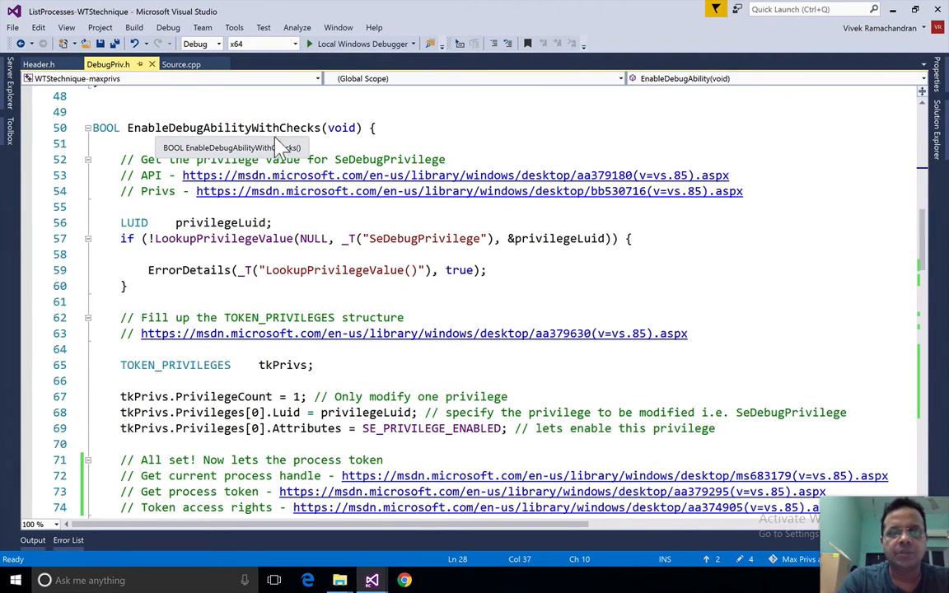
pyautogui.moveTo(232, 158)
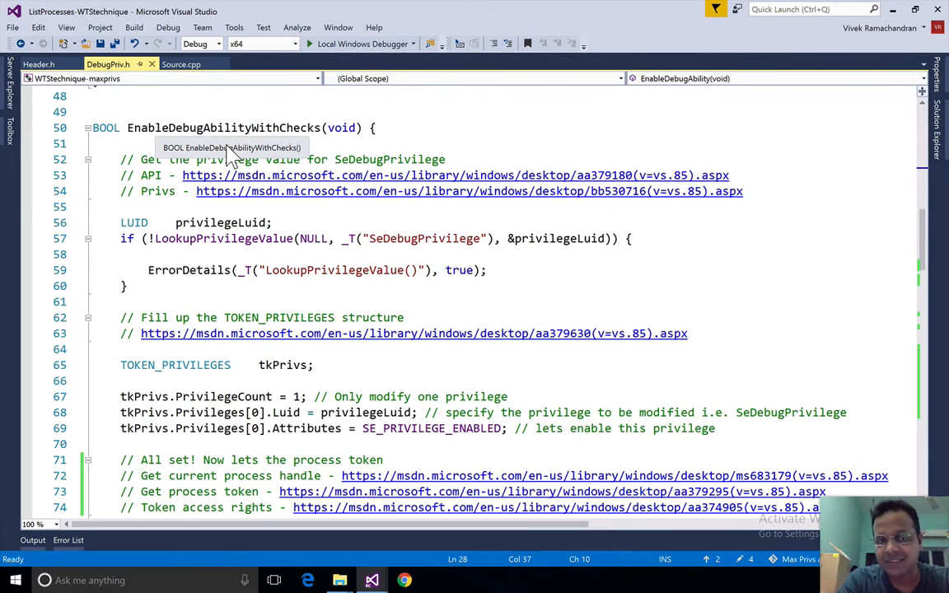
pyautogui.scroll(-3)
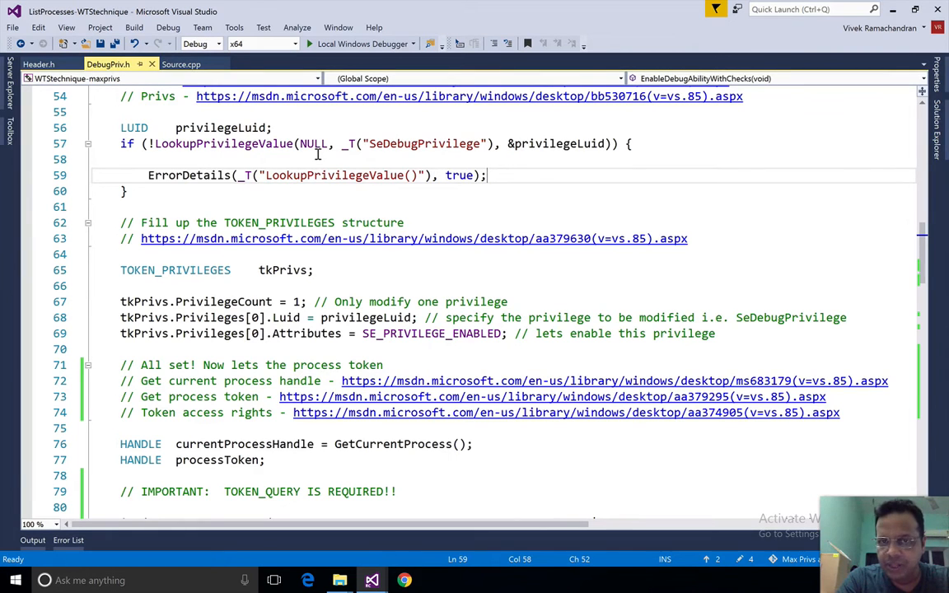
pyautogui.scroll(-3)
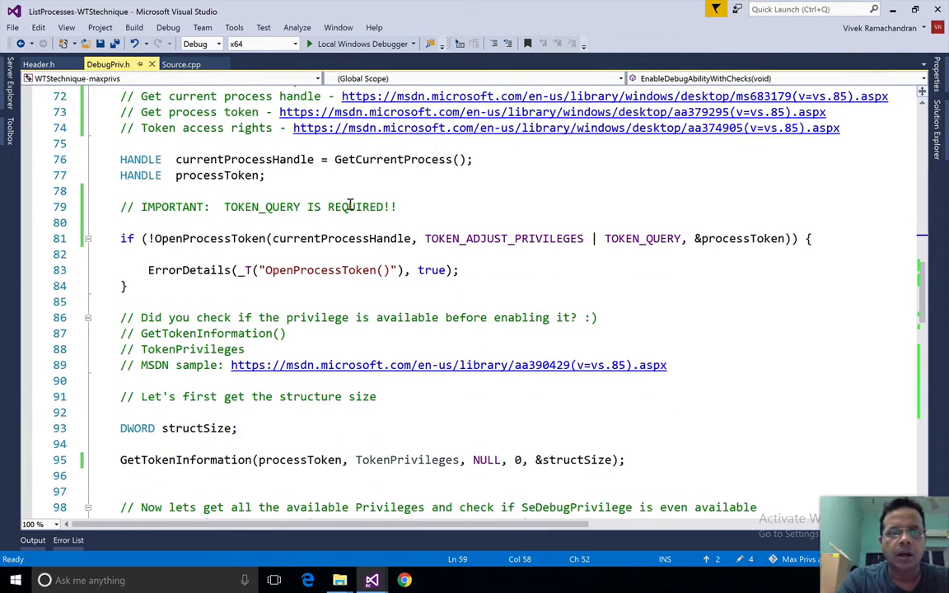
pyautogui.doubleClick(209, 238)
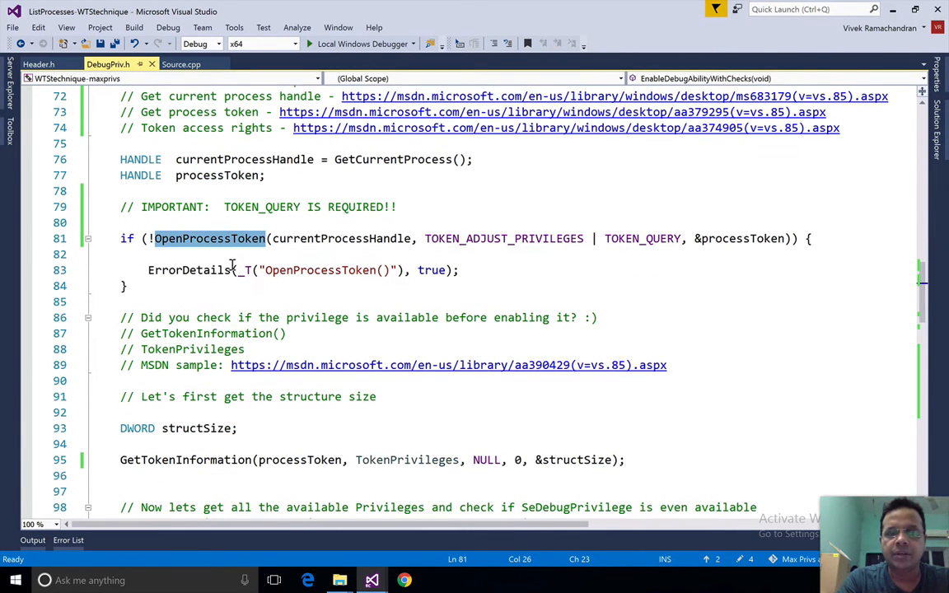
pyautogui.moveTo(241, 270)
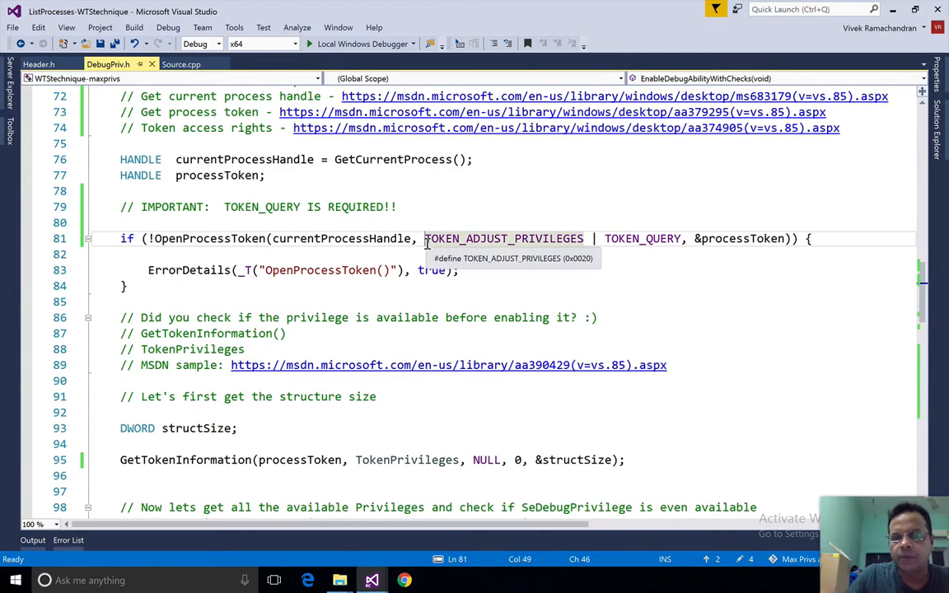
pyautogui.moveTo(424, 238); pyautogui.dragTo(679, 238)
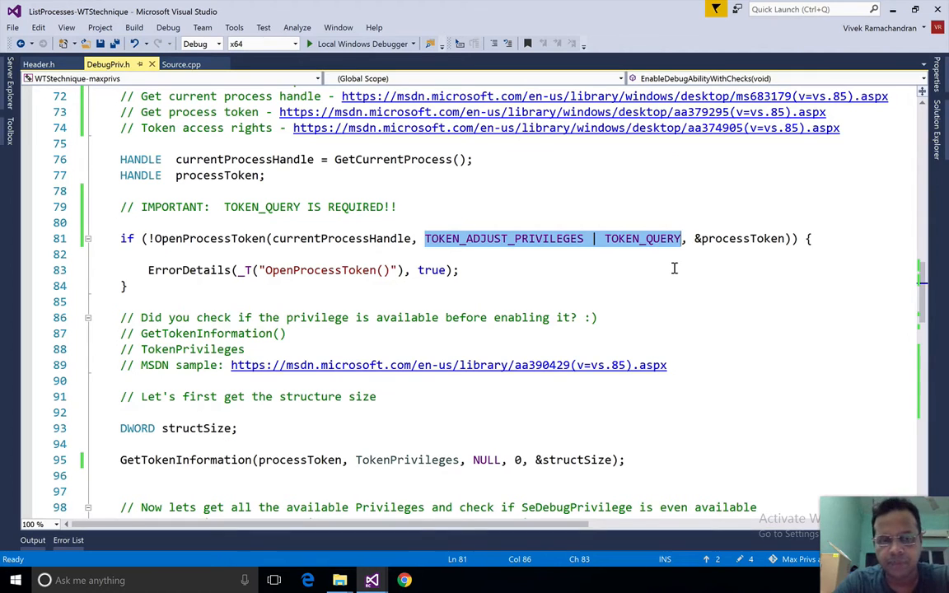
pyautogui.click(123, 286)
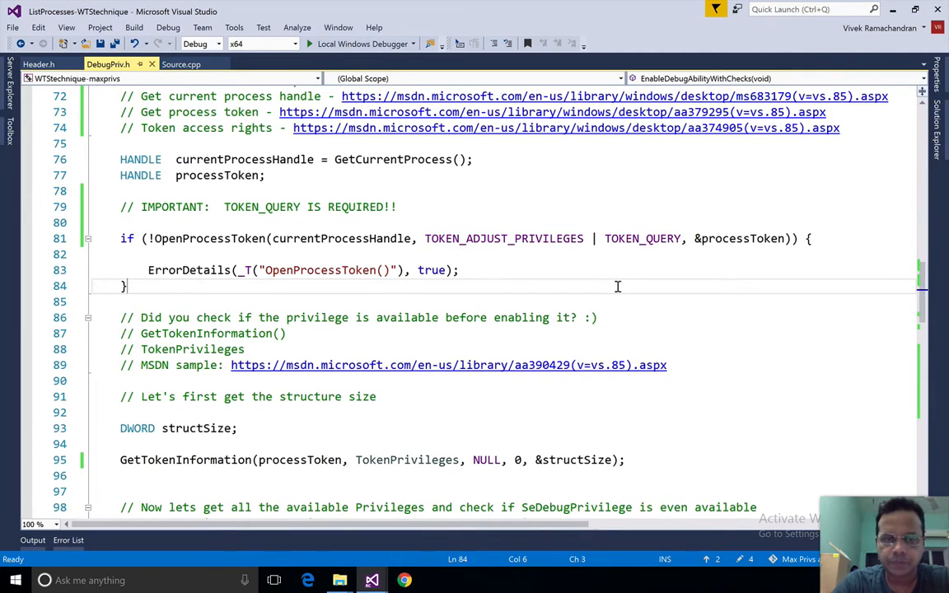
pyautogui.scroll(-3)
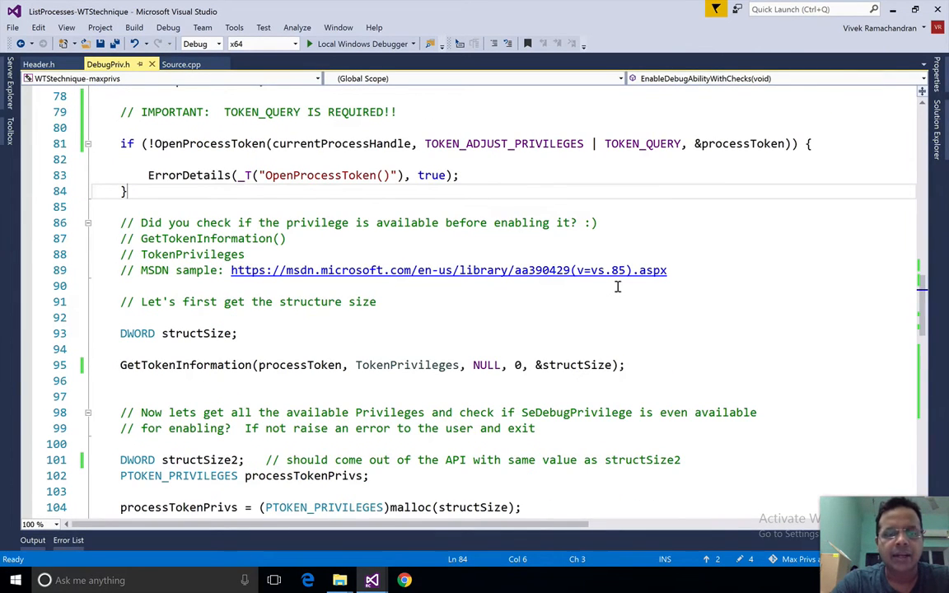
pyautogui.scroll(-3)
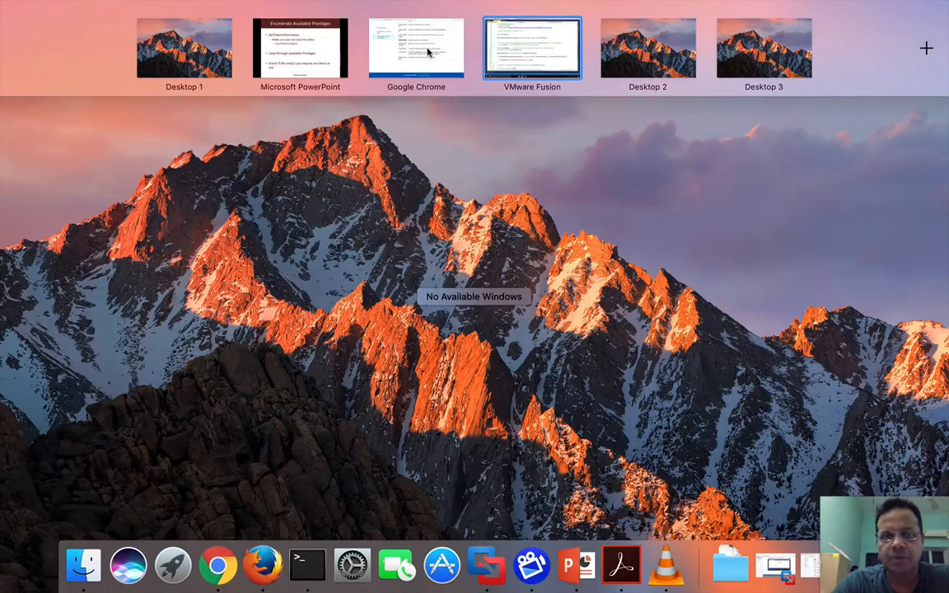
# In Chrome's GetTokenInformation page, highlight the TokenInformationClass parameter
pyautogui.click(416, 47)
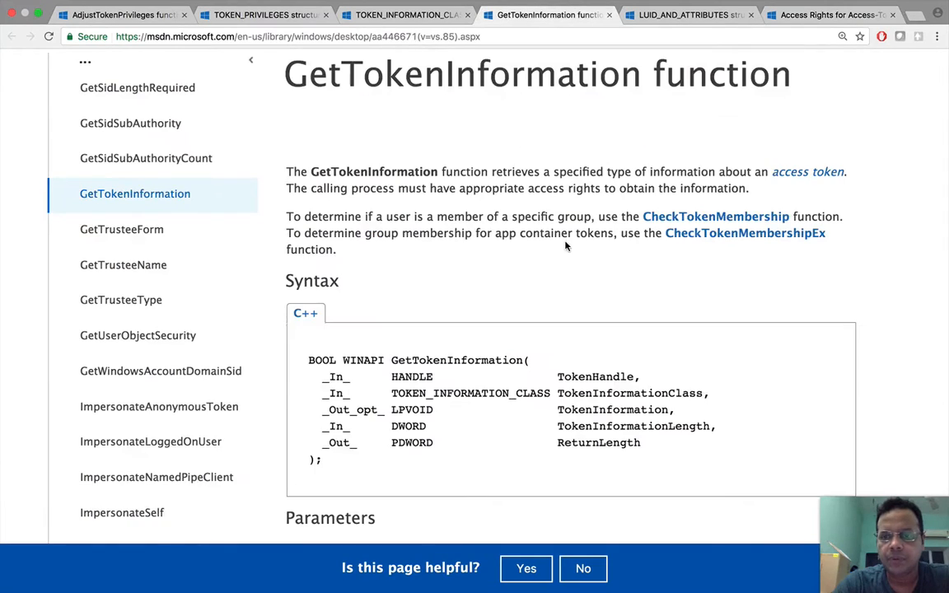
pyautogui.moveTo(508, 271)
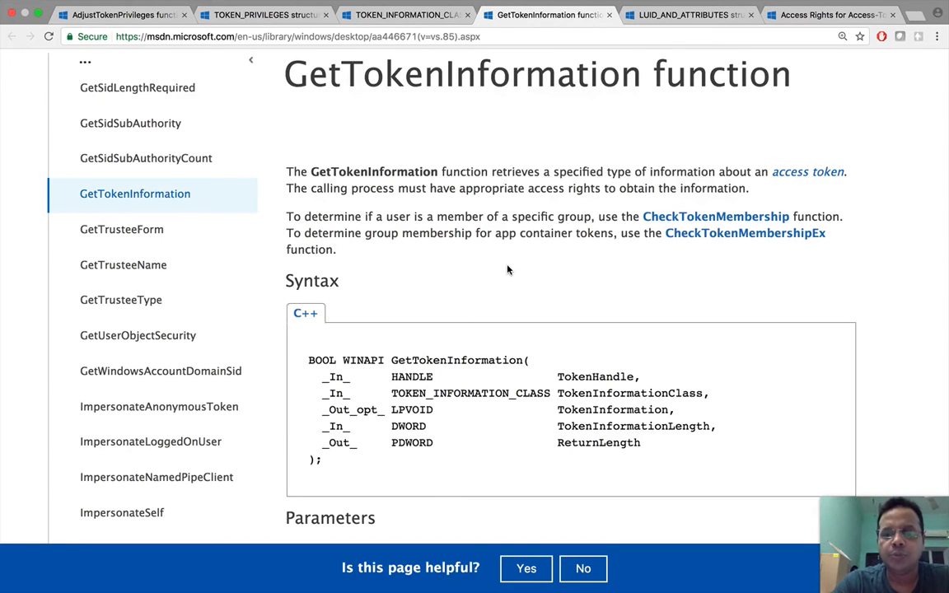
pyautogui.scroll(-3)
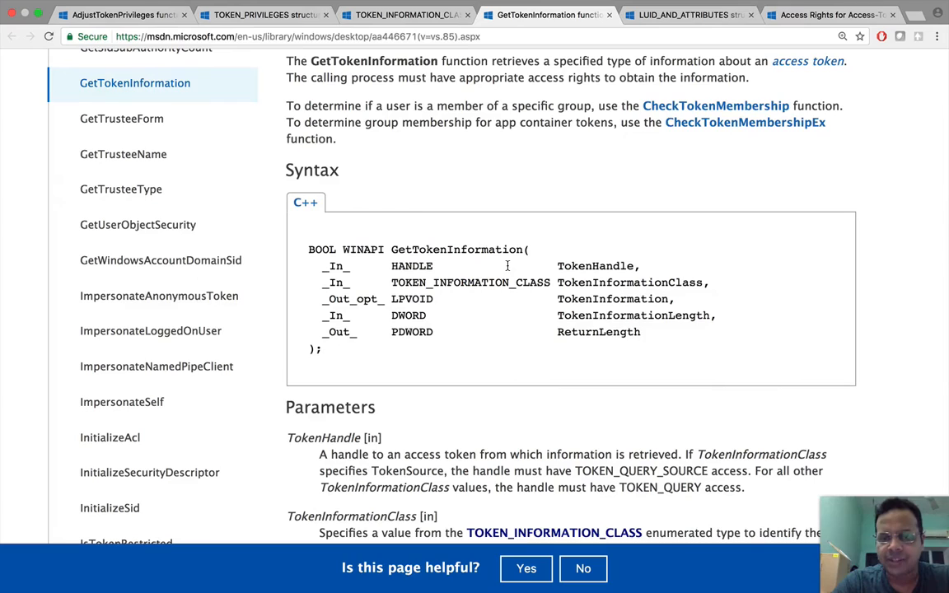
pyautogui.doubleClick(595, 266)
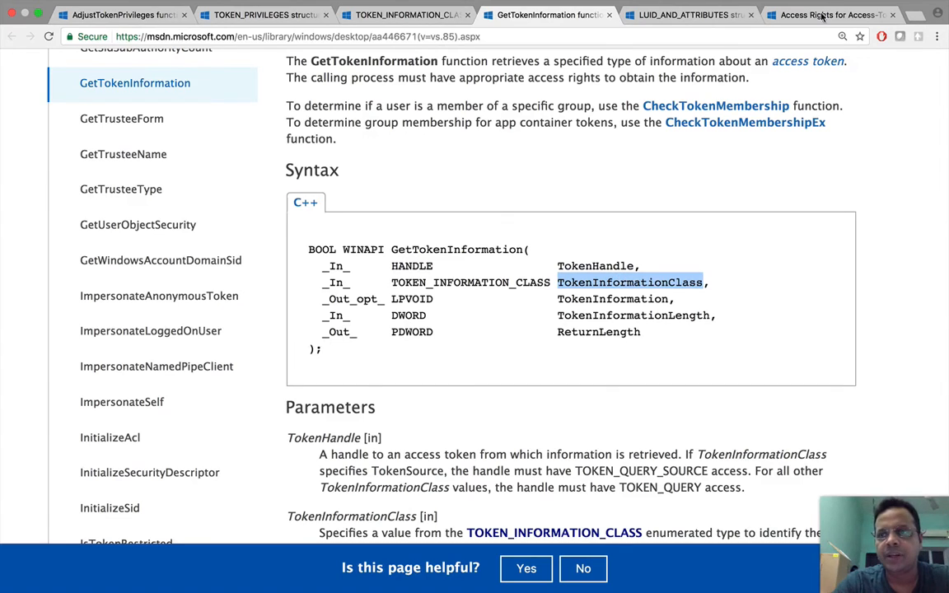
# Highlight entries on the TOKEN_INFORMATION_CLASS enumeration page
pyautogui.click(404, 15)
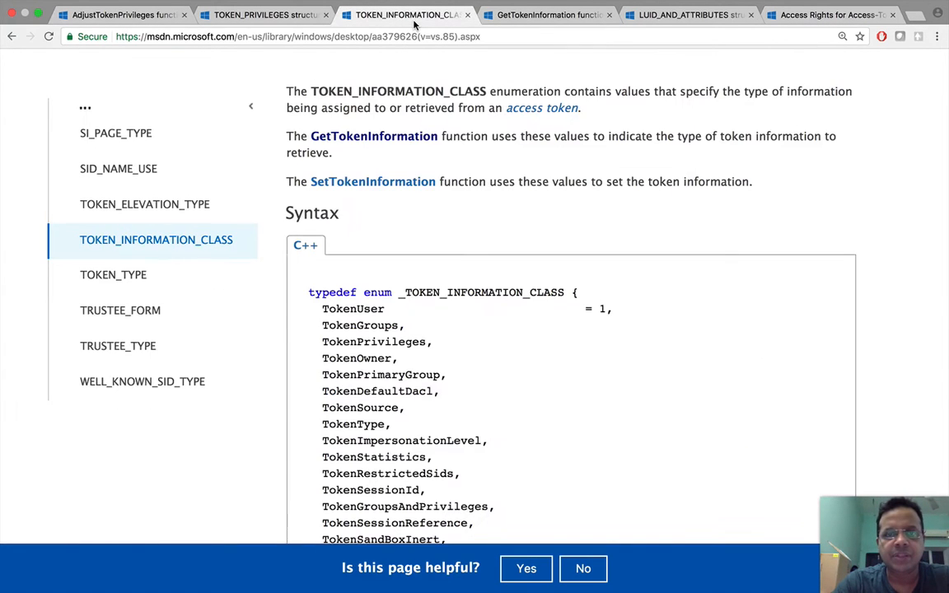
pyautogui.doubleClick(373, 341)
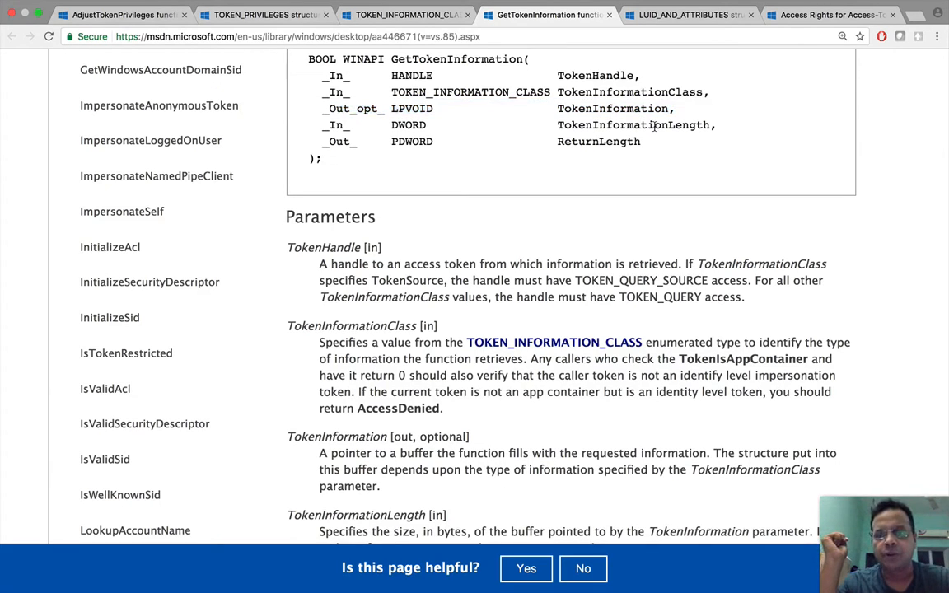
pyautogui.doubleClick(632, 124)
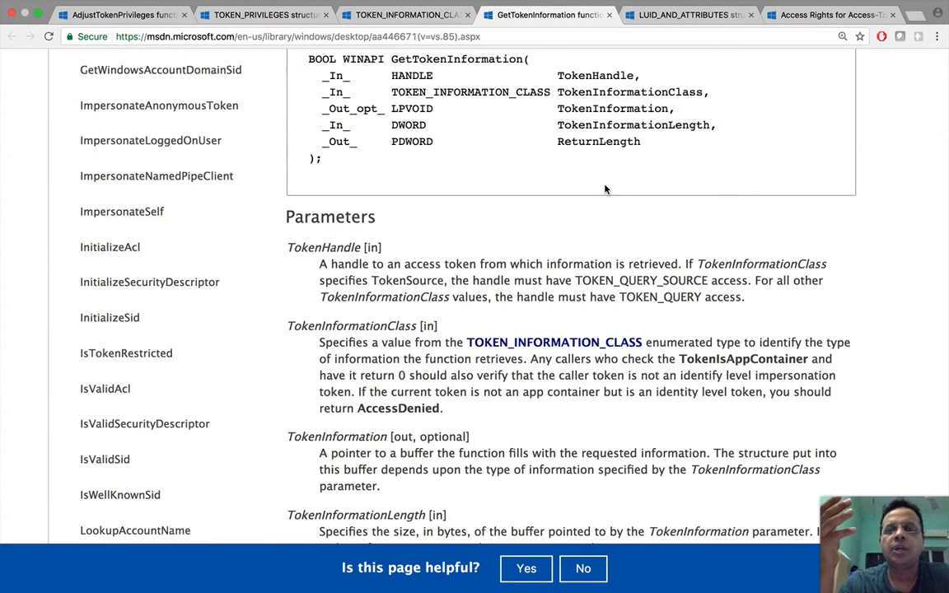
pyautogui.doubleClick(598, 141)
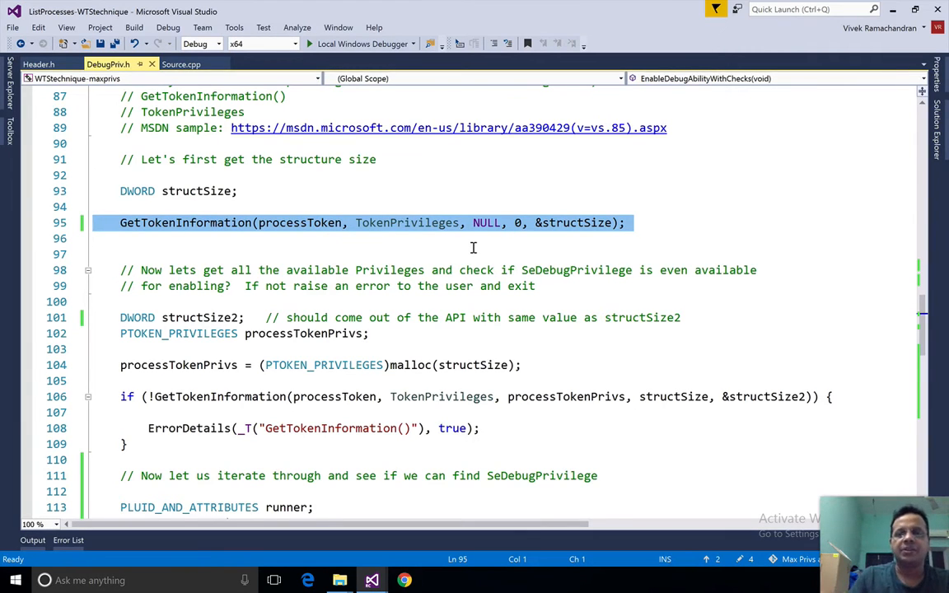
# Highlight structSize's uses and scroll to the malloc and second GetTokenInformation call
pyautogui.click(574, 223)
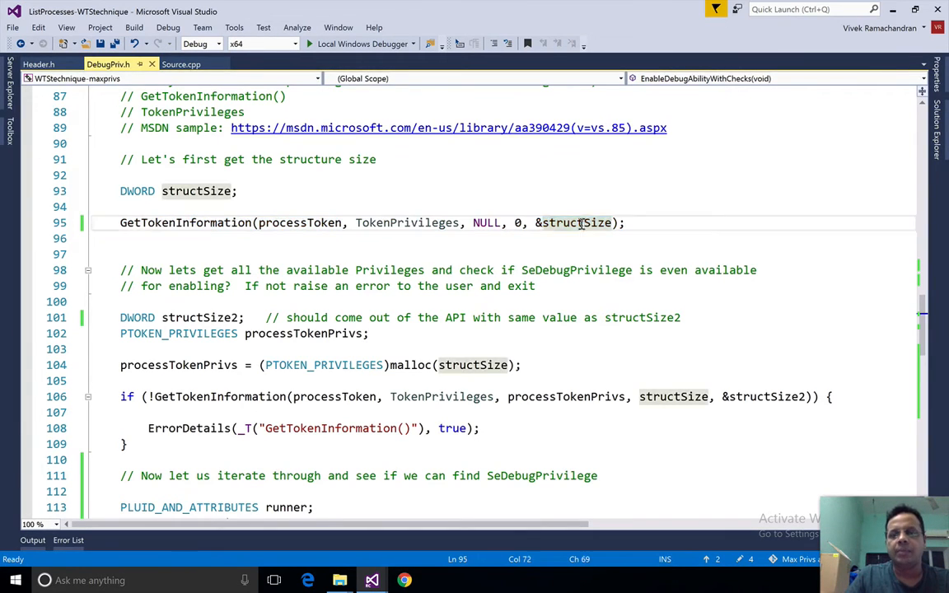
pyautogui.doubleClick(575, 223)
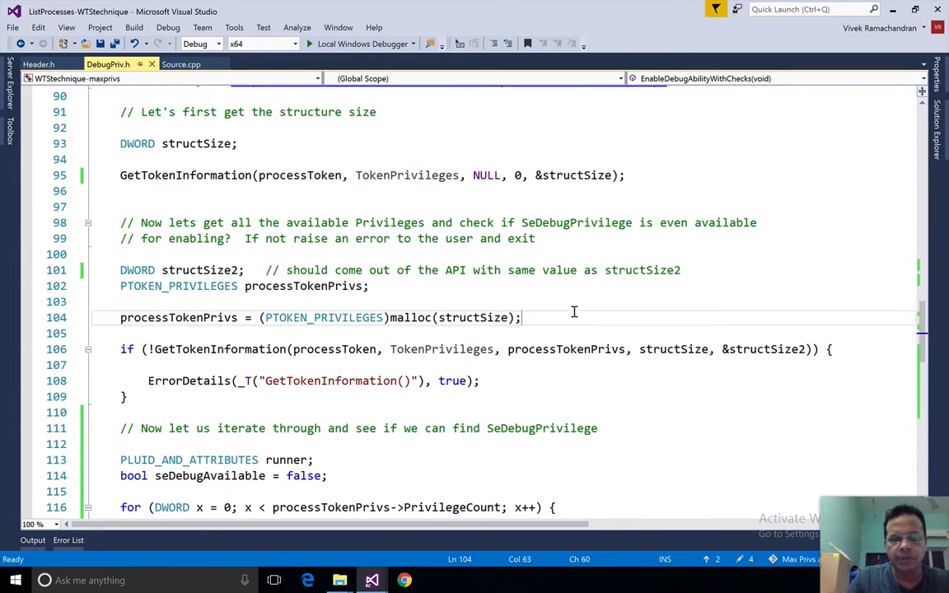
pyautogui.scroll(-3)
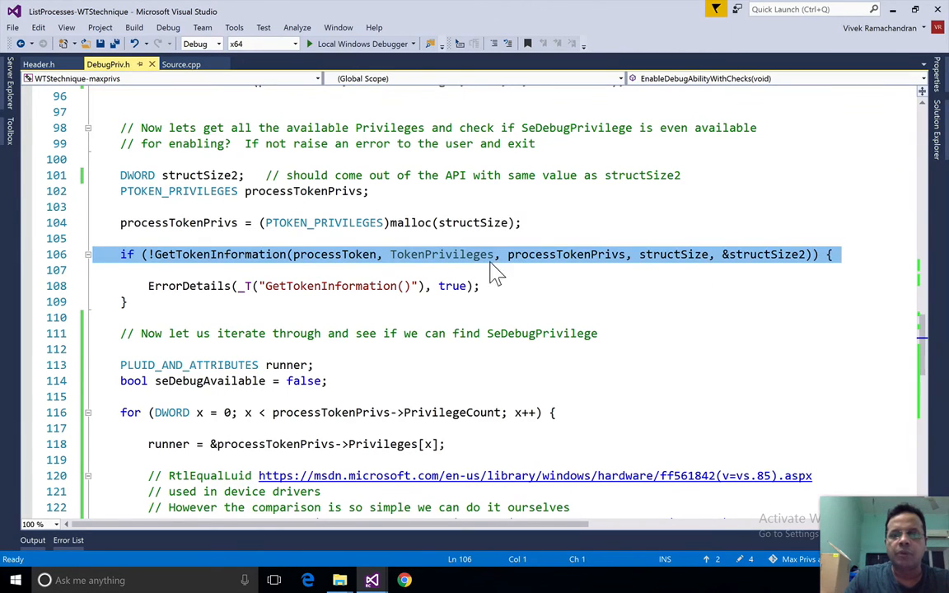
pyautogui.moveTo(550, 285)
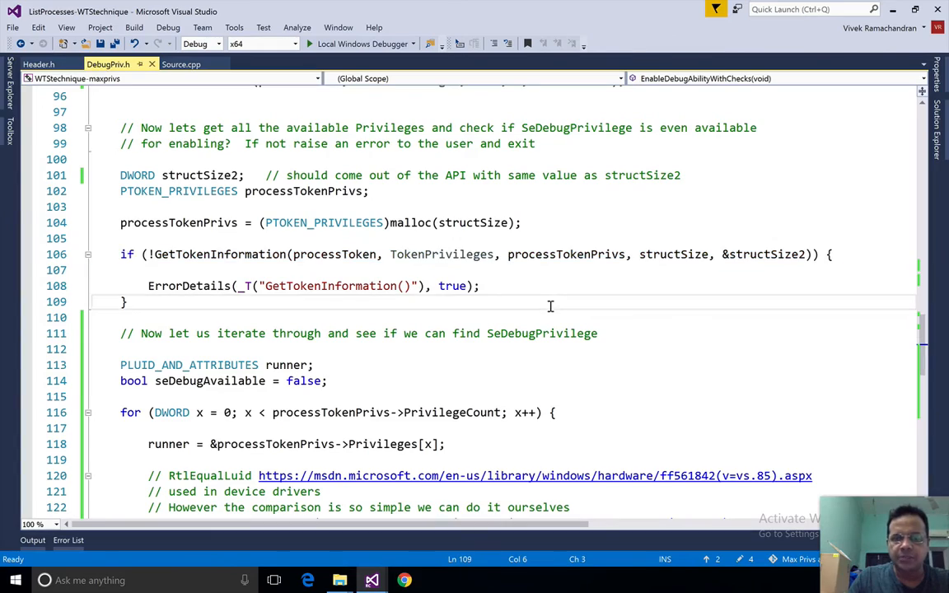
pyautogui.scroll(-3)
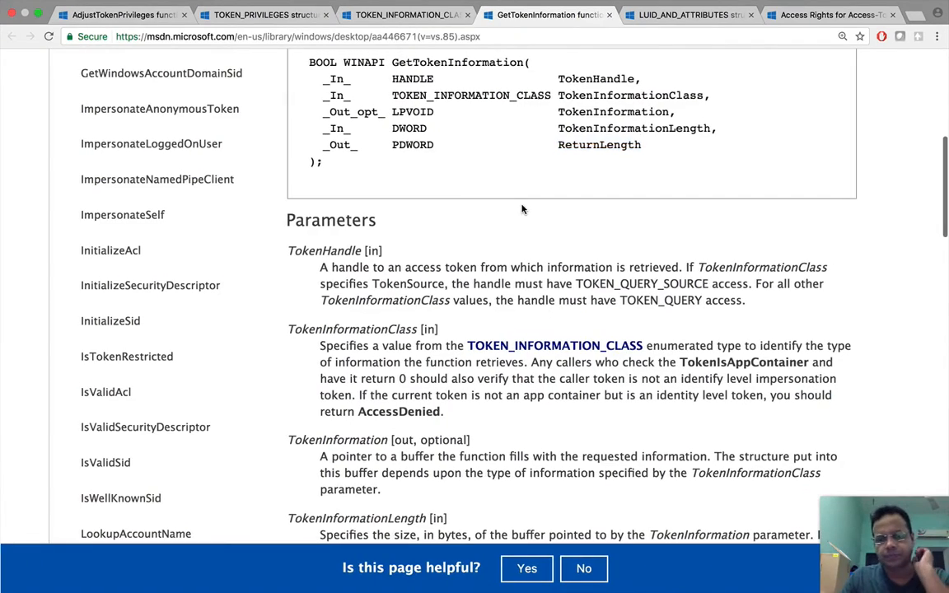
# Review TOKEN_QUERY, locate TokenPrivileges in TOKEN_INFORMATION_CLASS, and open the TOKEN_PRIVILEGES page
pyautogui.scroll(-3)
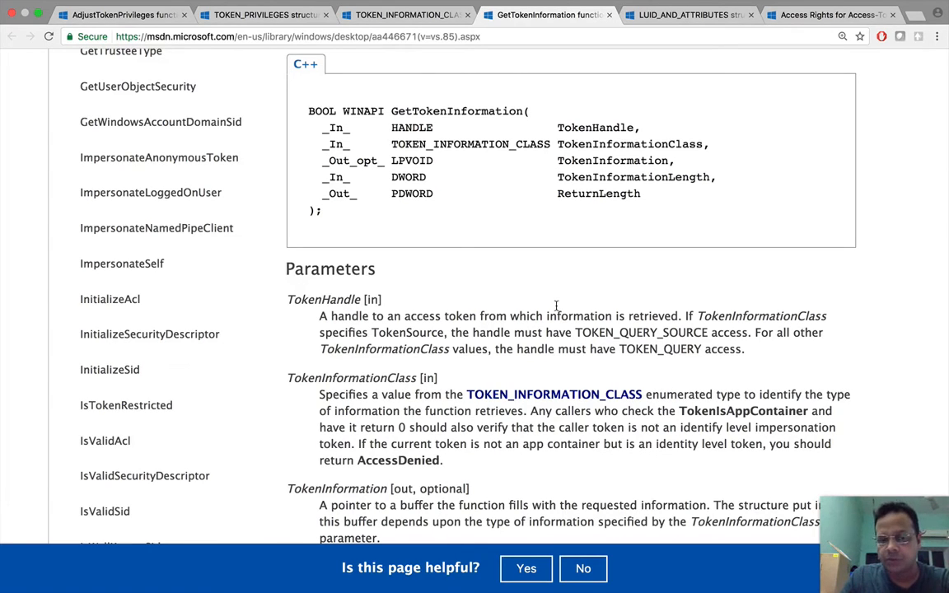
pyautogui.scroll(-3)
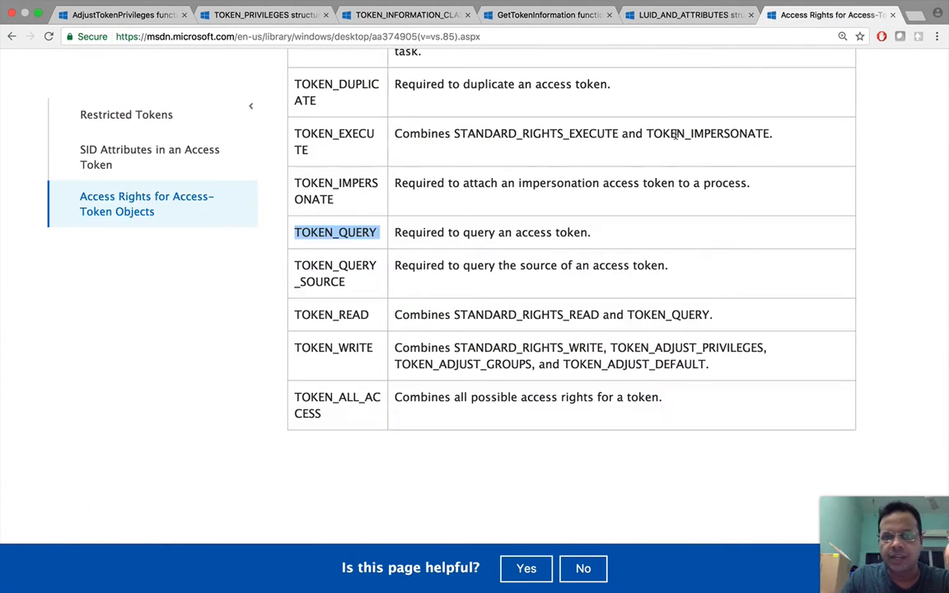
pyautogui.click(403, 15)
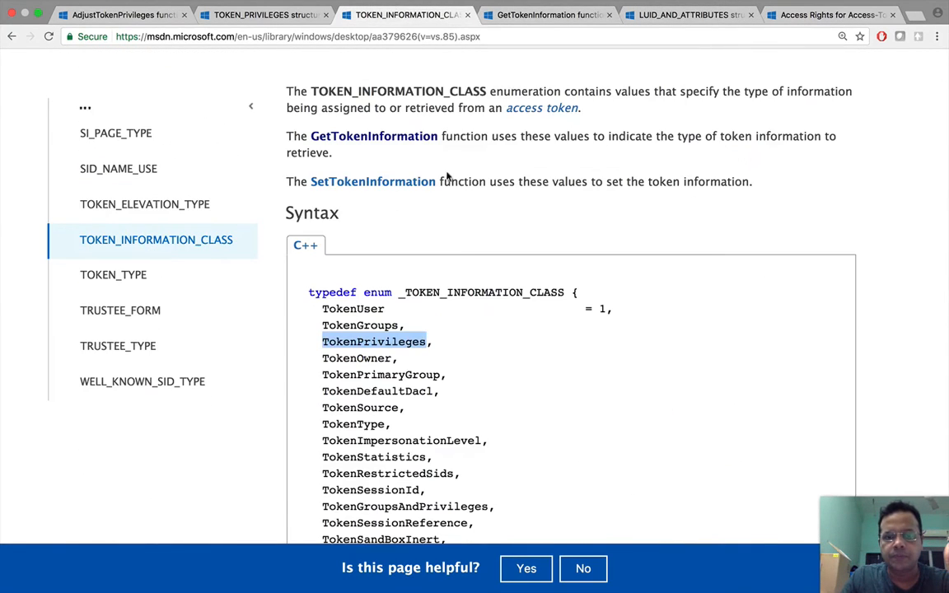
pyautogui.scroll(-3)
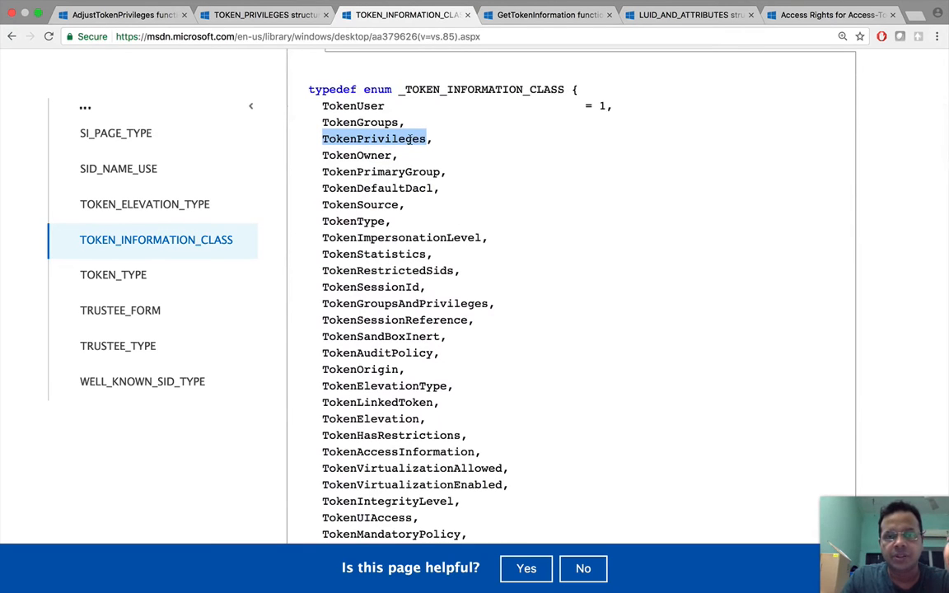
pyautogui.moveTo(622, 228)
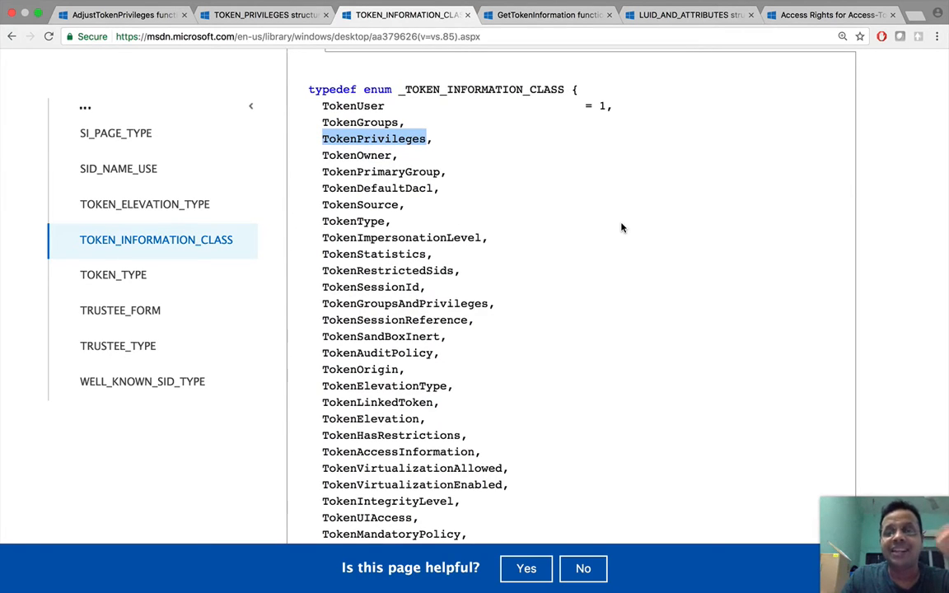
pyautogui.scroll(-3)
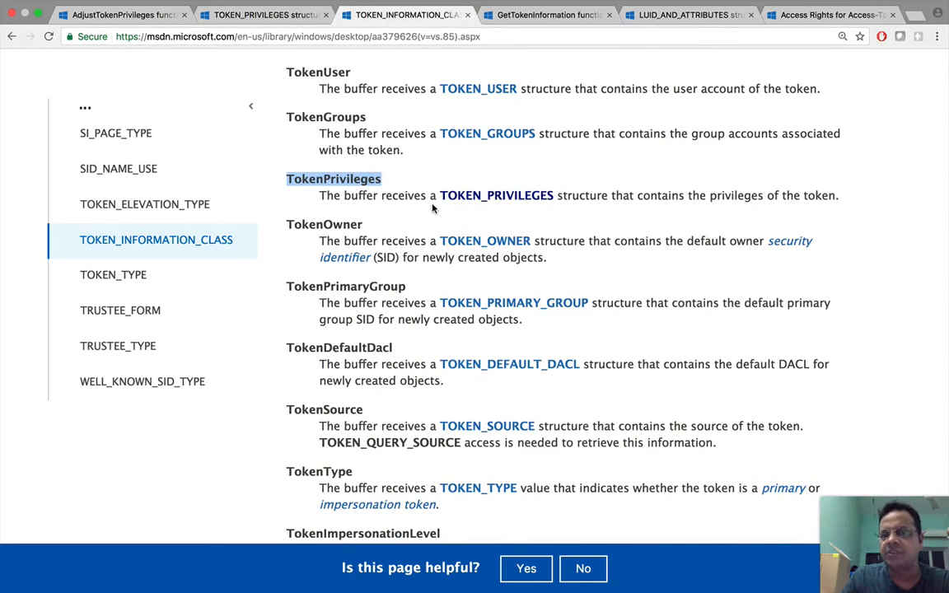
pyautogui.moveTo(519, 203)
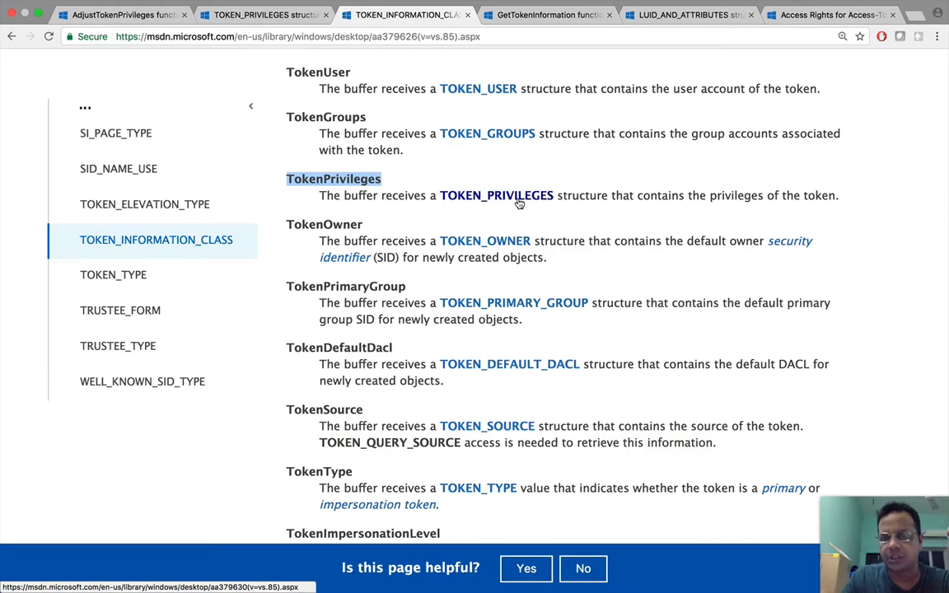
pyautogui.click(496, 195)
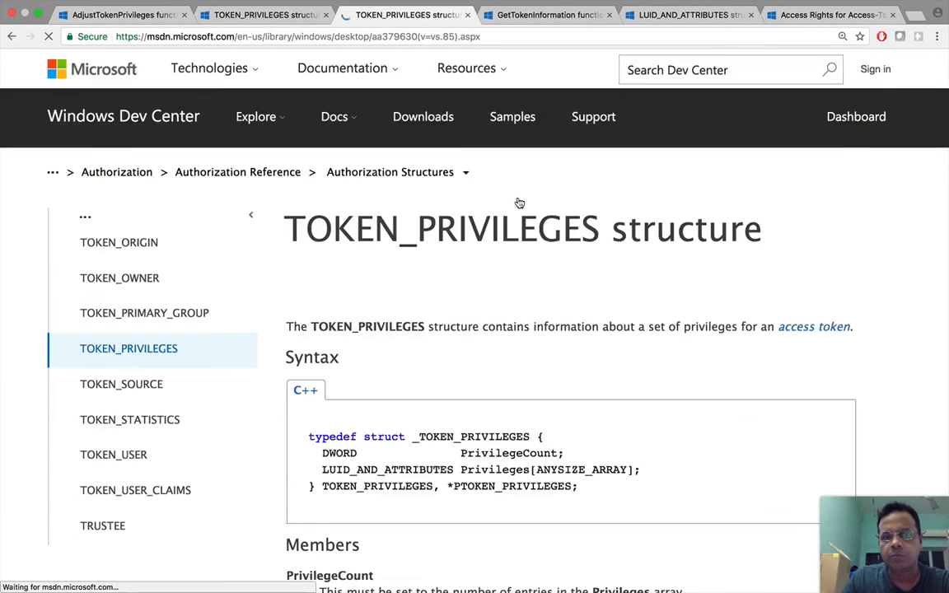
# Scroll TOKEN_PRIVILEGES to its syntax and highlight the Privileges array member
pyautogui.scroll(-3)
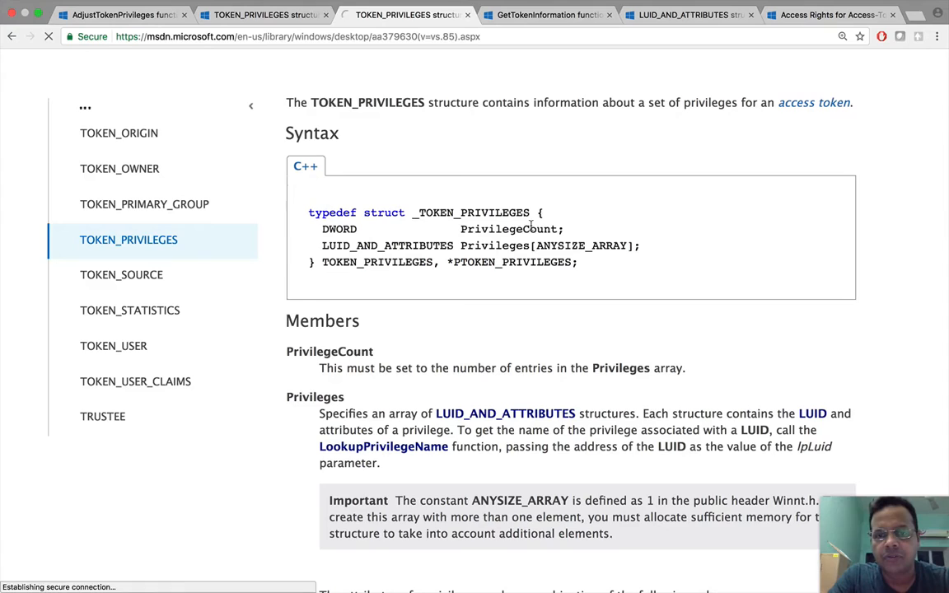
pyautogui.doubleClick(511, 229)
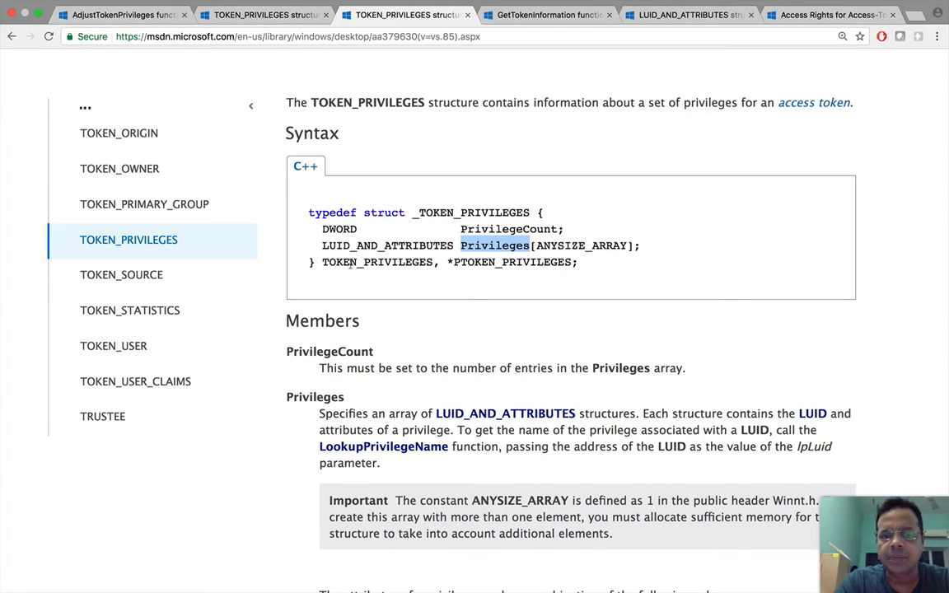
pyautogui.moveTo(443, 257)
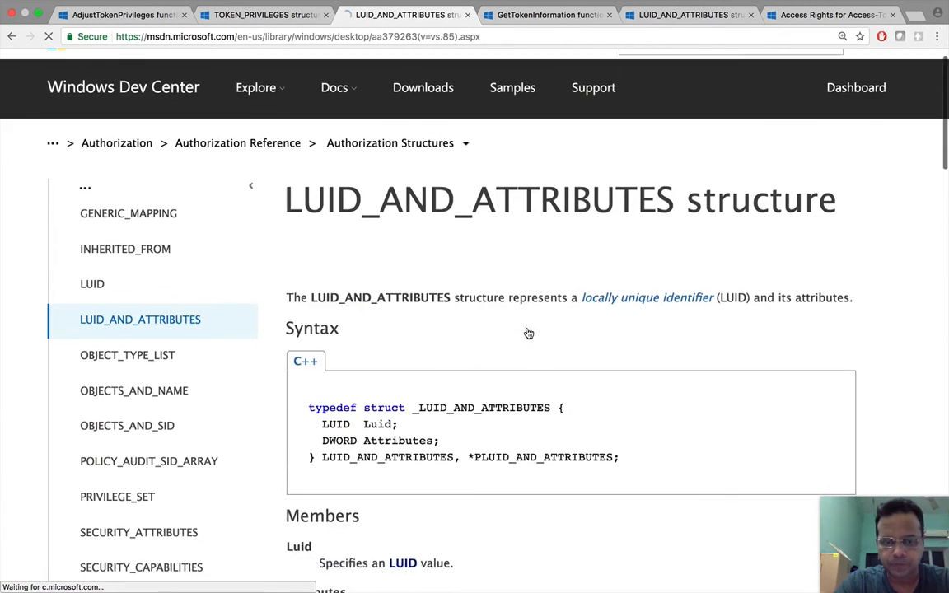
# Follow the LUID link from LUID_AND_ATTRIBUTES and highlight the LUID HighPart member
pyautogui.scroll(-3)
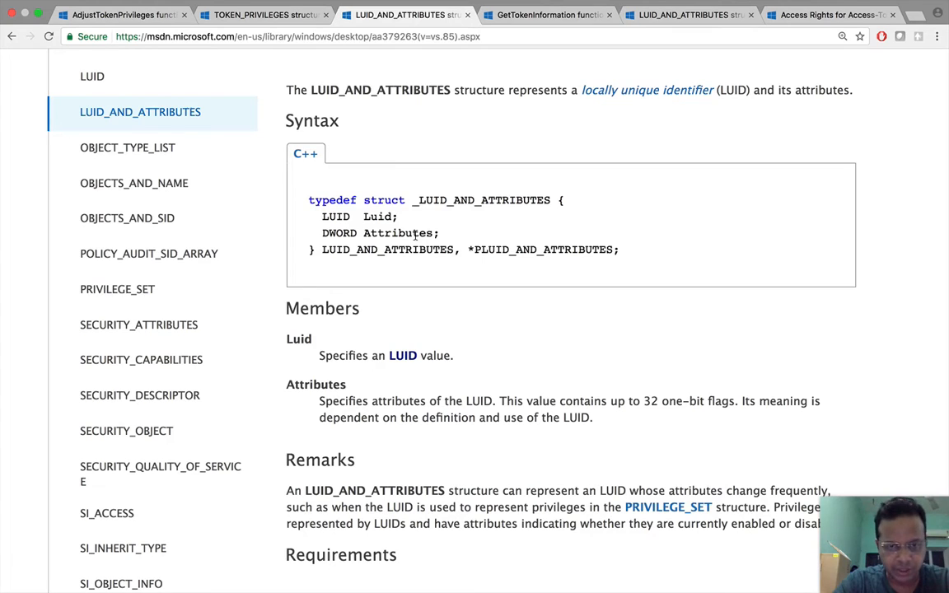
pyautogui.scroll(-3)
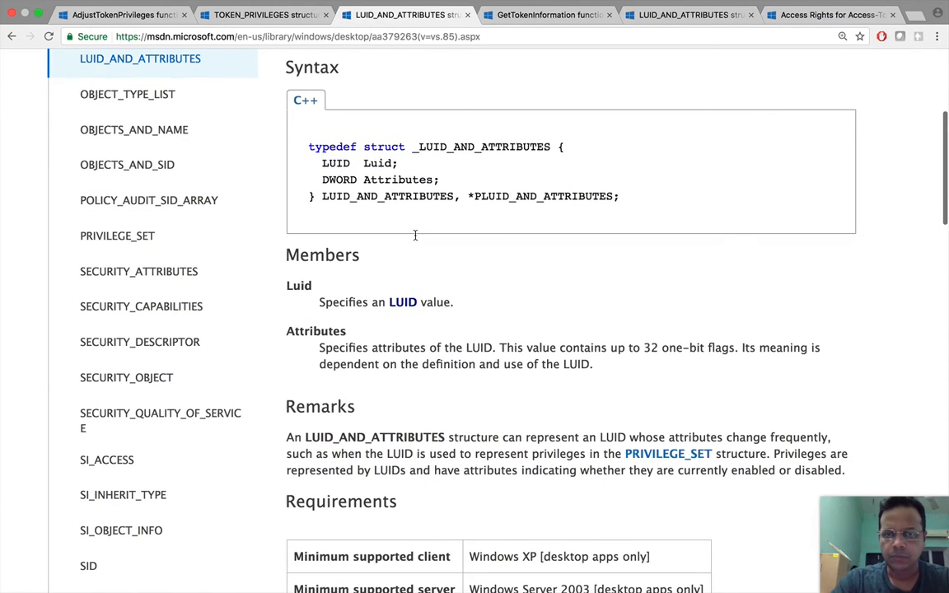
pyautogui.scroll(-3)
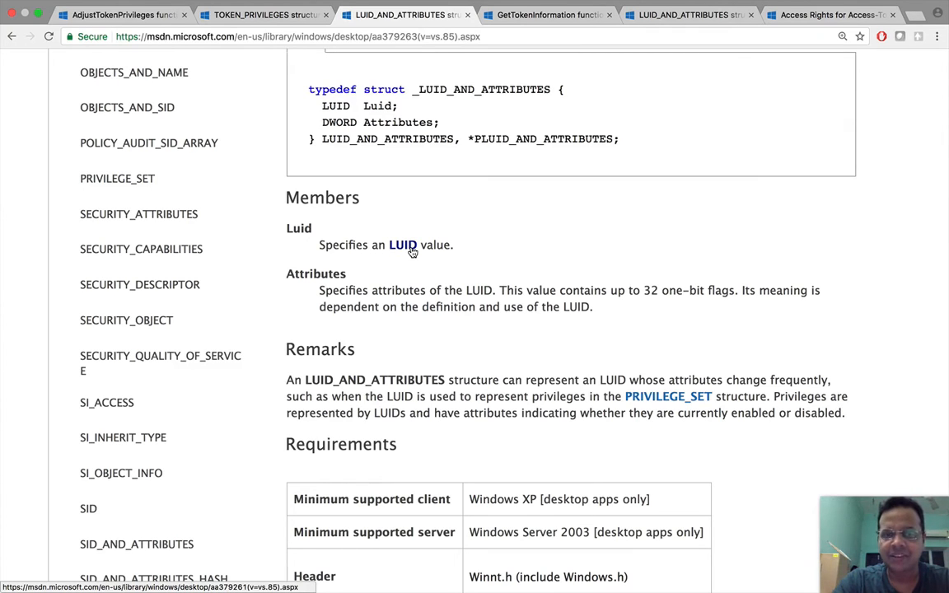
pyautogui.click(402, 245)
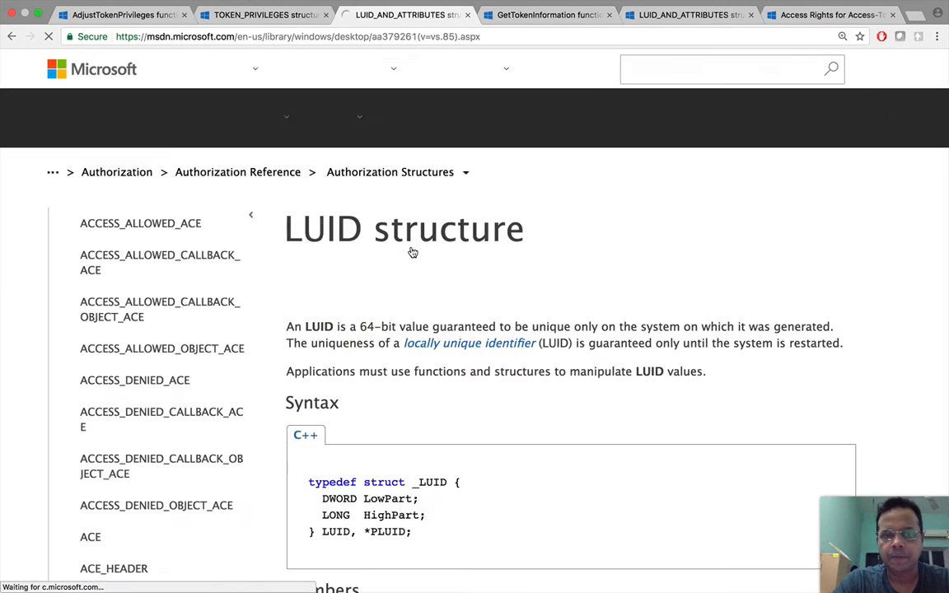
pyautogui.scroll(-3)
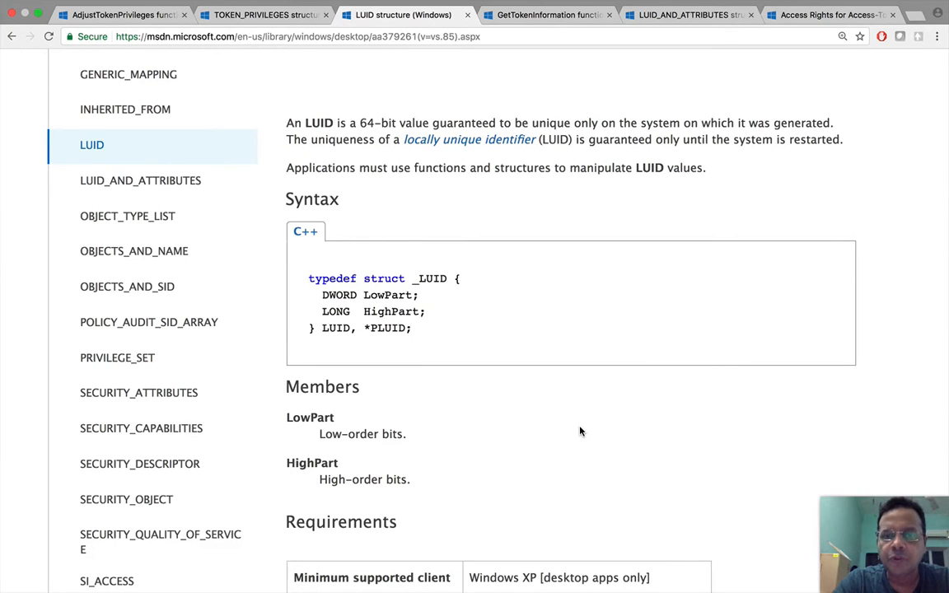
pyautogui.moveTo(655, 138)
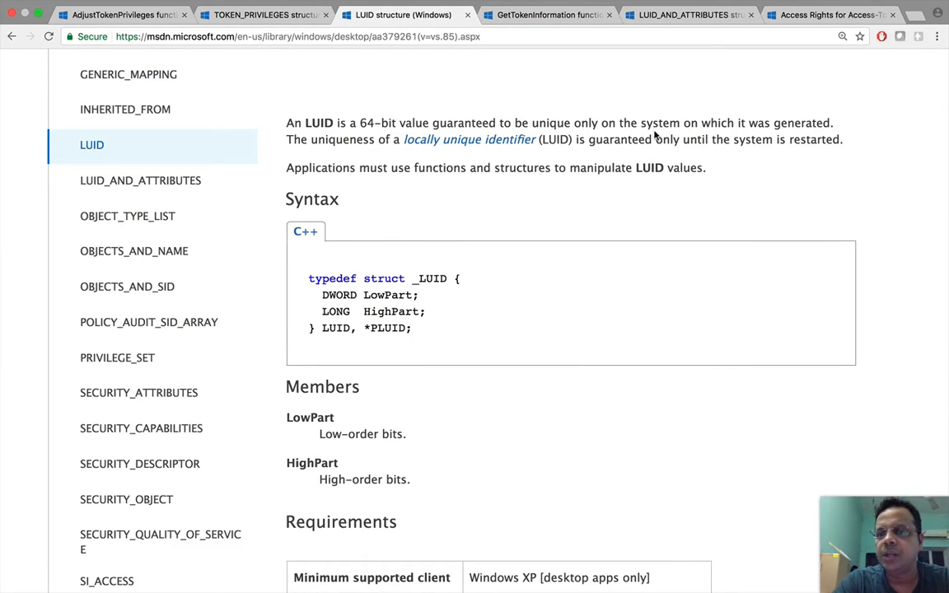
pyautogui.moveTo(633, 253)
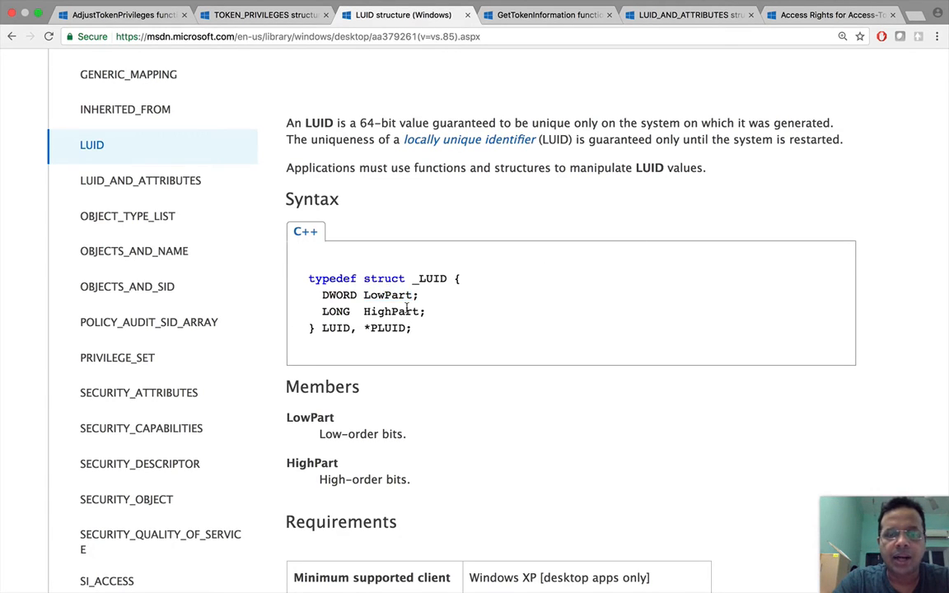
pyautogui.doubleClick(390, 311)
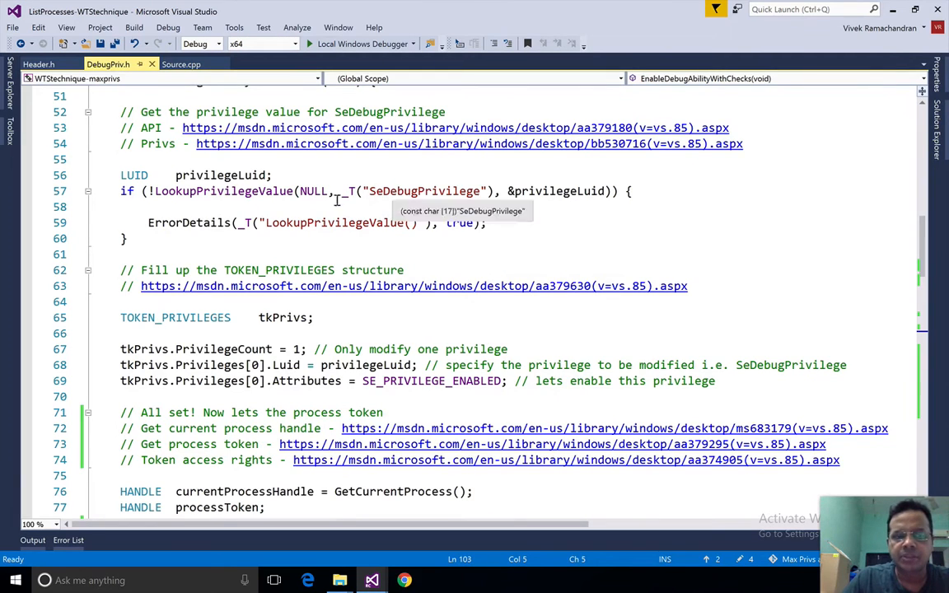
pyautogui.doubleClick(224, 190)
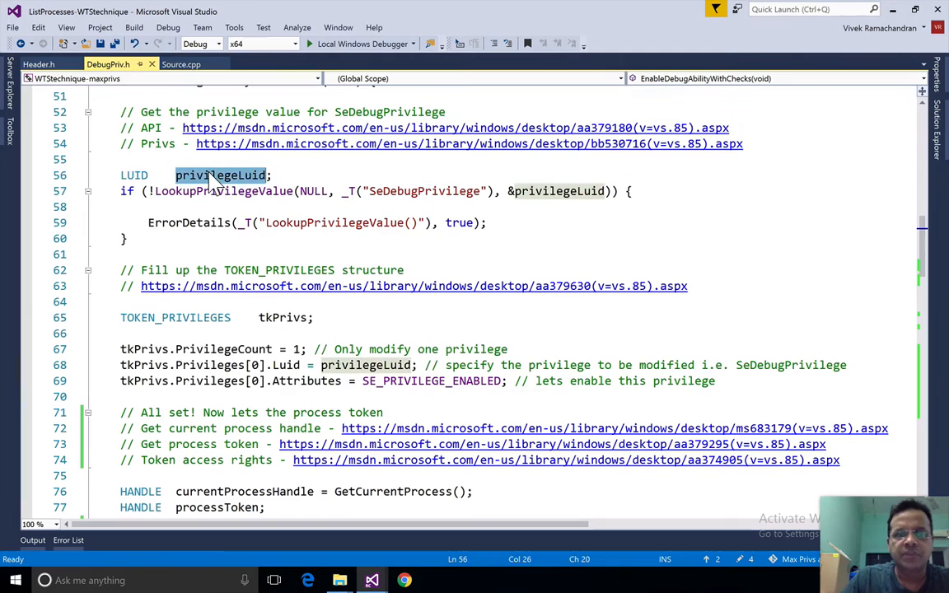
pyautogui.click(230, 191)
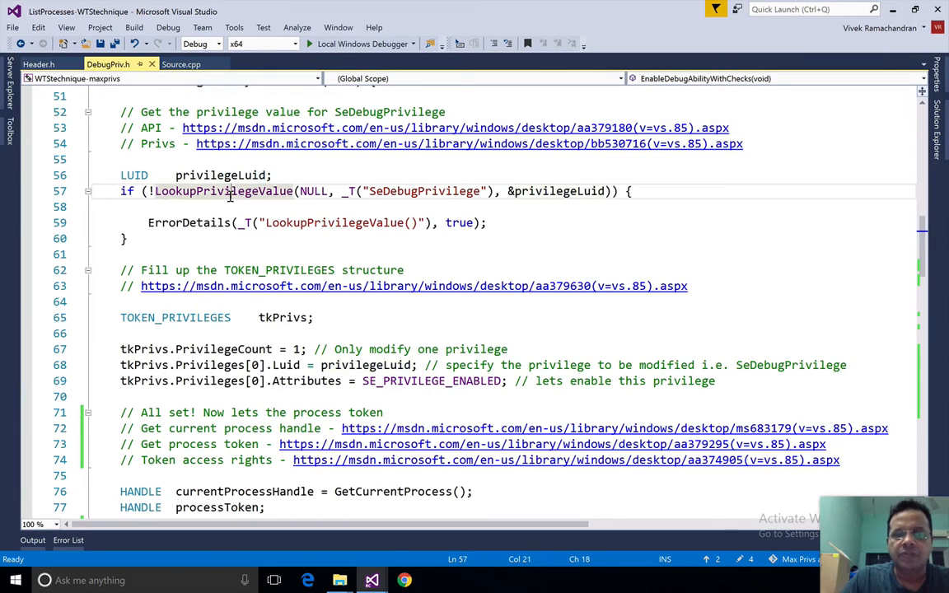
pyautogui.doubleClick(222, 191)
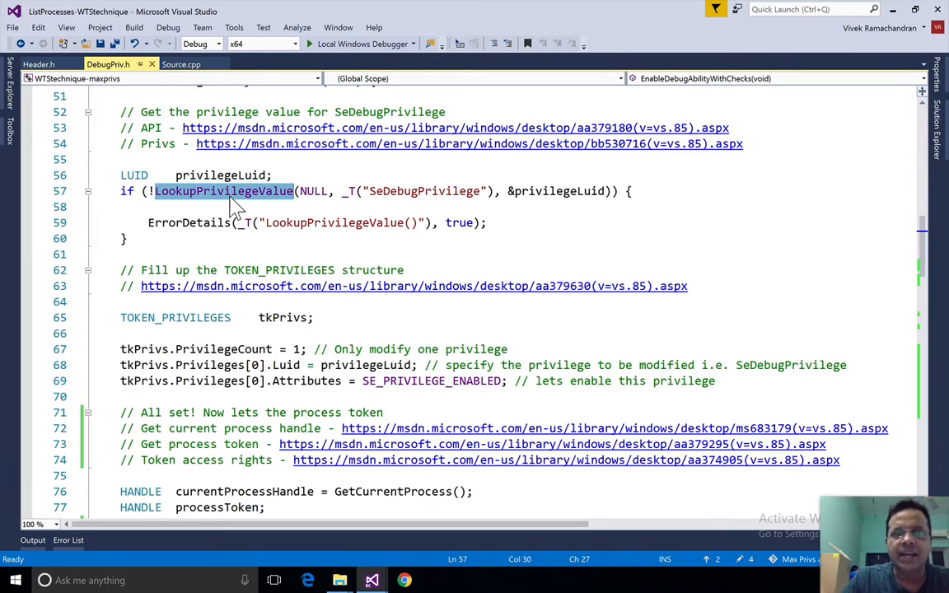
pyautogui.doubleClick(423, 190)
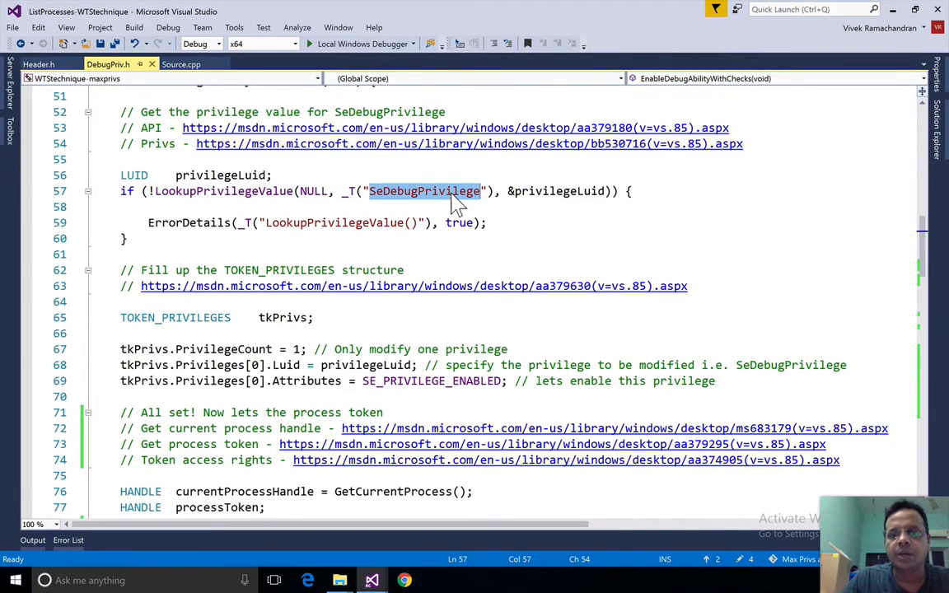
pyautogui.moveTo(542, 237)
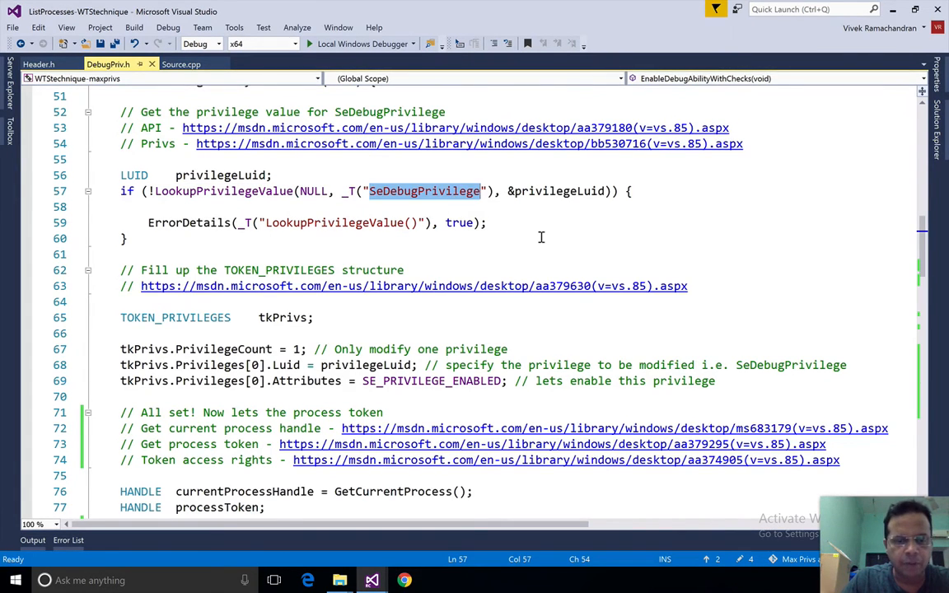
pyautogui.scroll(-3)
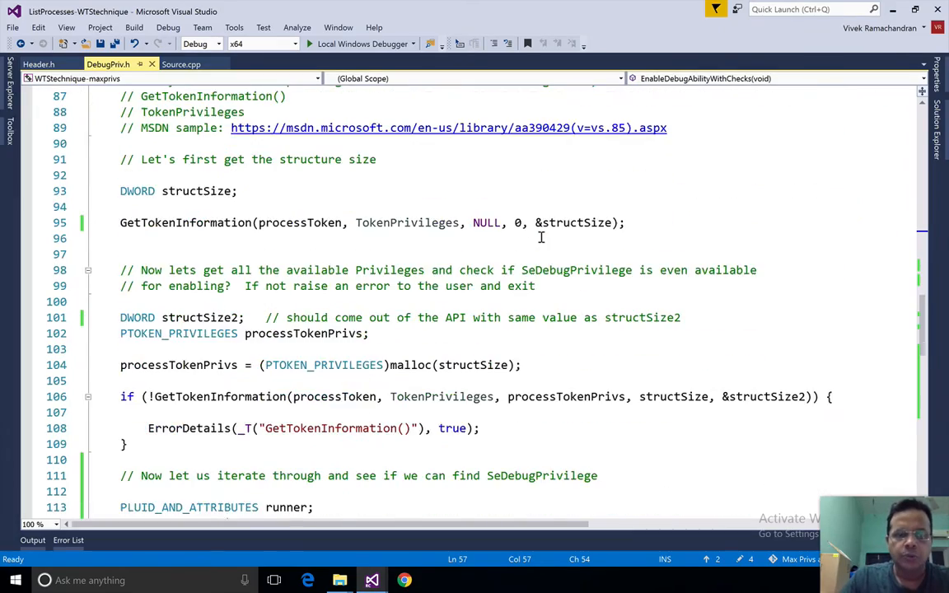
pyautogui.scroll(-3)
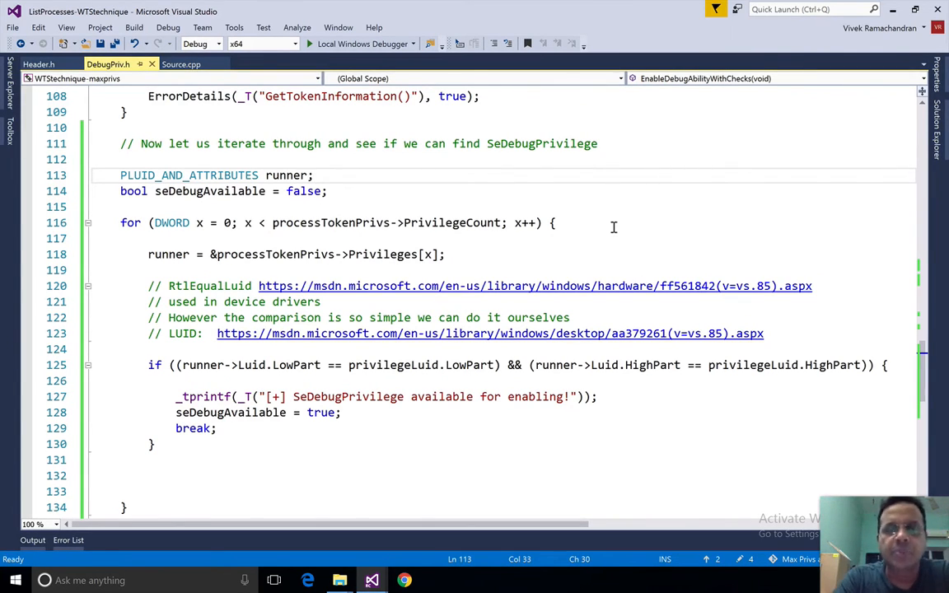
pyautogui.moveTo(429, 222)
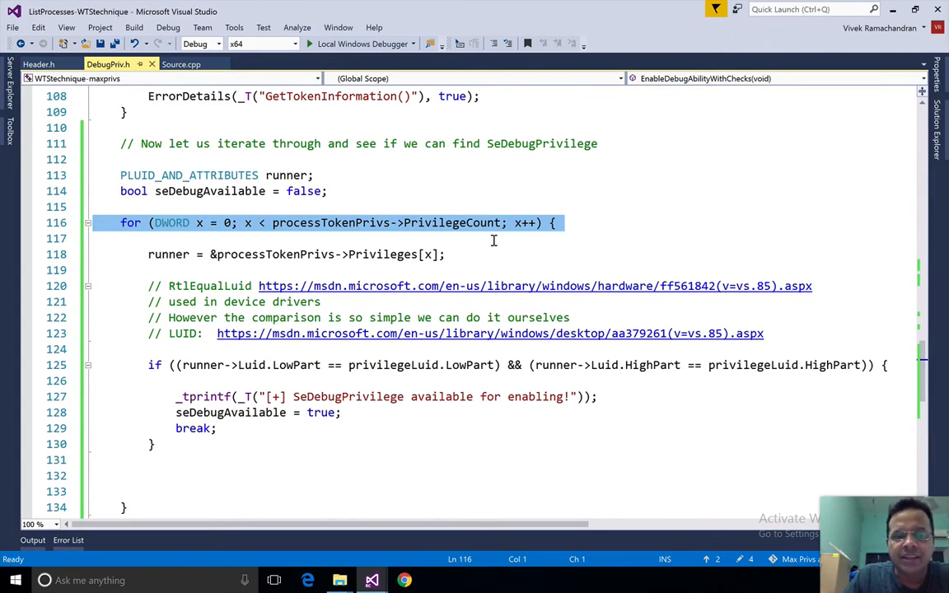
pyautogui.moveTo(450, 388)
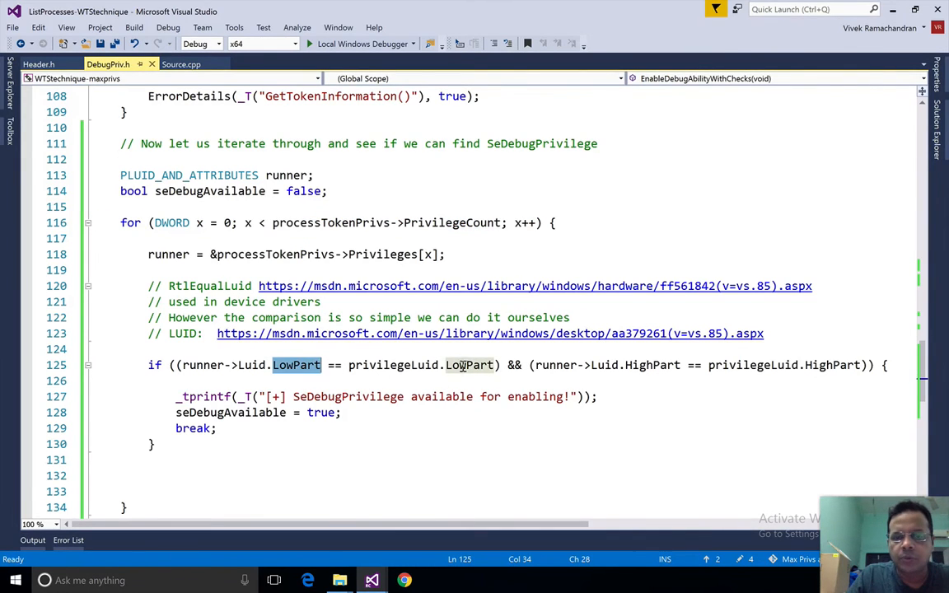
pyautogui.doubleClick(469, 365)
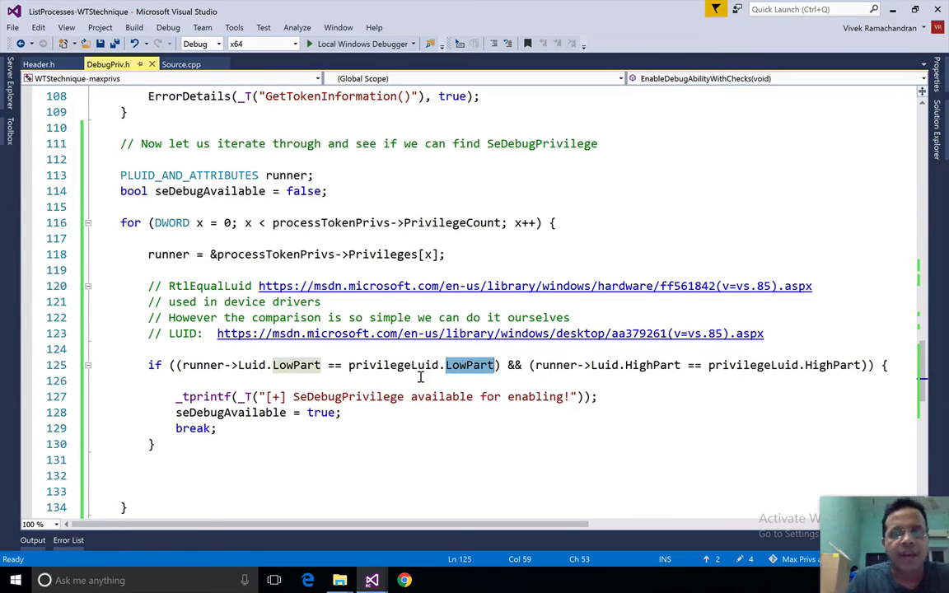
pyautogui.moveTo(650, 371)
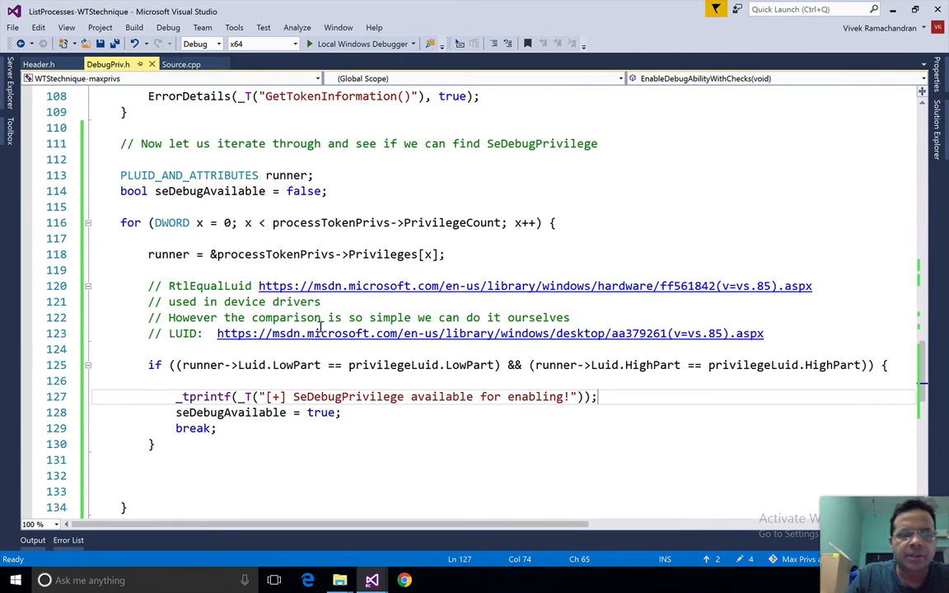
pyautogui.doubleClick(209, 286)
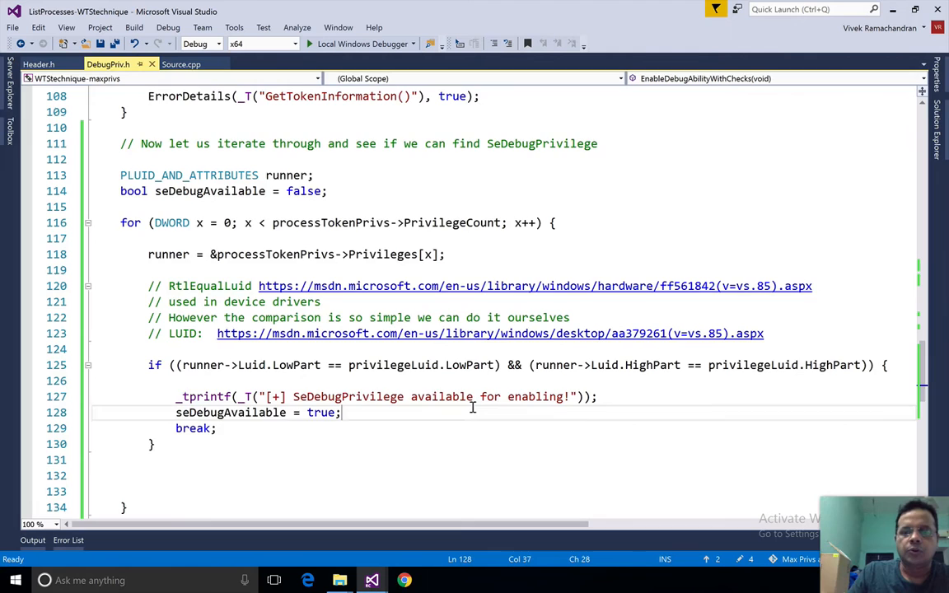
pyautogui.scroll(-3)
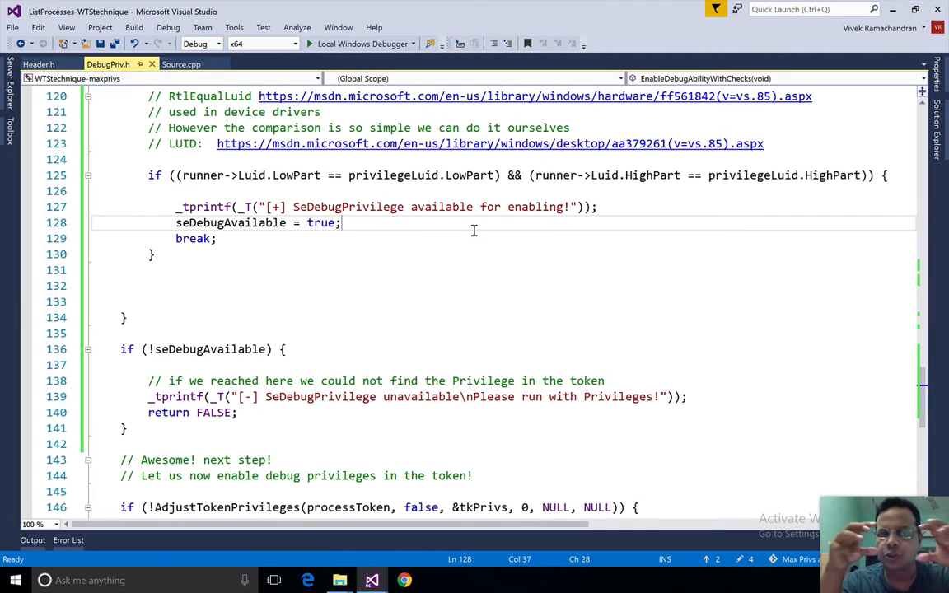
pyautogui.scroll(-3)
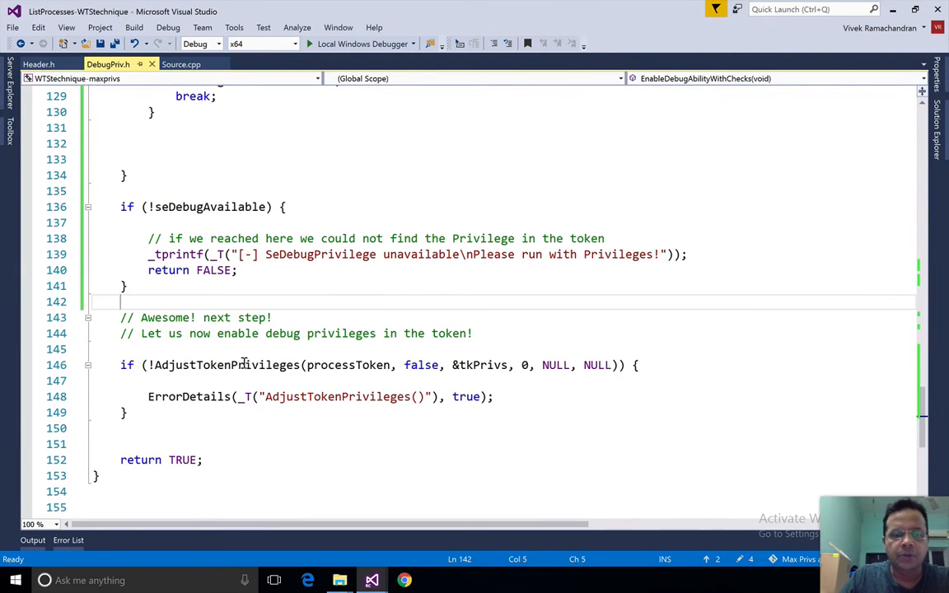
# Highlight the AdjustTokenPrivileges call, then select the EnableDebugAbilityWithChecks name in DebugPriv.h
pyautogui.doubleClick(227, 365)
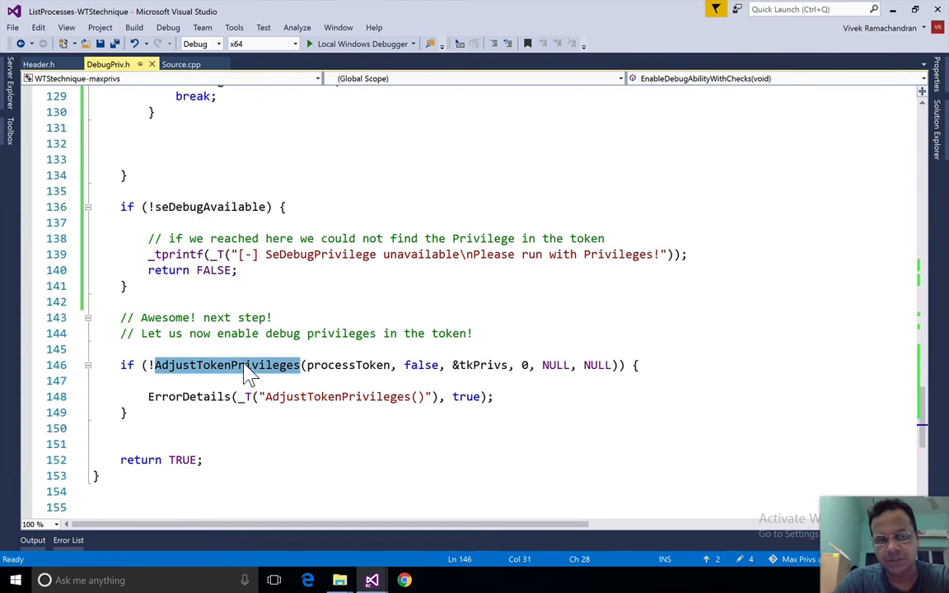
pyautogui.moveTo(250, 350)
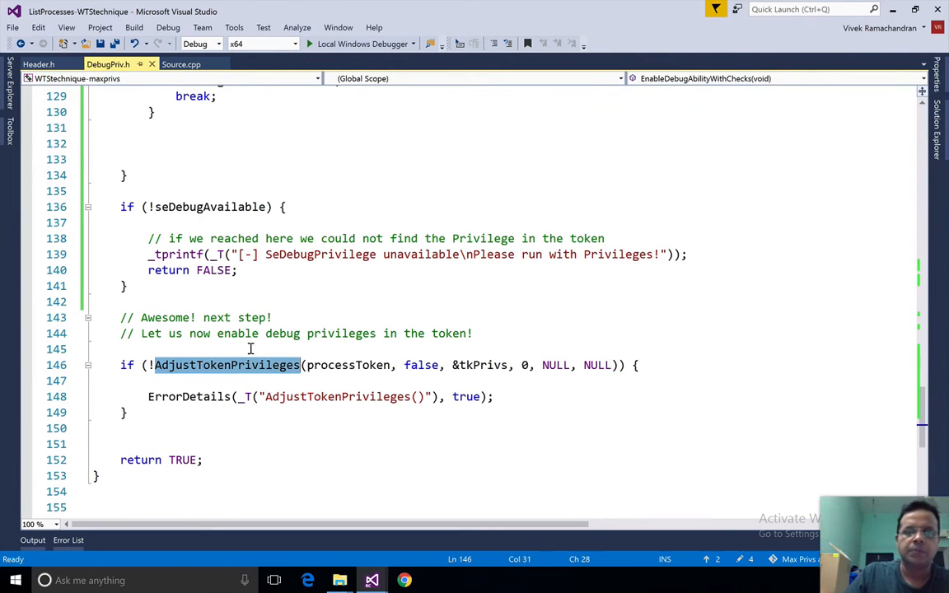
pyautogui.click(134, 28)
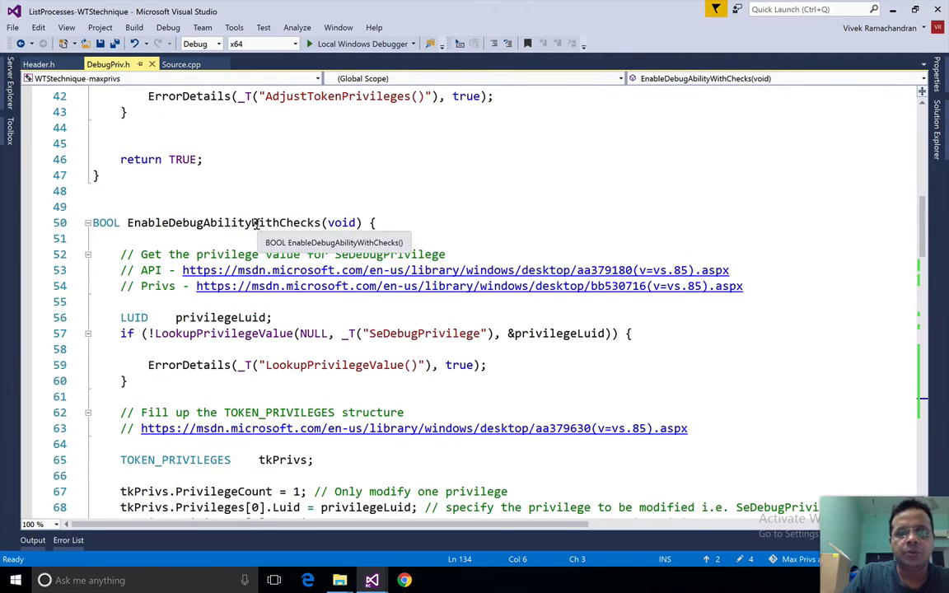
pyautogui.doubleClick(223, 222)
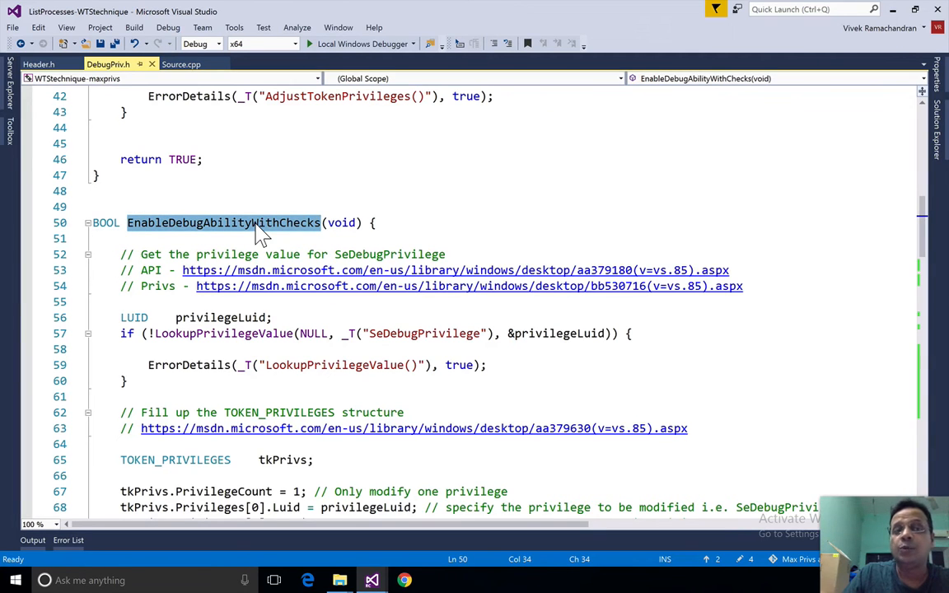
# Change main's call in Source.cpp to EnableDebugAbilityWithChecks and rebuild the solution
pyautogui.click(181, 64)
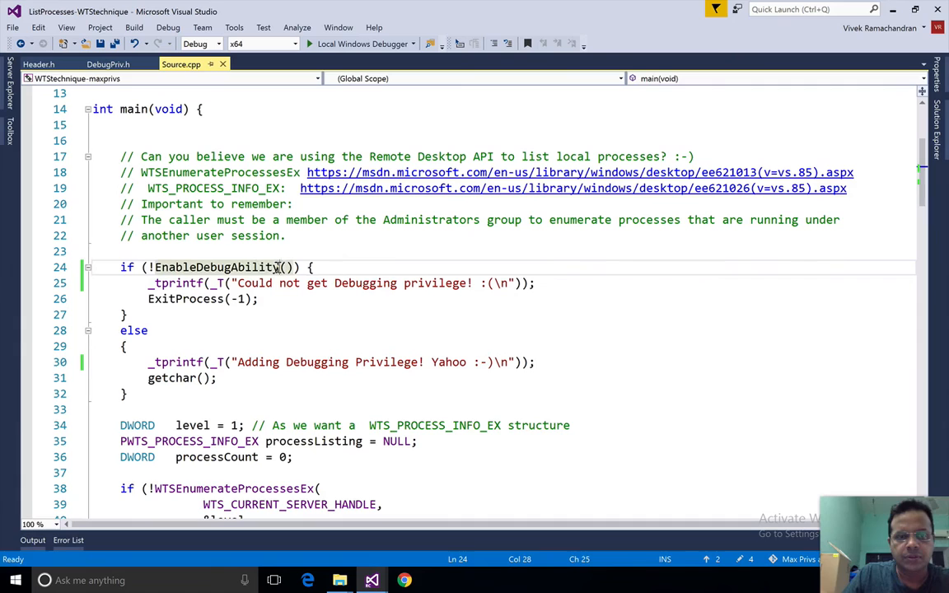
pyautogui.write('With')
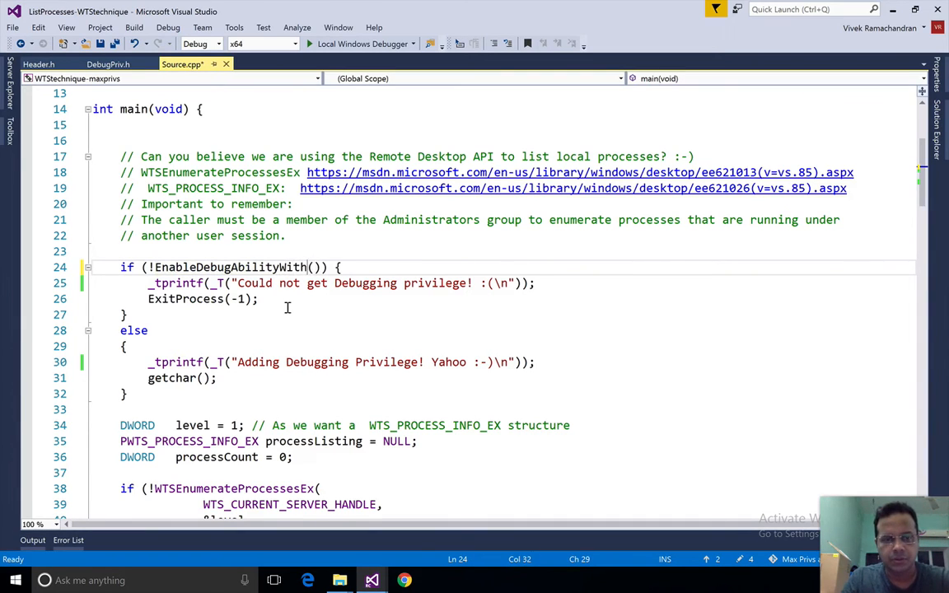
pyautogui.write('Checks')
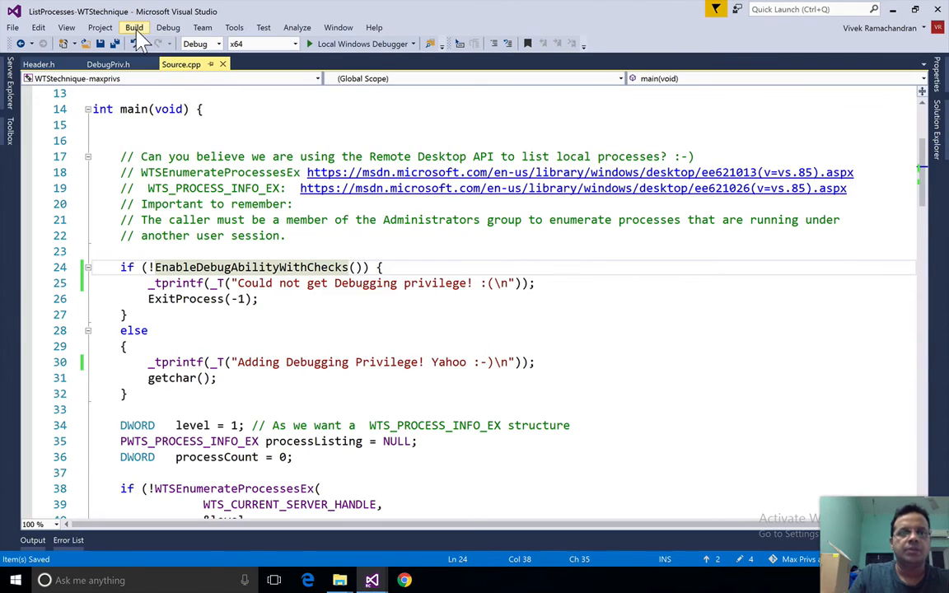
pyautogui.click(133, 27)
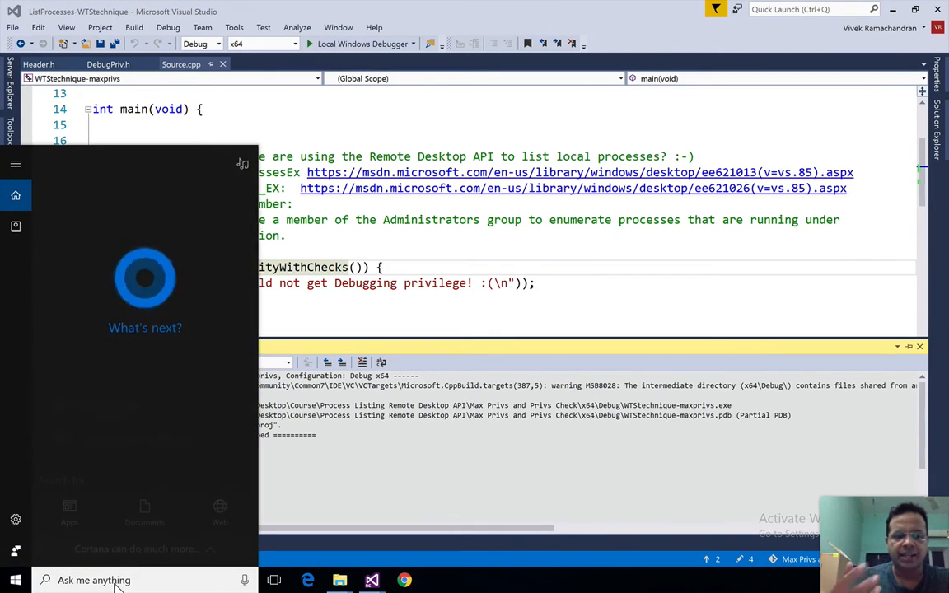
pyautogui.write('cmd')
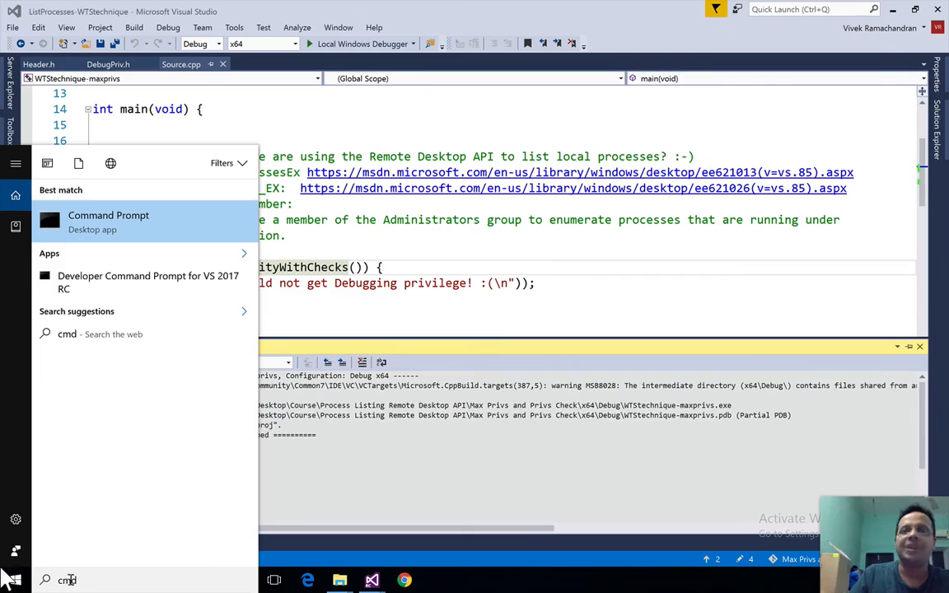
pyautogui.moveTo(108, 221)
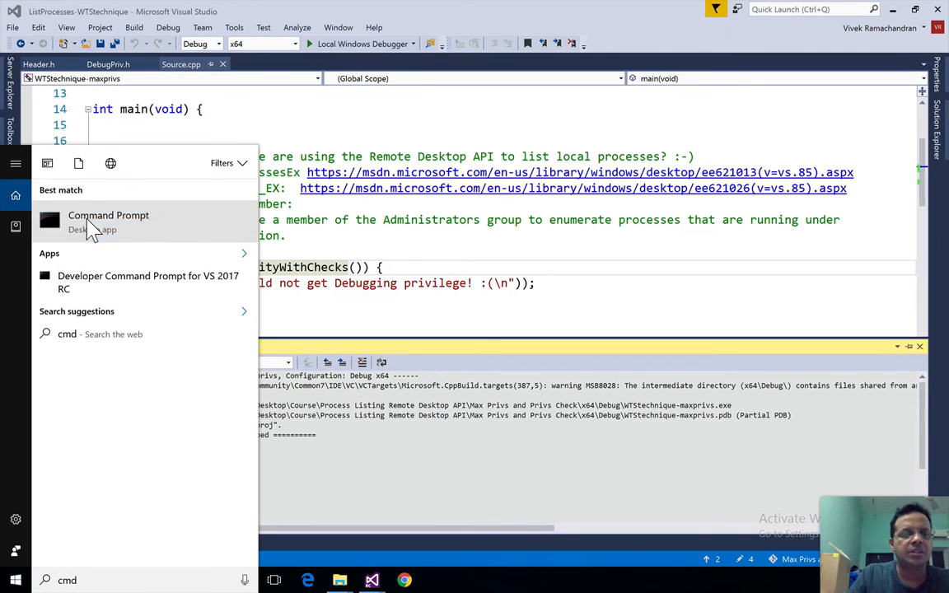
# Launch a regular Command Prompt, cd to x64\Debug, and run WTStechnique-maxprivs.exe
pyautogui.rightClick(108, 221)
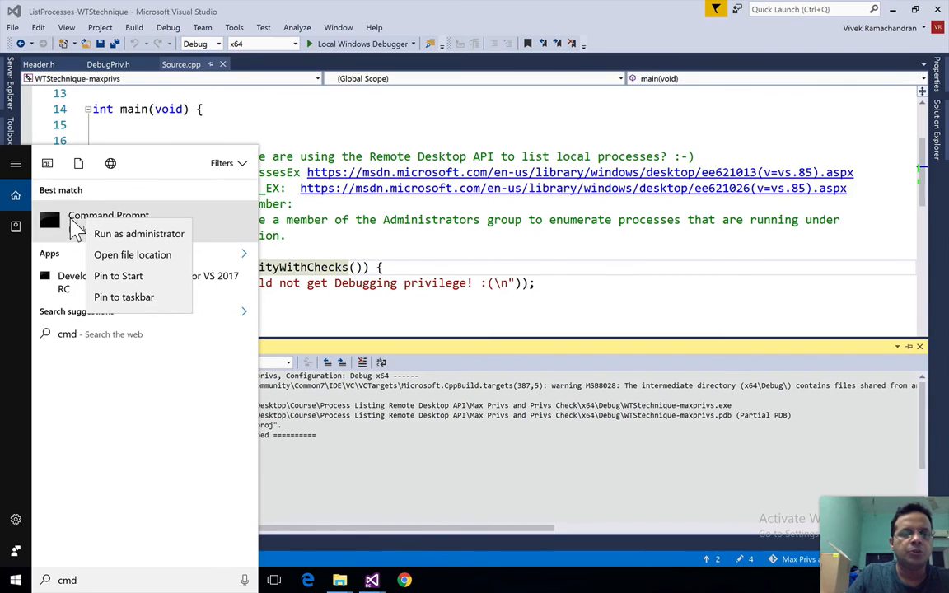
pyautogui.click(108, 215)
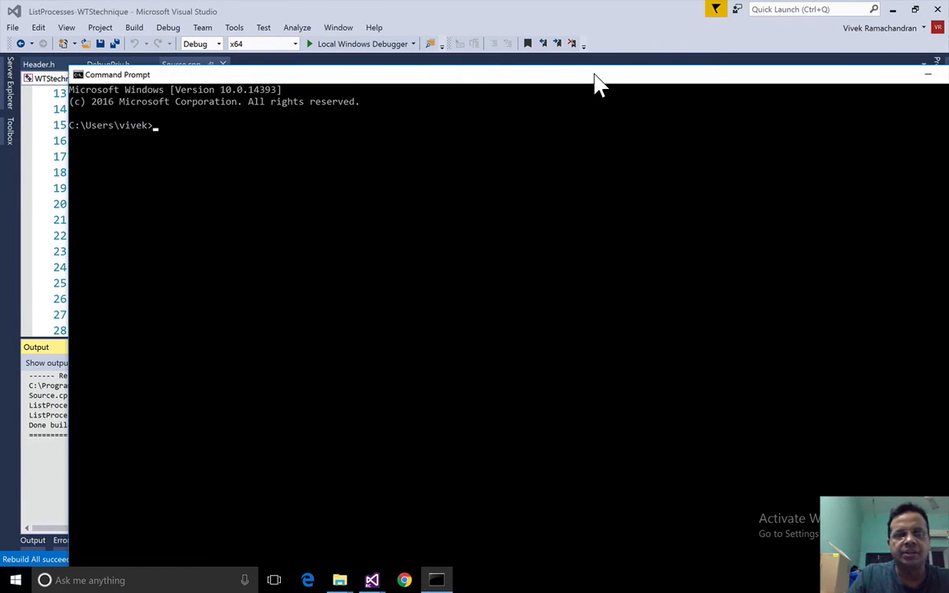
pyautogui.write('cd')
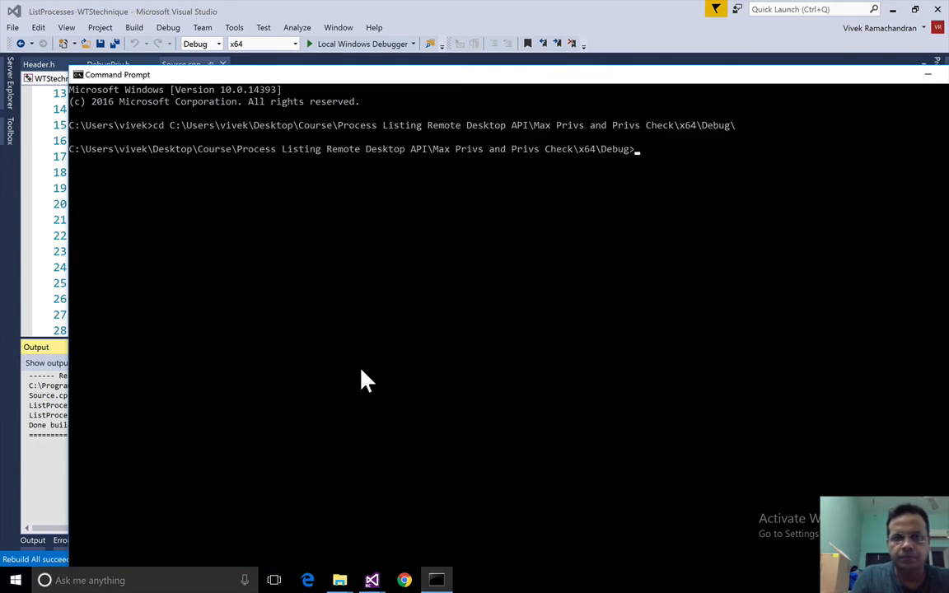
pyautogui.write('WTStechnique-maxprivs.exe')
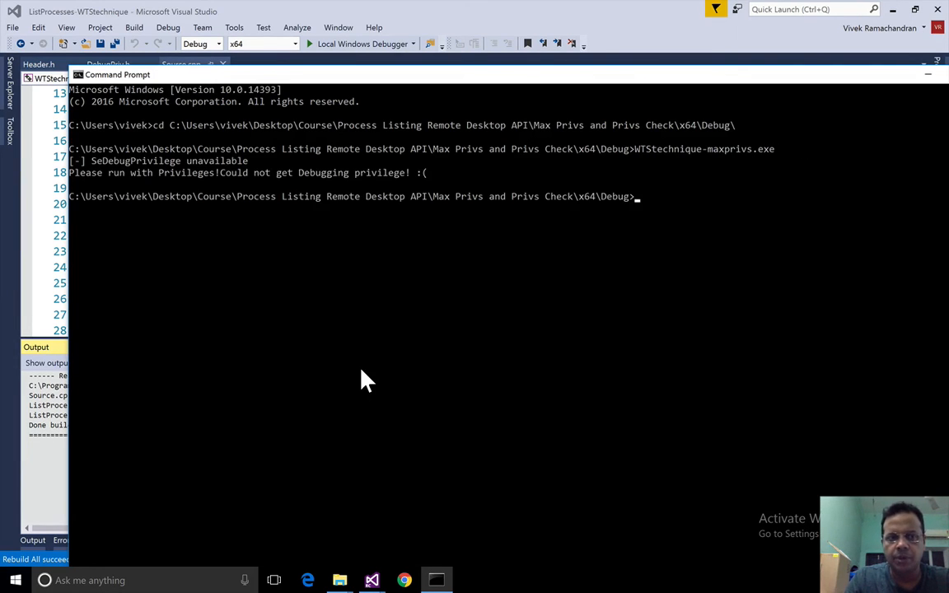
pyautogui.moveTo(134, 185)
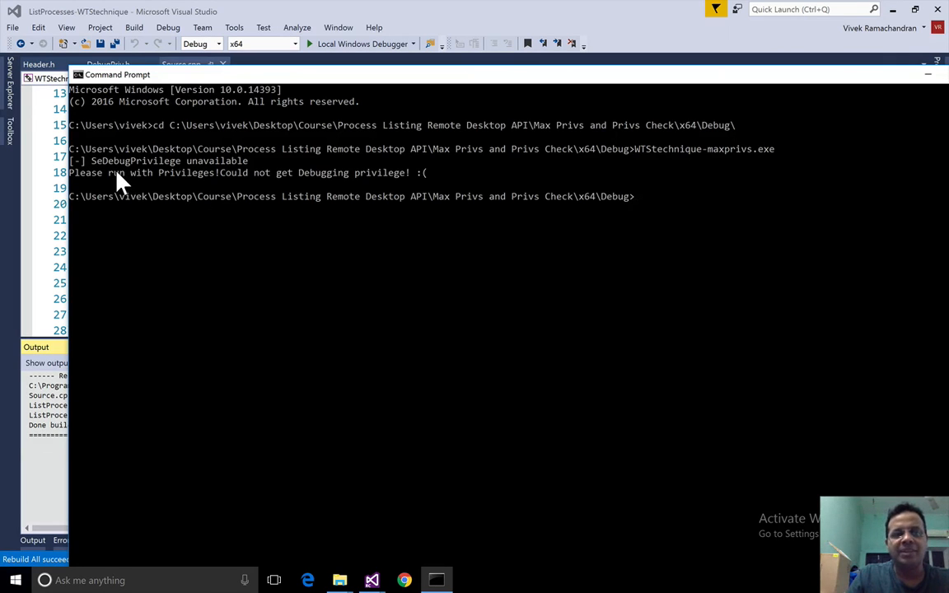
pyautogui.moveTo(243, 179)
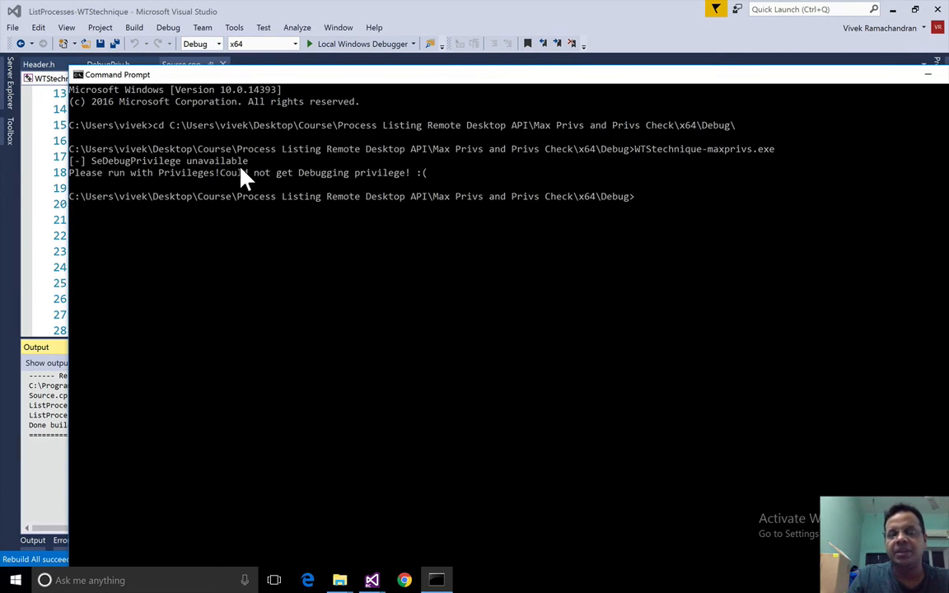
pyautogui.moveTo(136, 194)
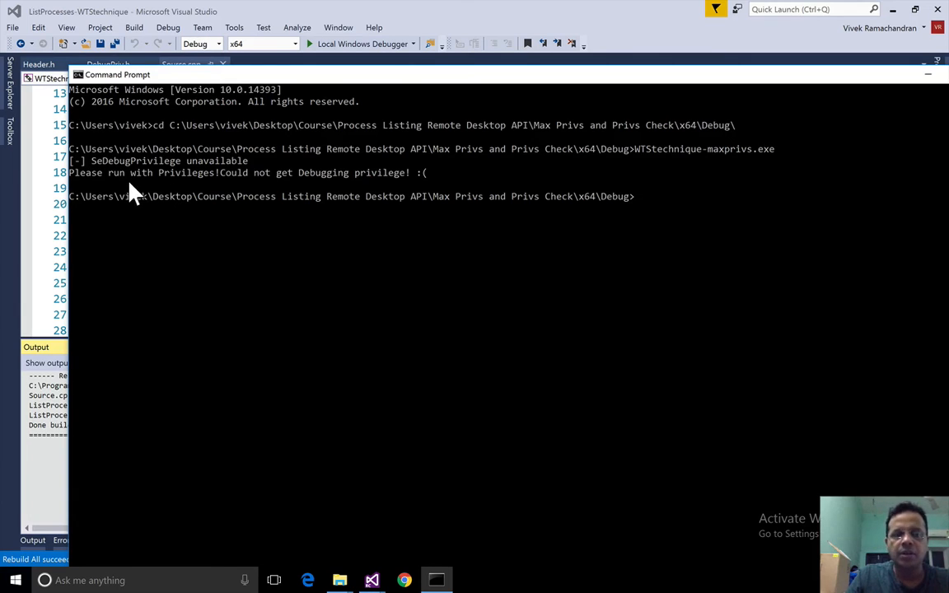
pyautogui.moveTo(320, 194)
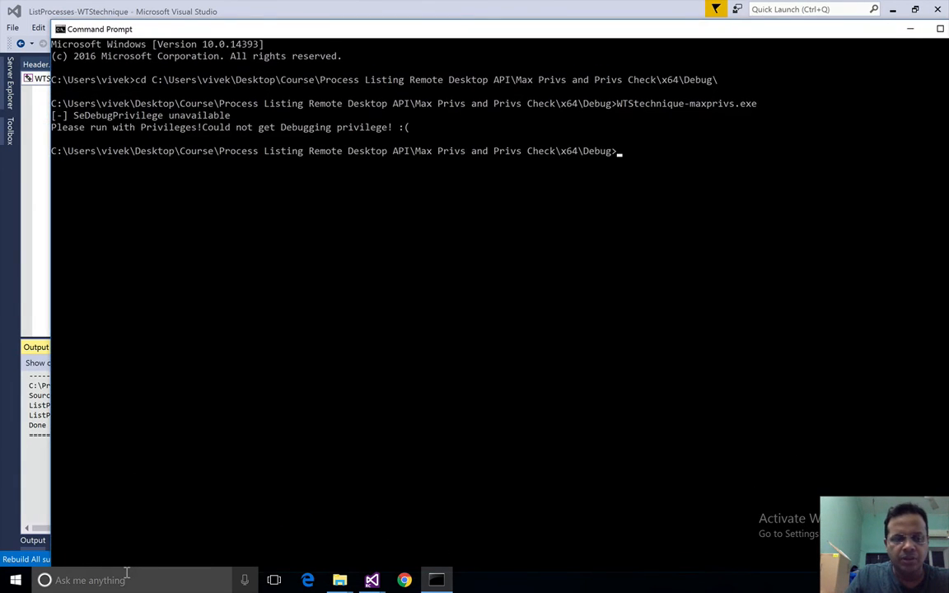
# Open an administrator Command Prompt, cd to the Debug folder, and run WTStechnique-maxprivs.exe
pyautogui.write('cmd')
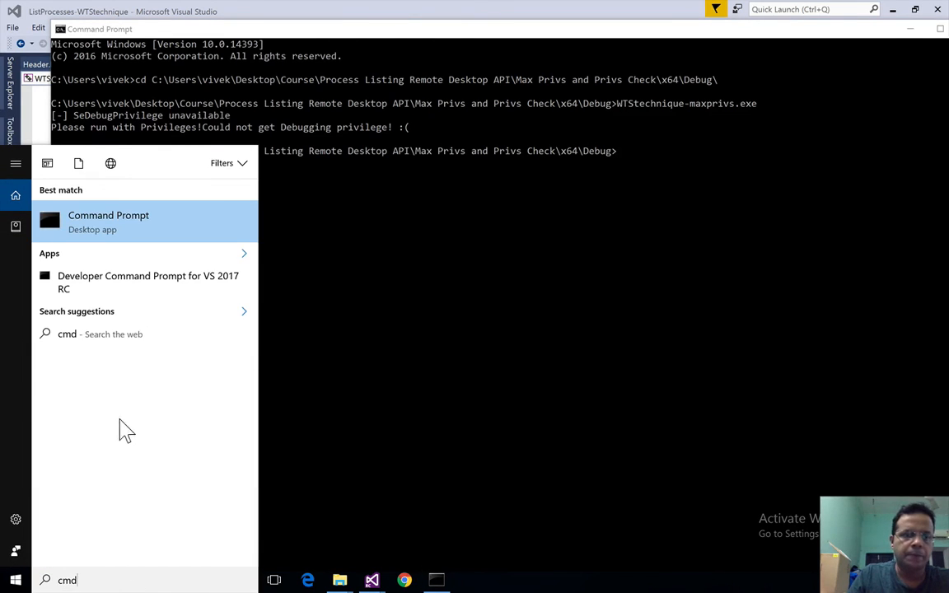
pyautogui.rightClick(107, 218)
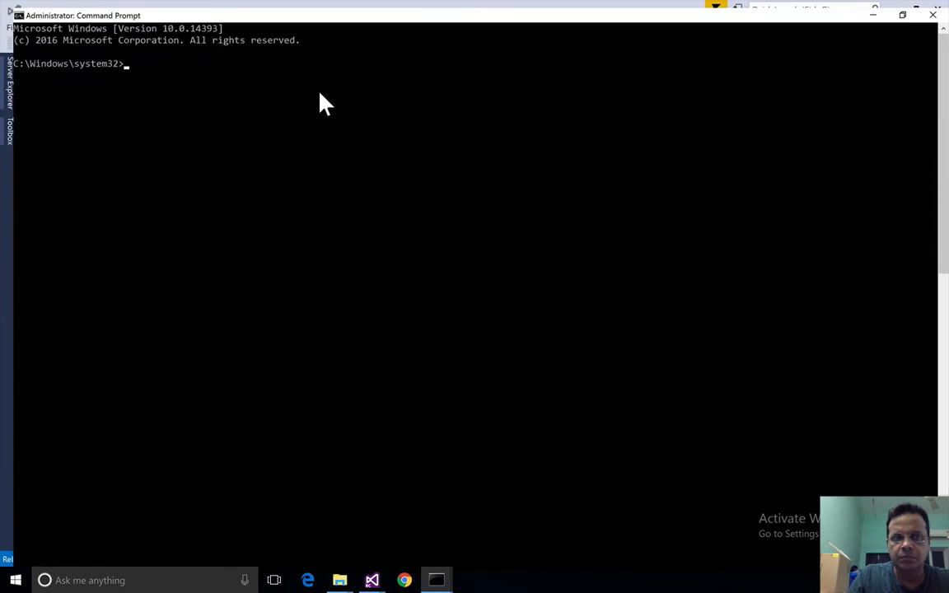
pyautogui.write('cd C:\\Users\\vivek\\Desktop\\Course\\Process Listing Remote Desktop API\\Max Privs and Privs Check\\x64\\Debug\\')
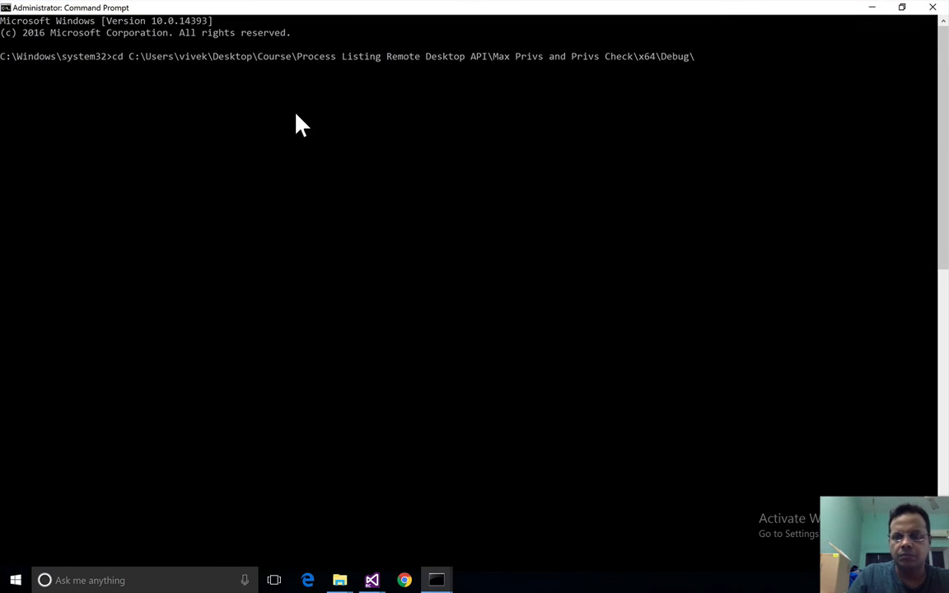
pyautogui.write('WTStechnique-maxprivs.exe')
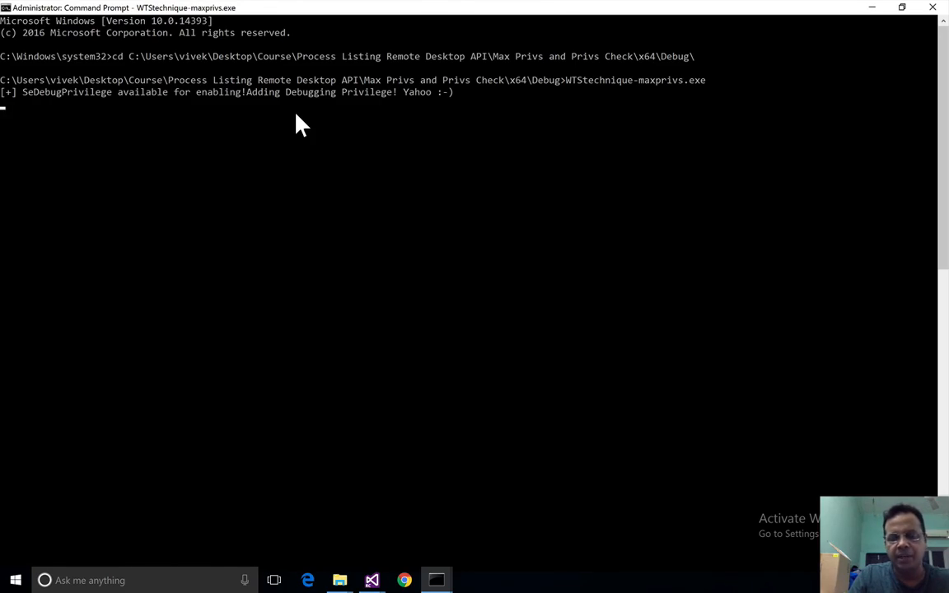
# Continue to the 80-process listing, exit the program, and return to Visual Studio
pyautogui.press('enter')
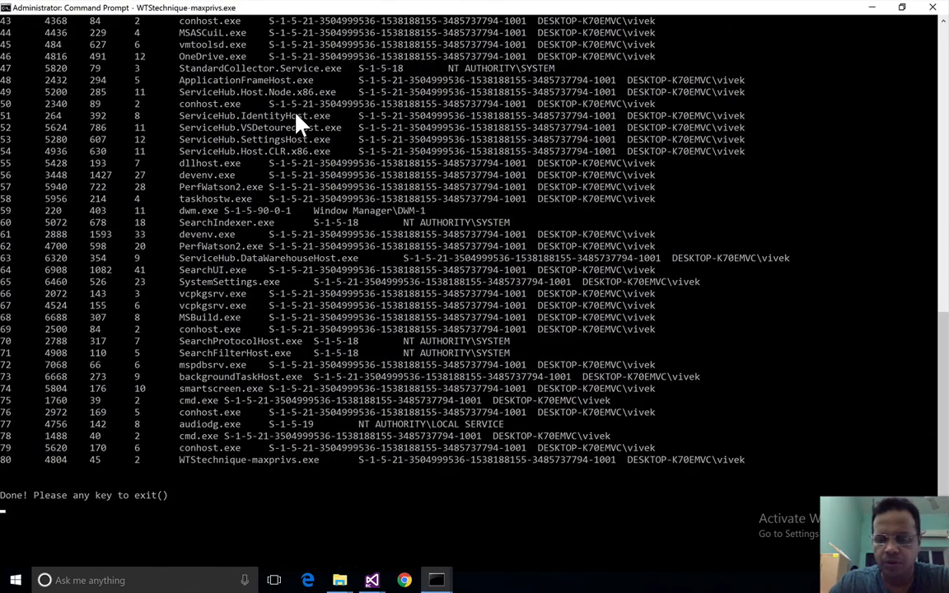
pyautogui.press('enter')
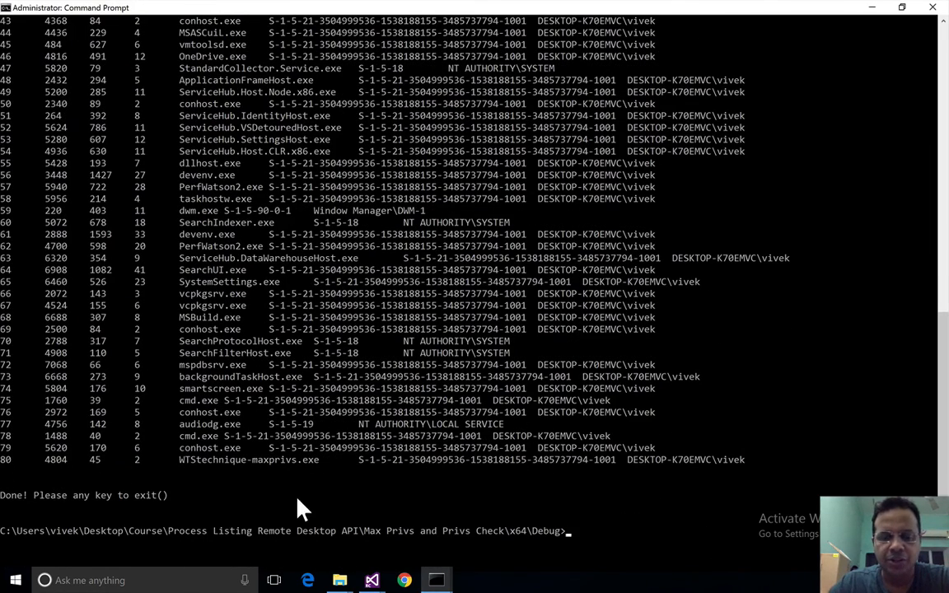
pyautogui.moveTo(371, 580)
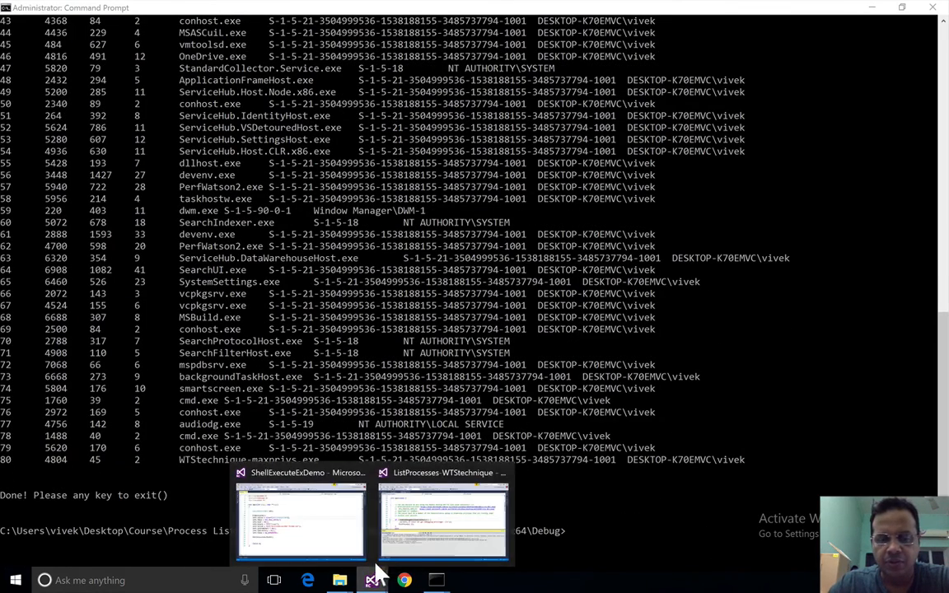
pyautogui.click(443, 524)
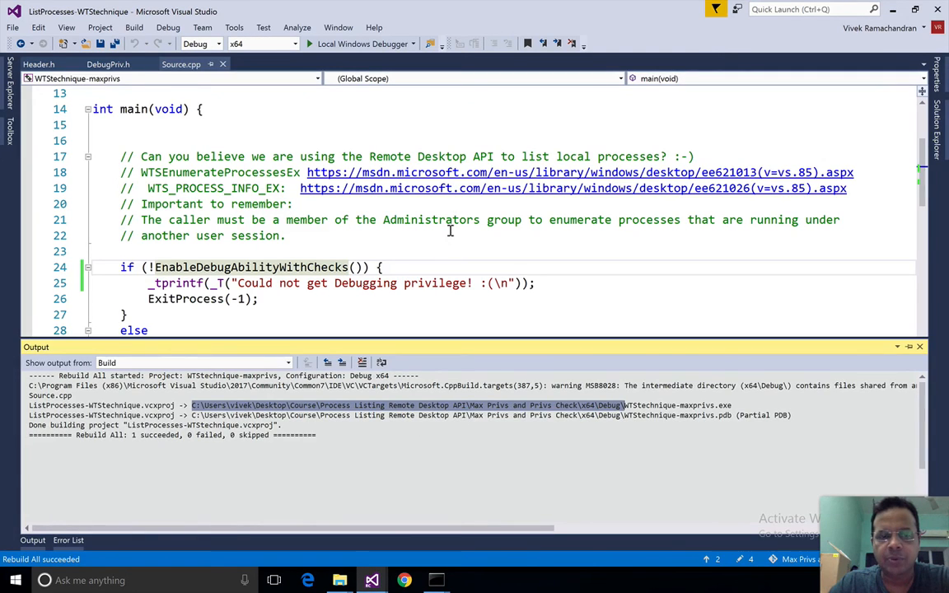